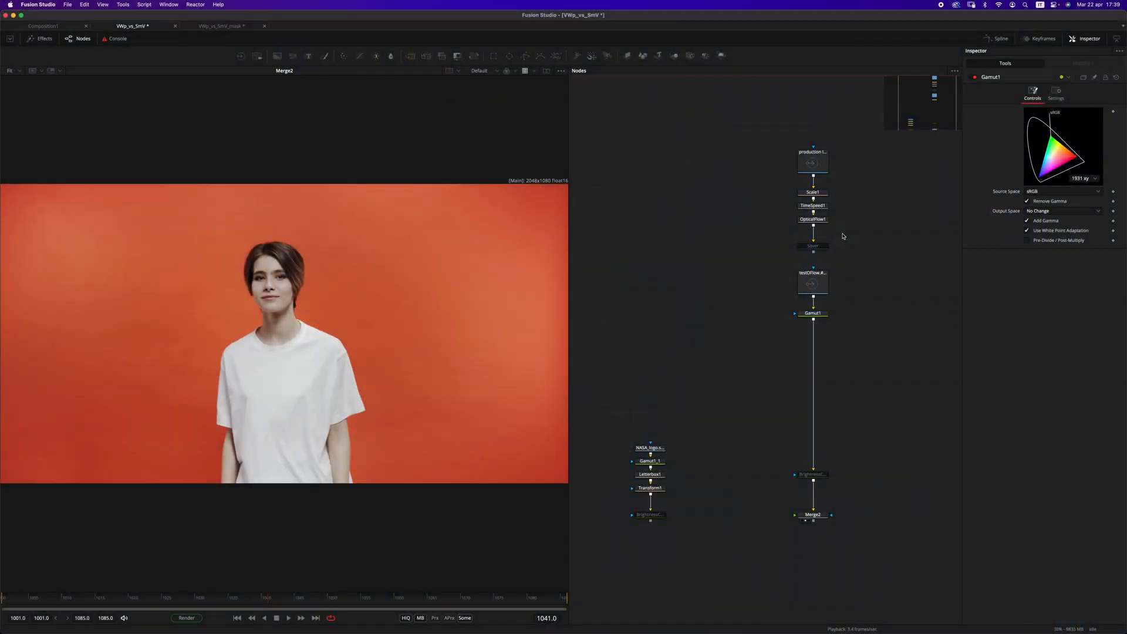
pyautogui.moveTo(835, 231)
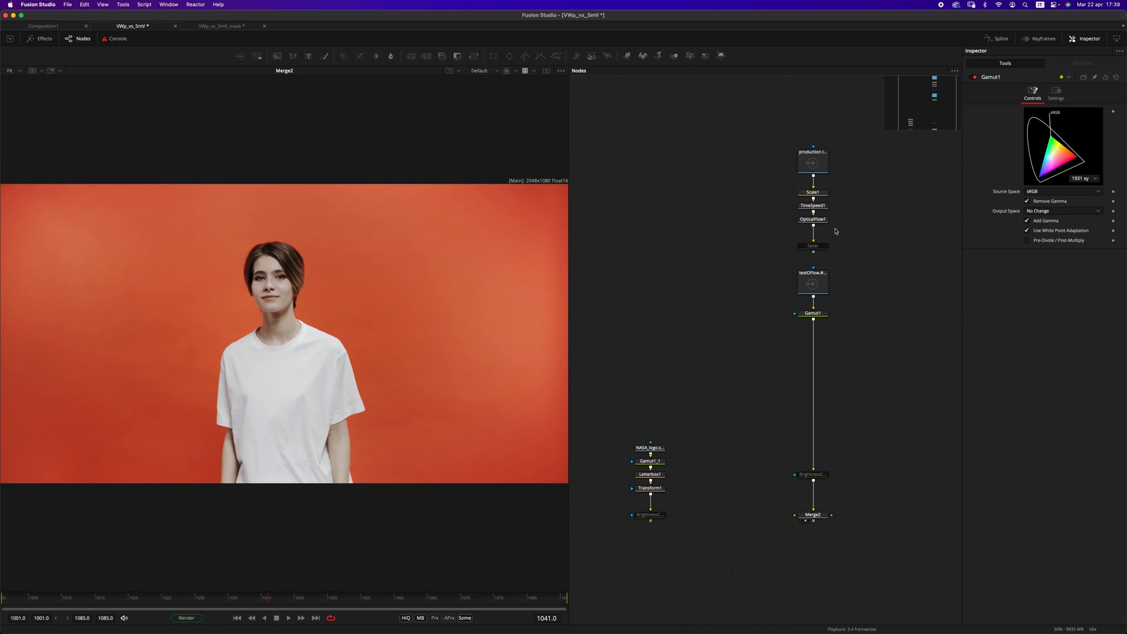
pyautogui.moveTo(838, 231)
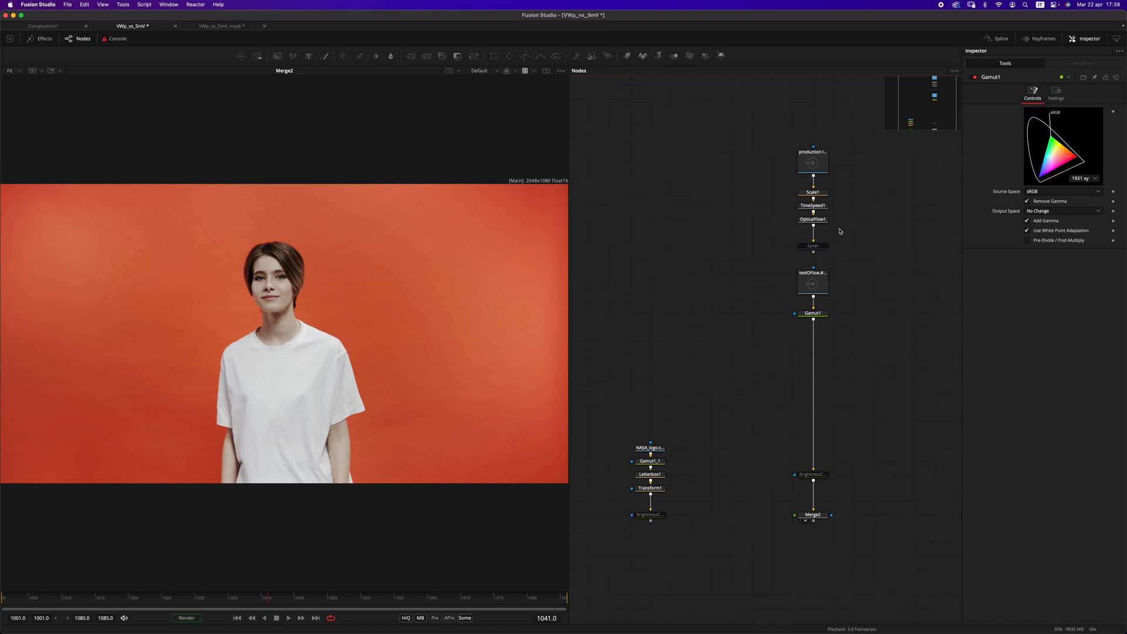
# Step: Review the OpticalFlow1 settings and switch the viewer channel display
pyautogui.click(813, 220)
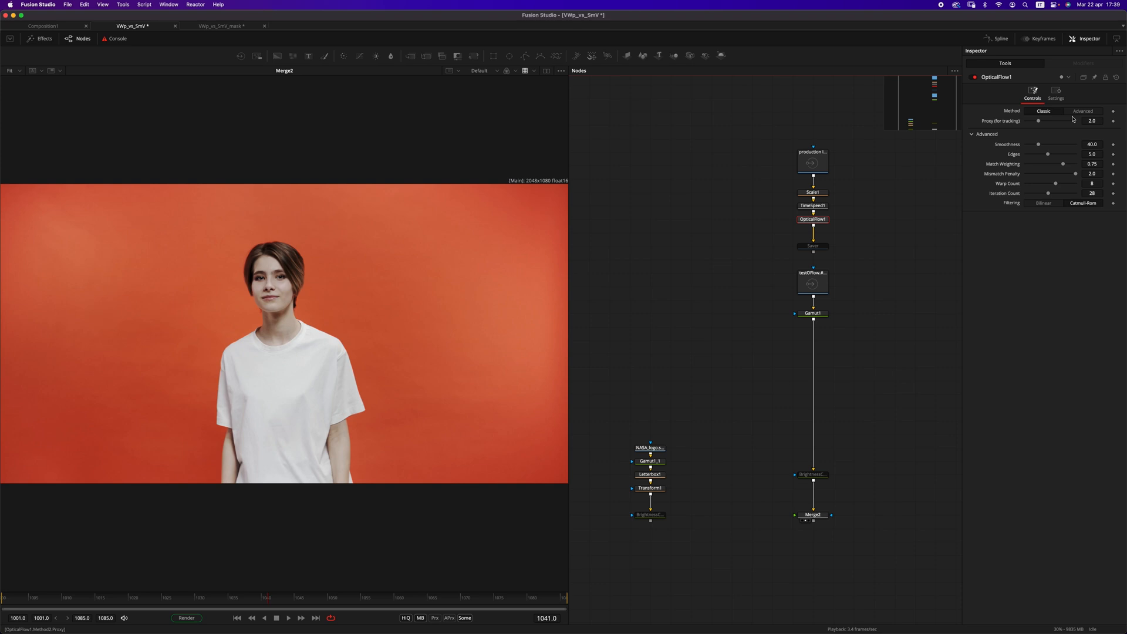
pyautogui.click(813, 246)
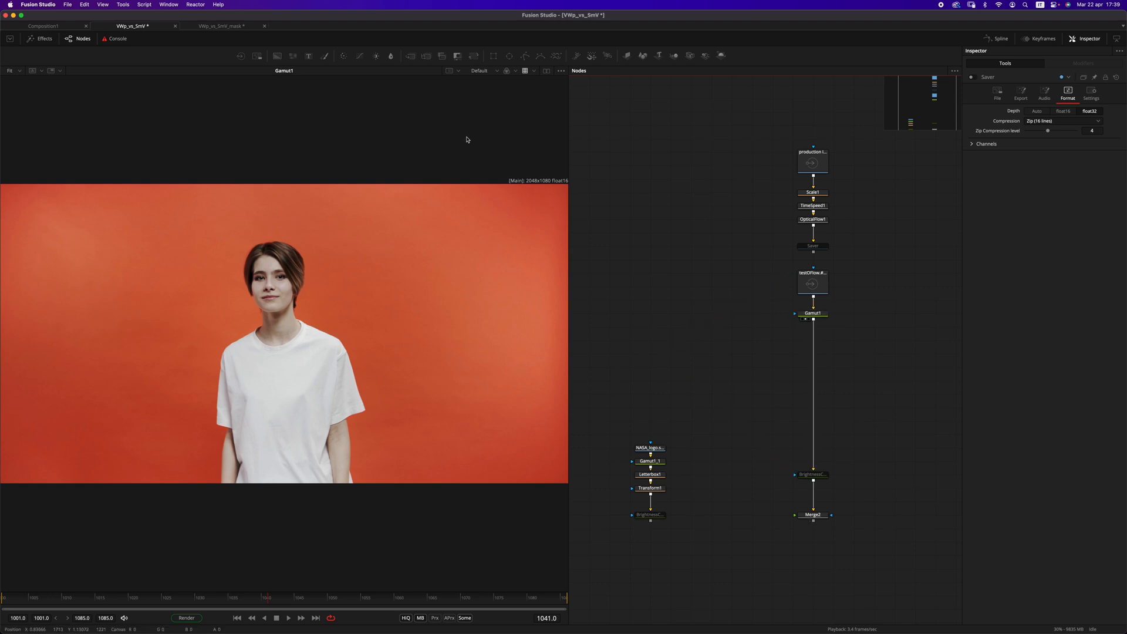
pyautogui.click(507, 71)
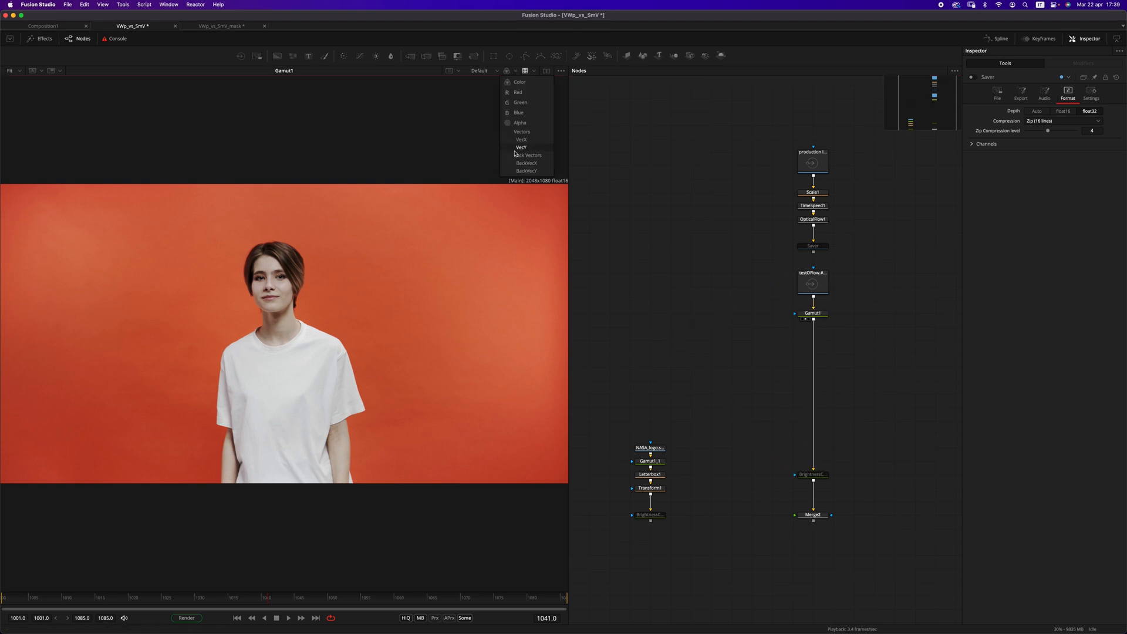
pyautogui.click(521, 140)
pyautogui.write('vwp')
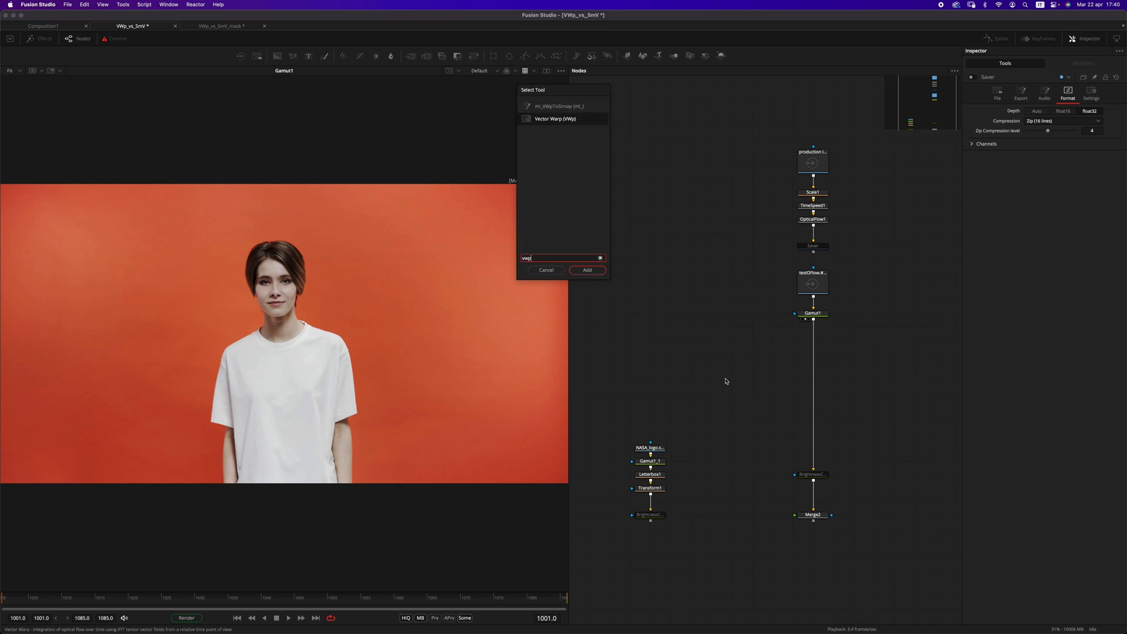
# Step: Add a Vector Warp node (vwp) connected after Gamut1
pyautogui.click(587, 270)
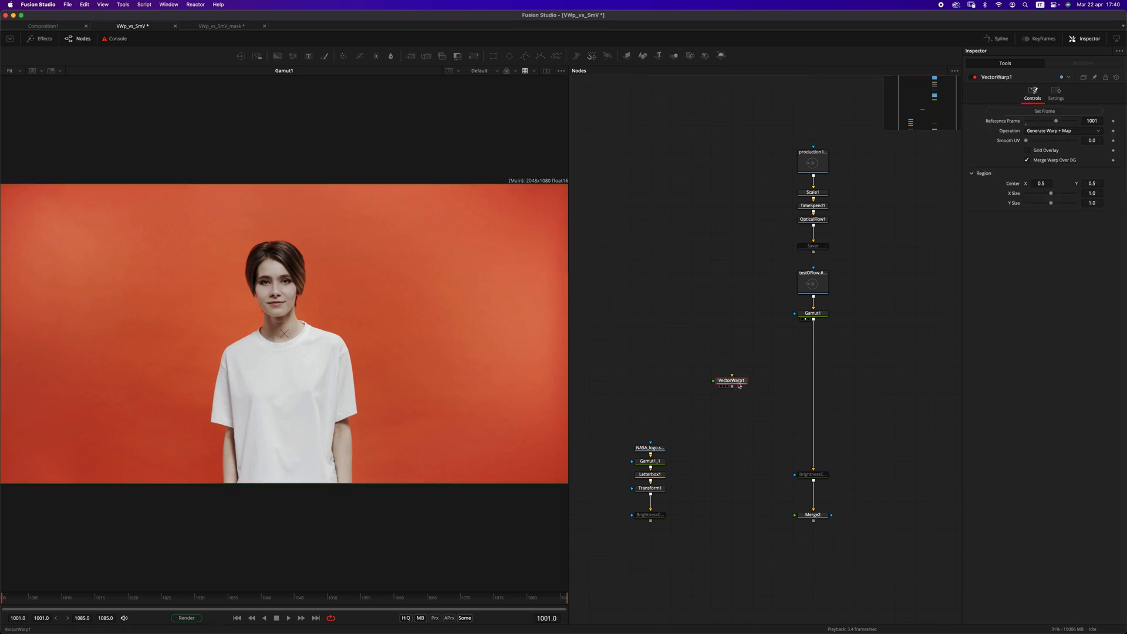
pyautogui.click(1092, 119)
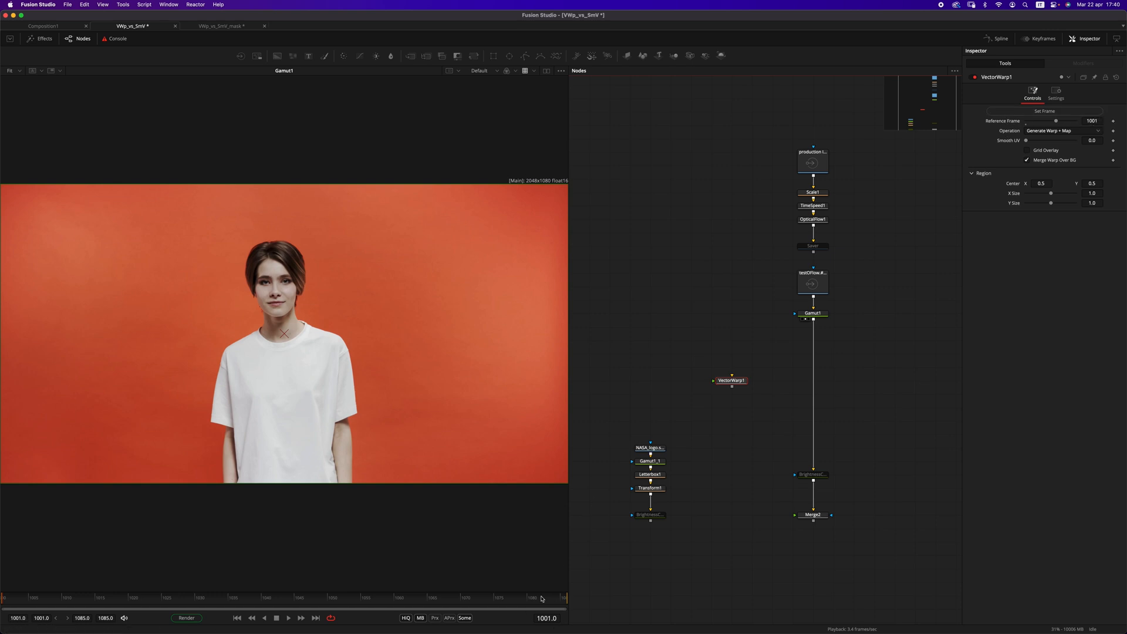
pyautogui.click(726, 386)
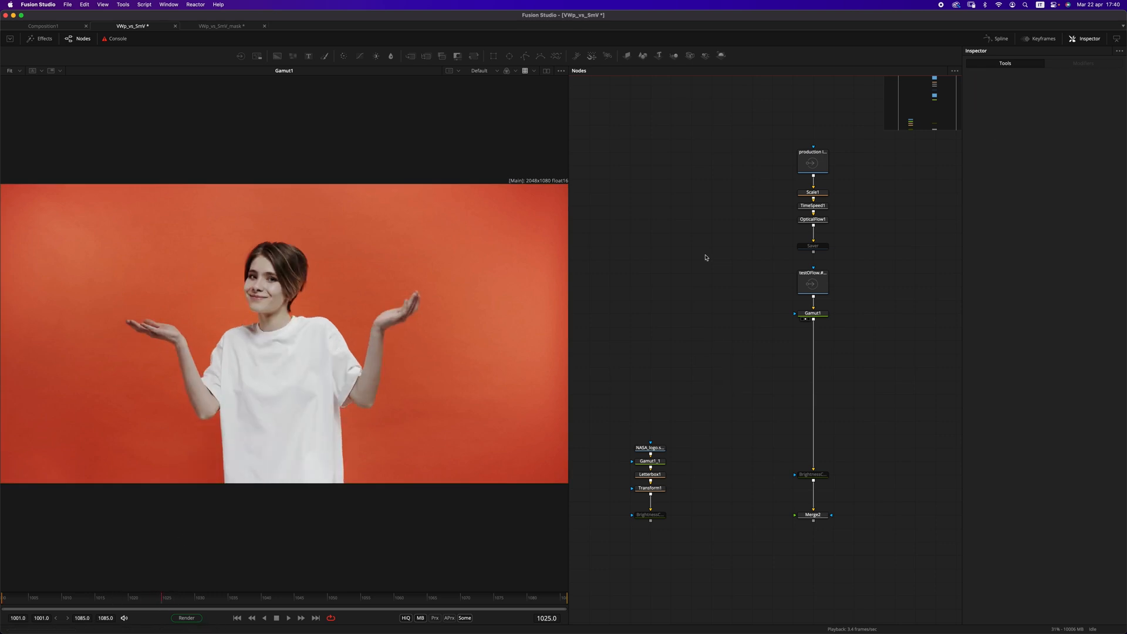
pyautogui.write('vwp')
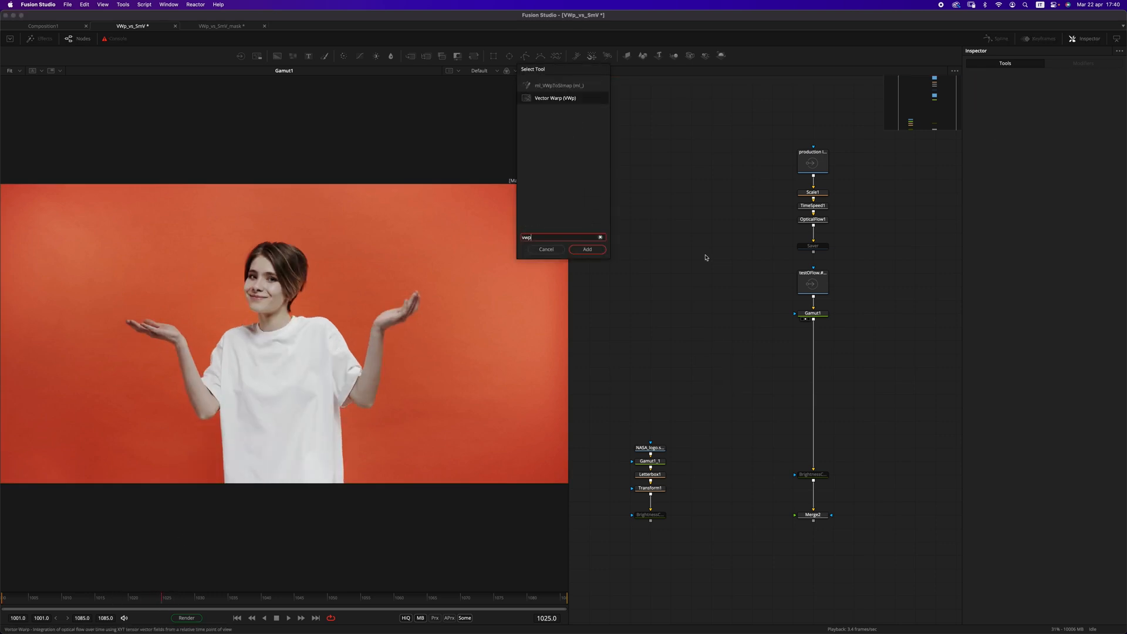
pyautogui.click(587, 249)
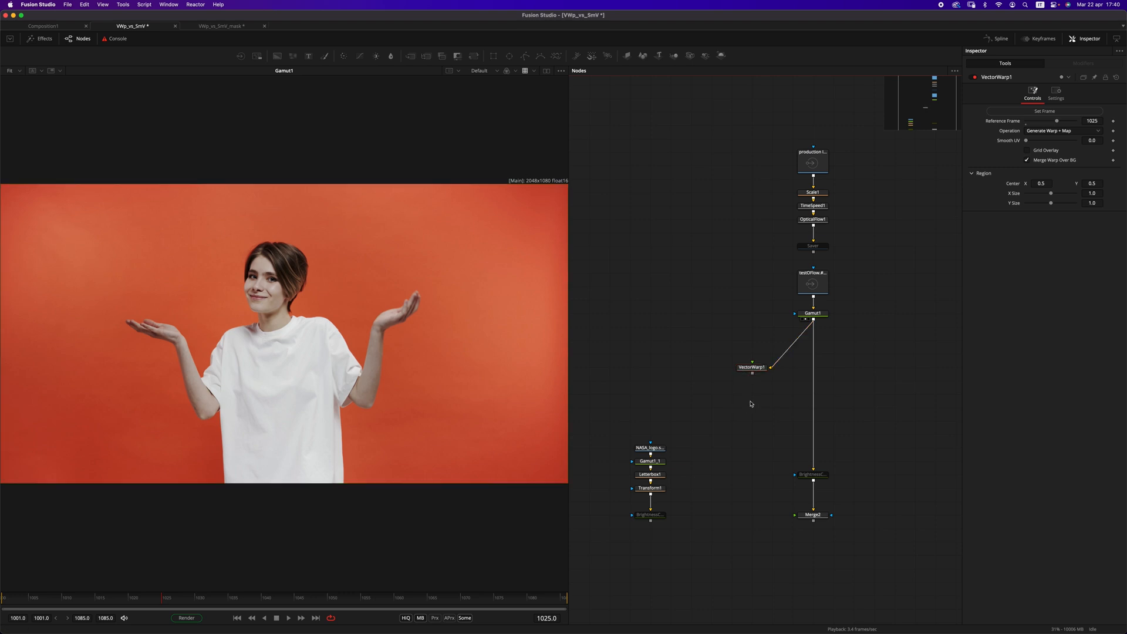
# Step: View VectorWarp1 and set frame 1038 as its reference frame
pyautogui.click(753, 366)
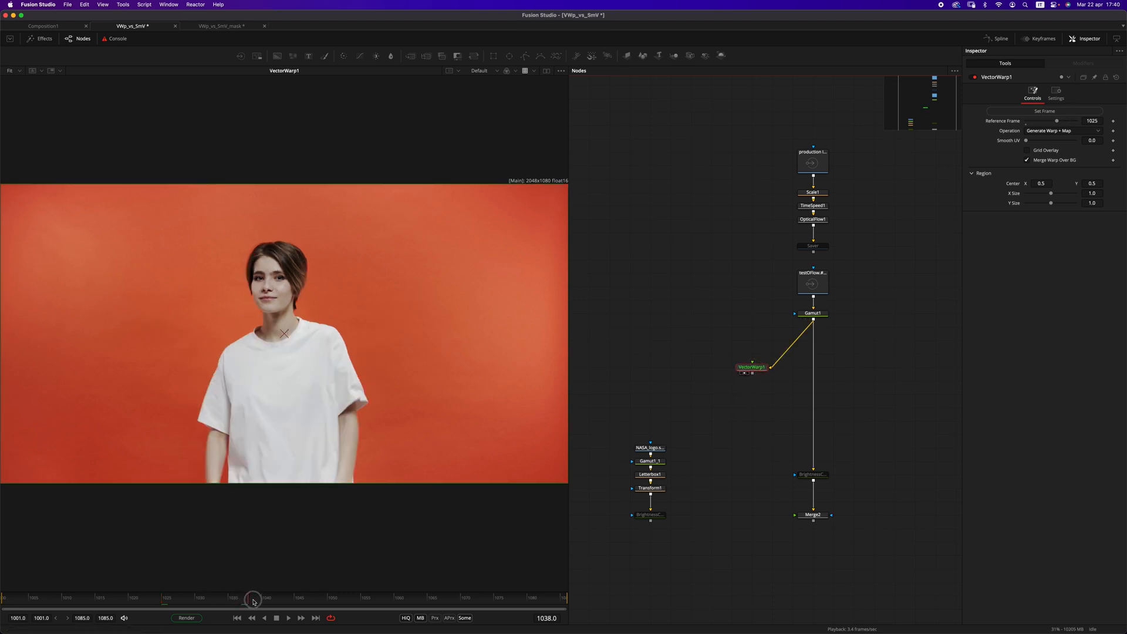
pyautogui.click(1044, 111)
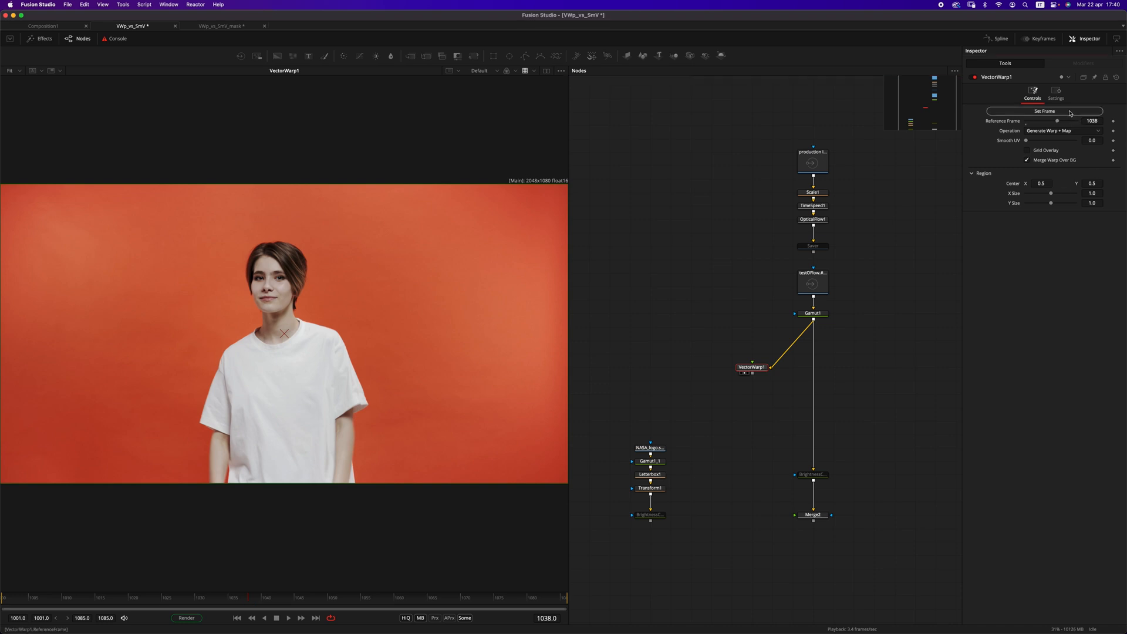
pyautogui.moveTo(894, 171)
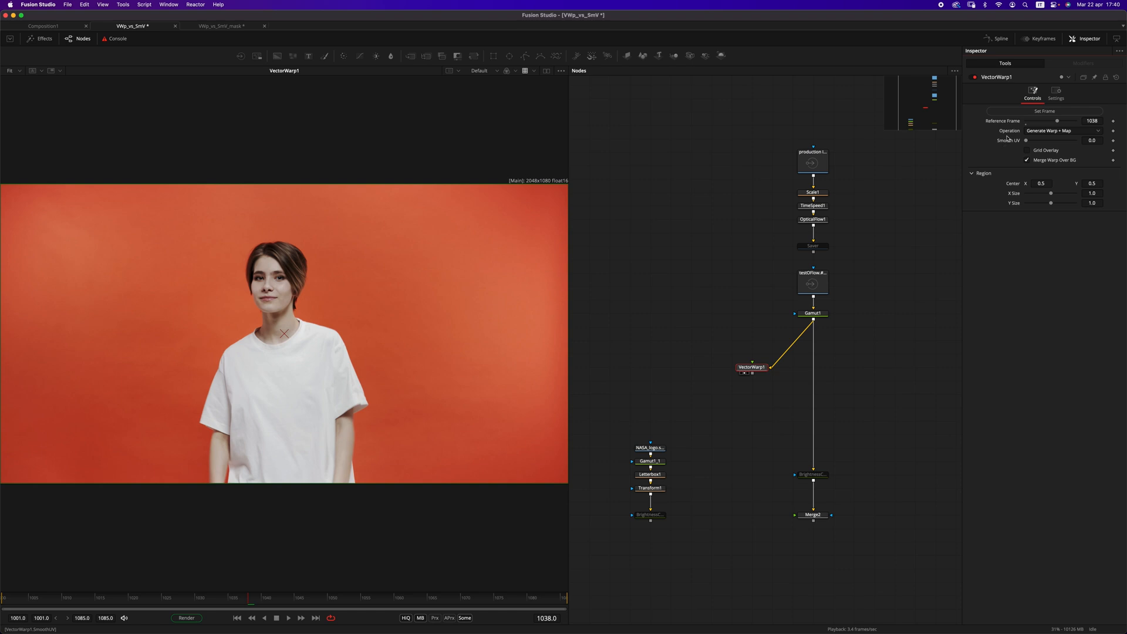
# Step: Set VectorWarp1's Operation to Generate Warp only
pyautogui.click(1064, 130)
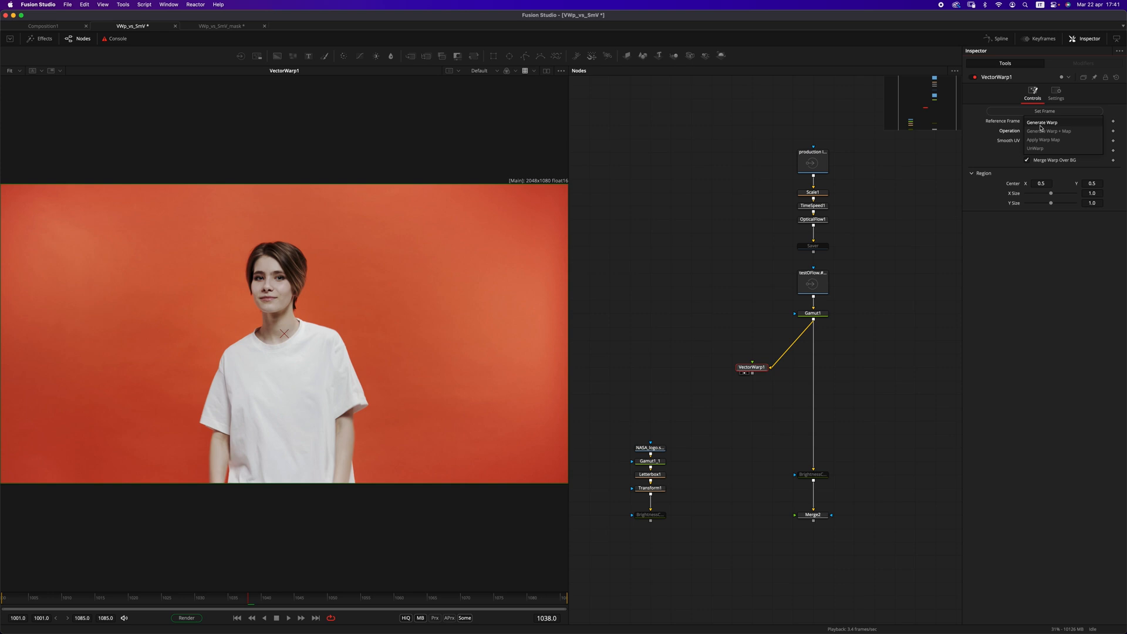
pyautogui.moveTo(1048, 131)
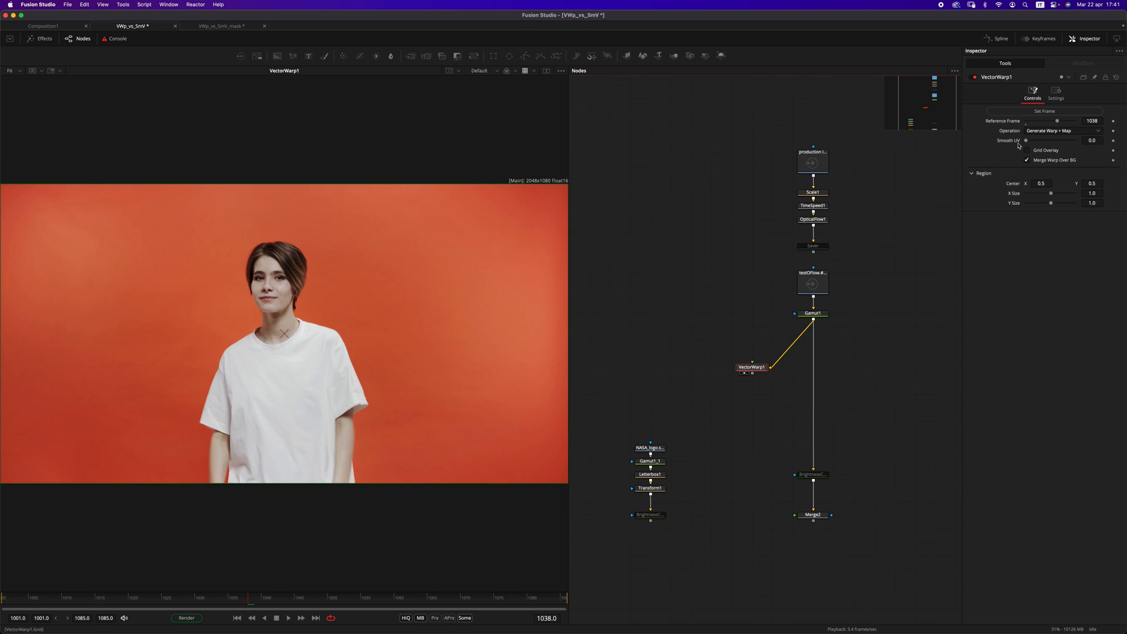
pyautogui.click(1068, 130)
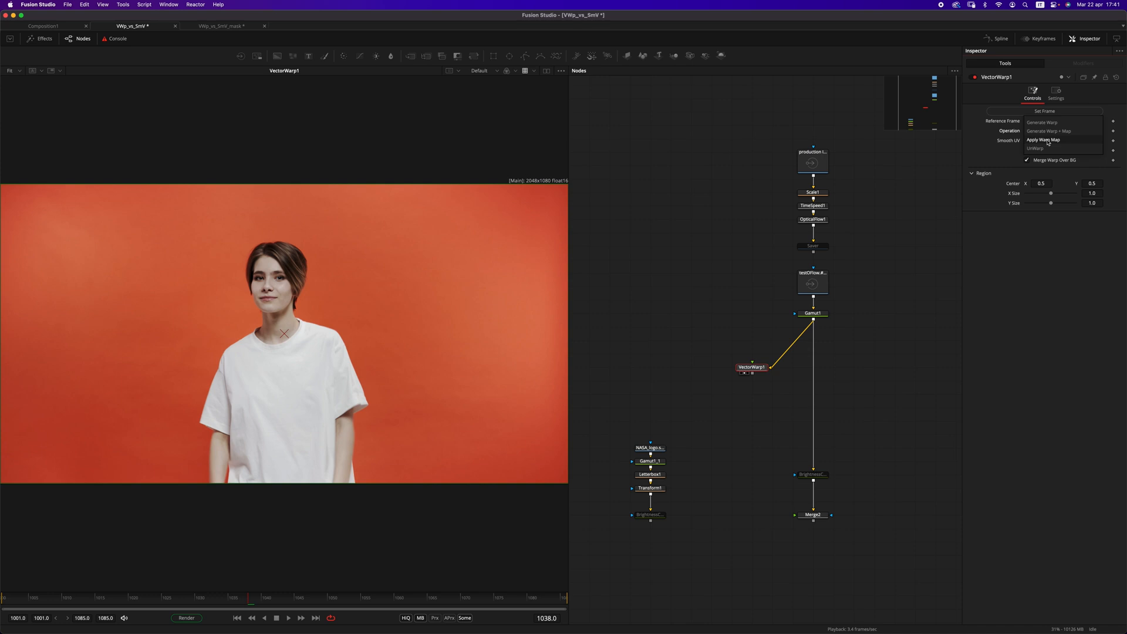
pyautogui.click(1049, 131)
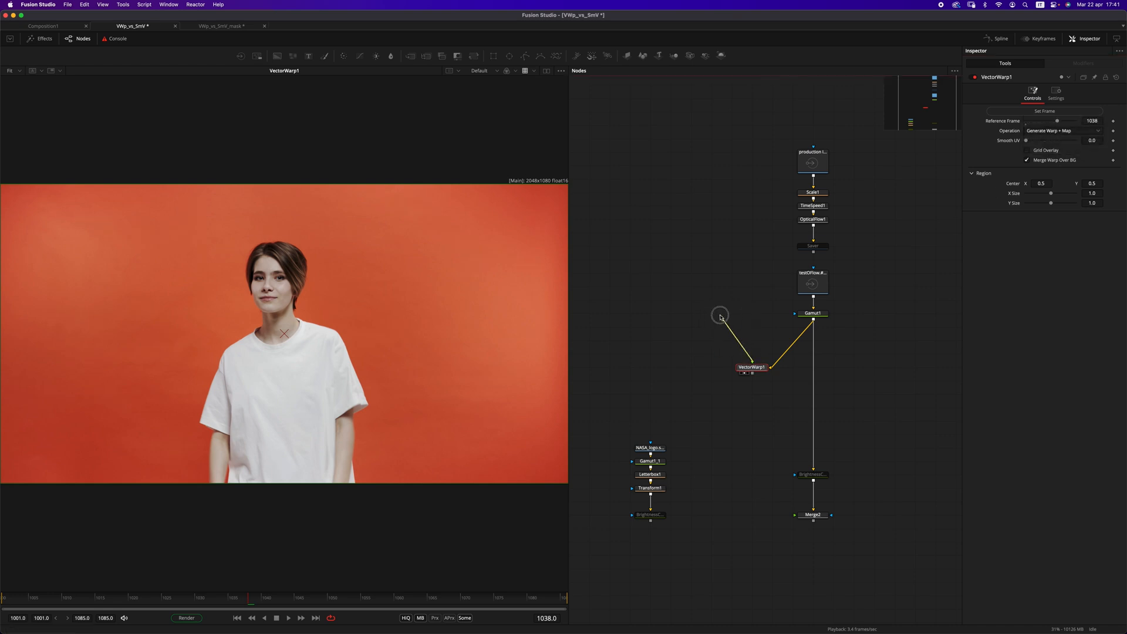
pyautogui.click(1062, 130)
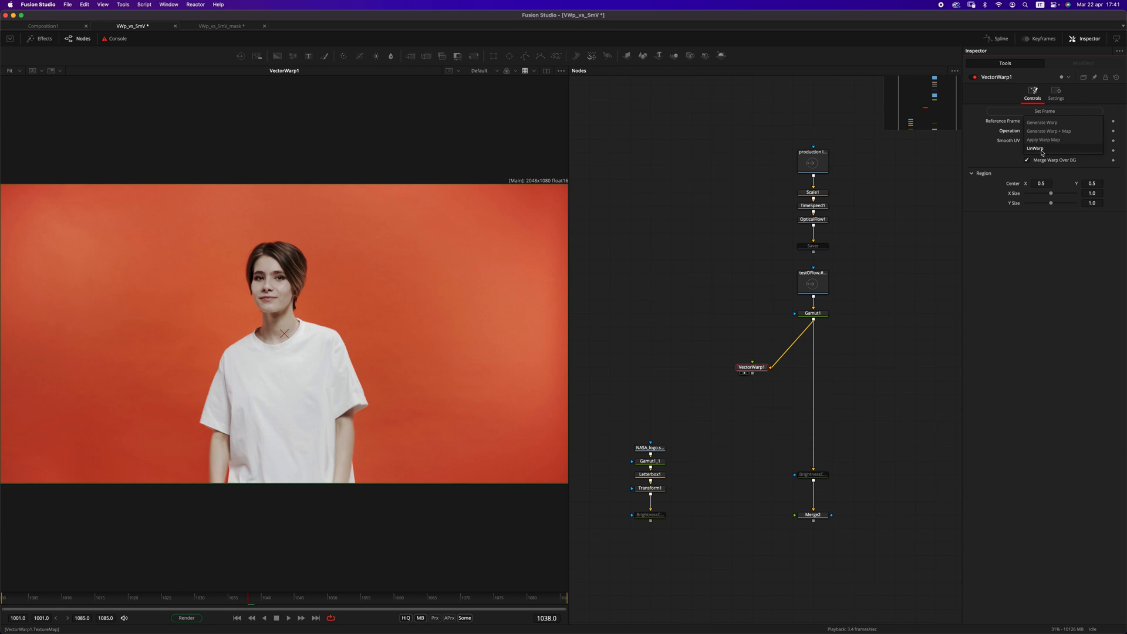
pyautogui.click(1049, 130)
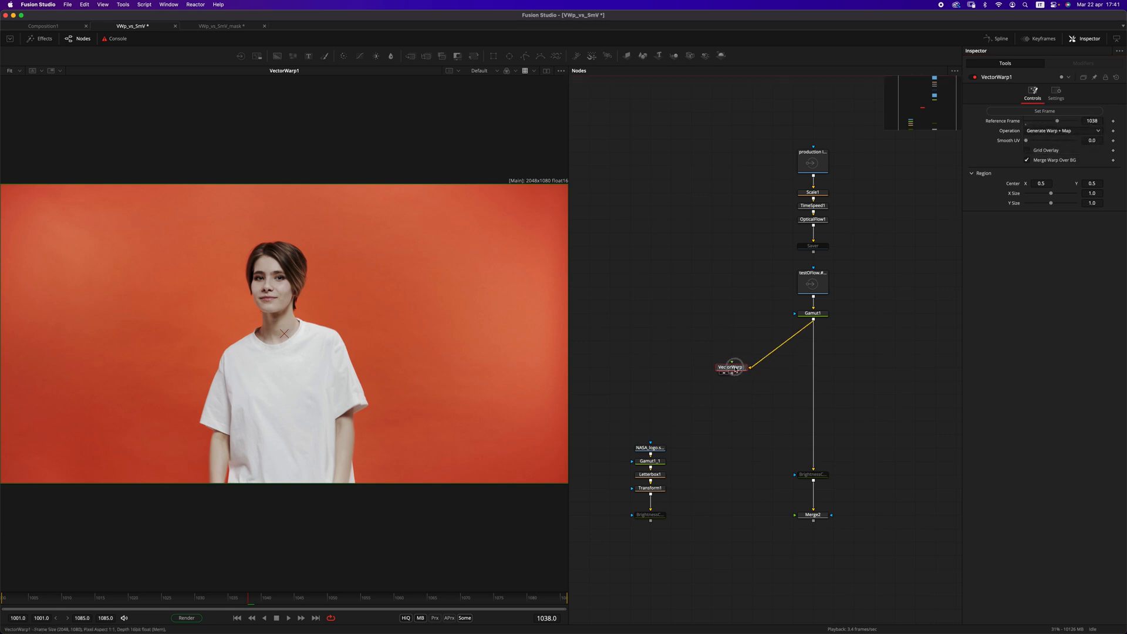
pyautogui.click(1063, 130)
pyautogui.write('vw')
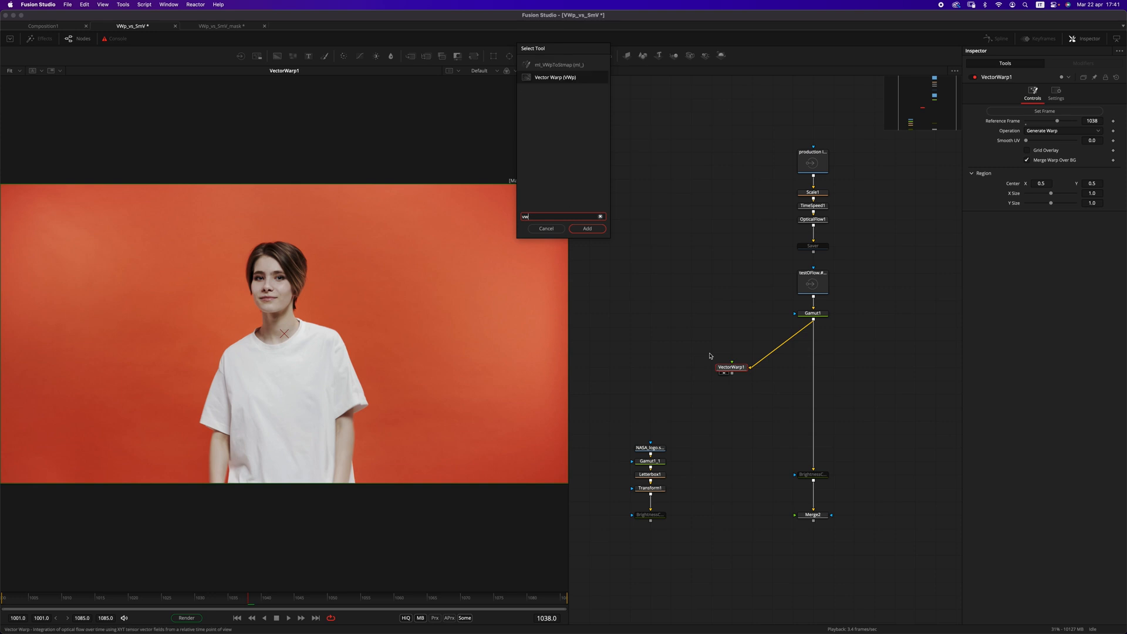
# Step: Add VectorWarp2 applying the warp map to the logo, with a Vector Transform between the warps
pyautogui.click(586, 229)
pyautogui.write('ect')
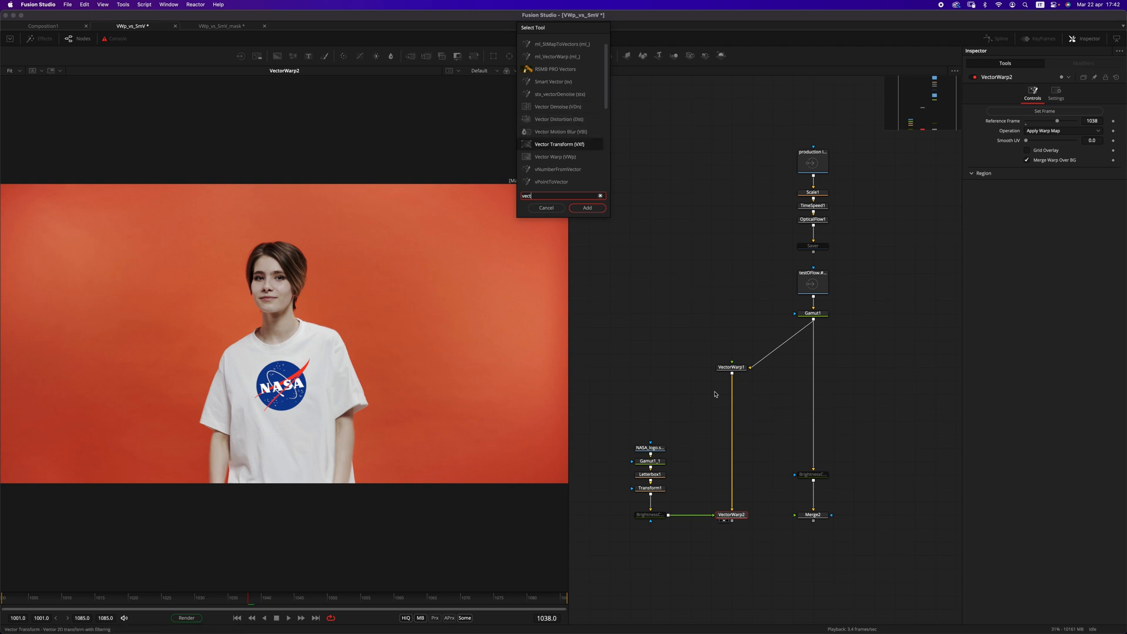
pyautogui.click(587, 207)
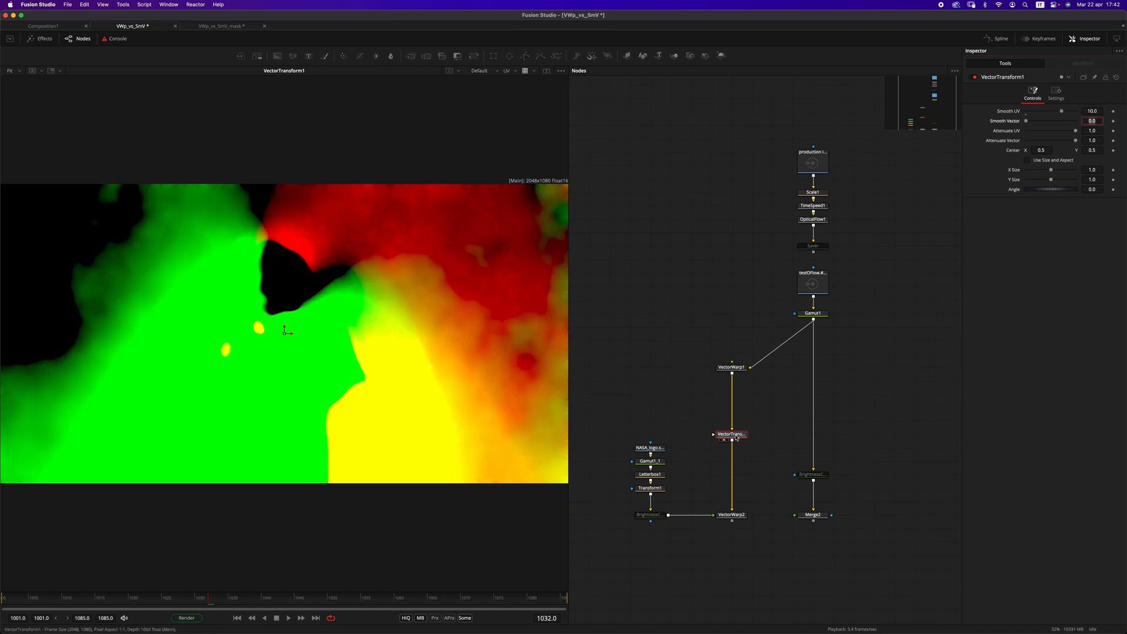
pyautogui.click(1042, 149)
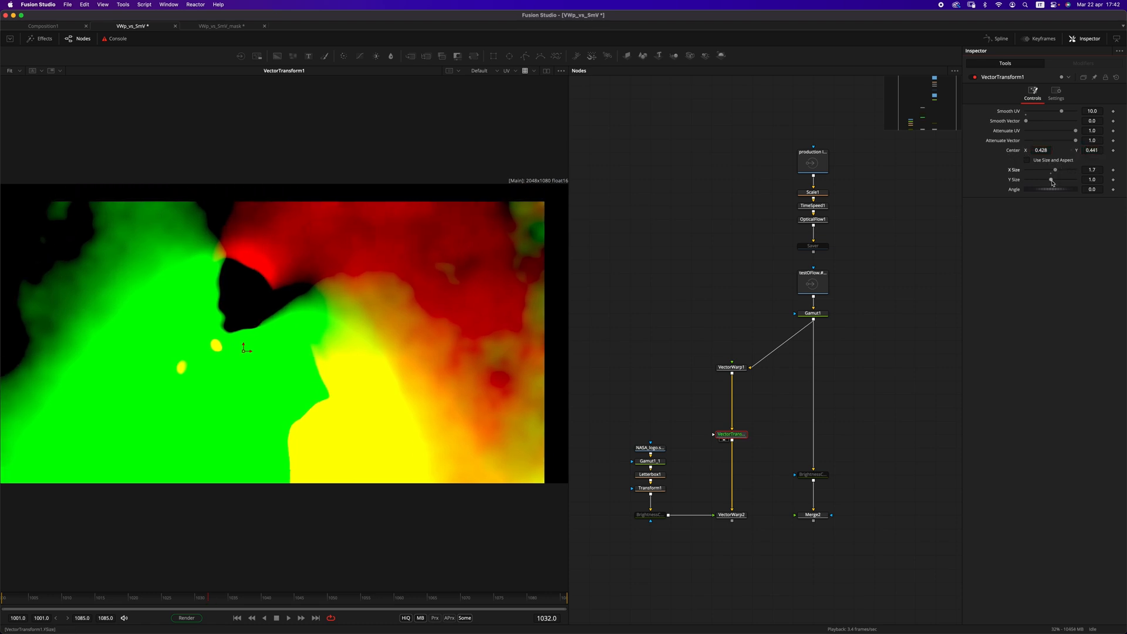
# Step: Adjust the Vector Transform's Size and Attenuate UV strength
pyautogui.moveTo(1052, 189); pyautogui.dragTo(1062, 189)
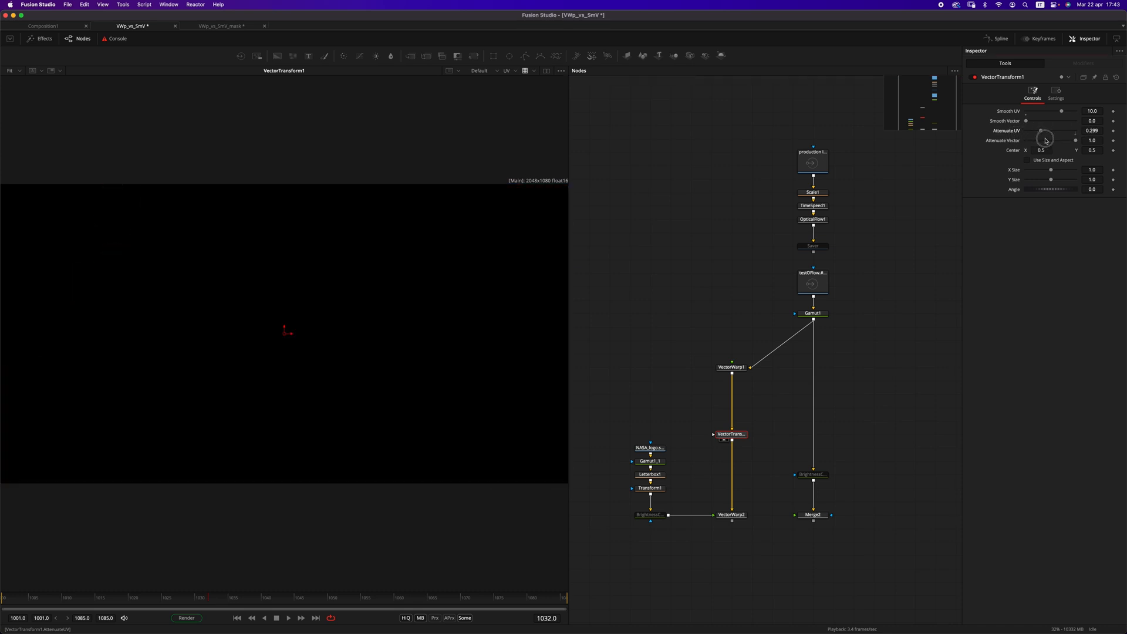
pyautogui.moveTo(1050, 139); pyautogui.dragTo(1035, 140)
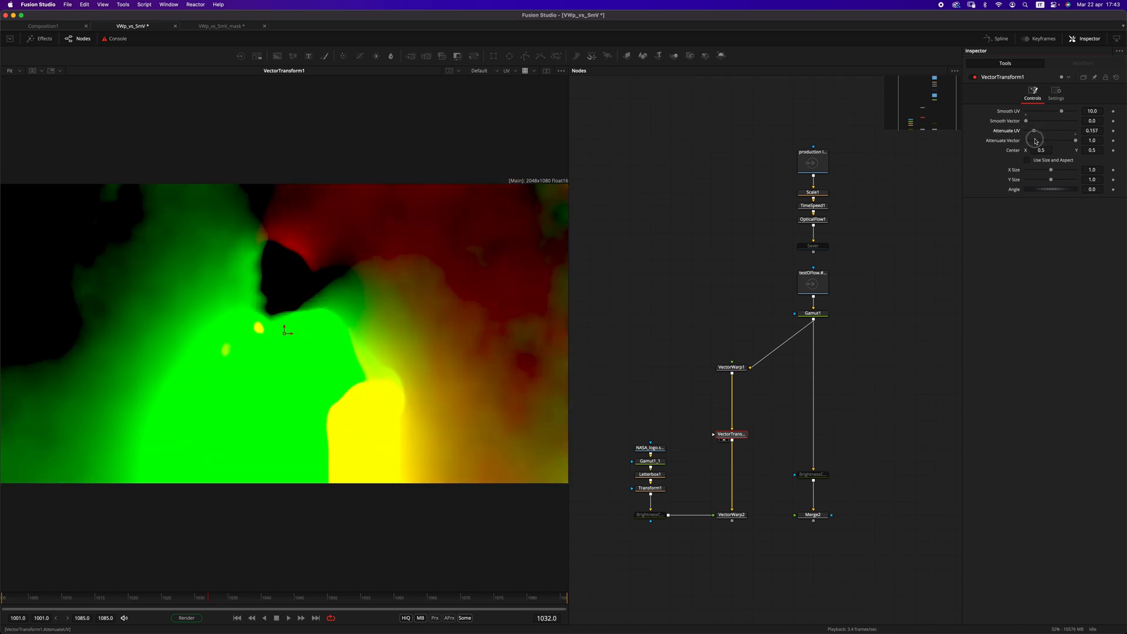
pyautogui.moveTo(1039, 130); pyautogui.dragTo(1032, 130)
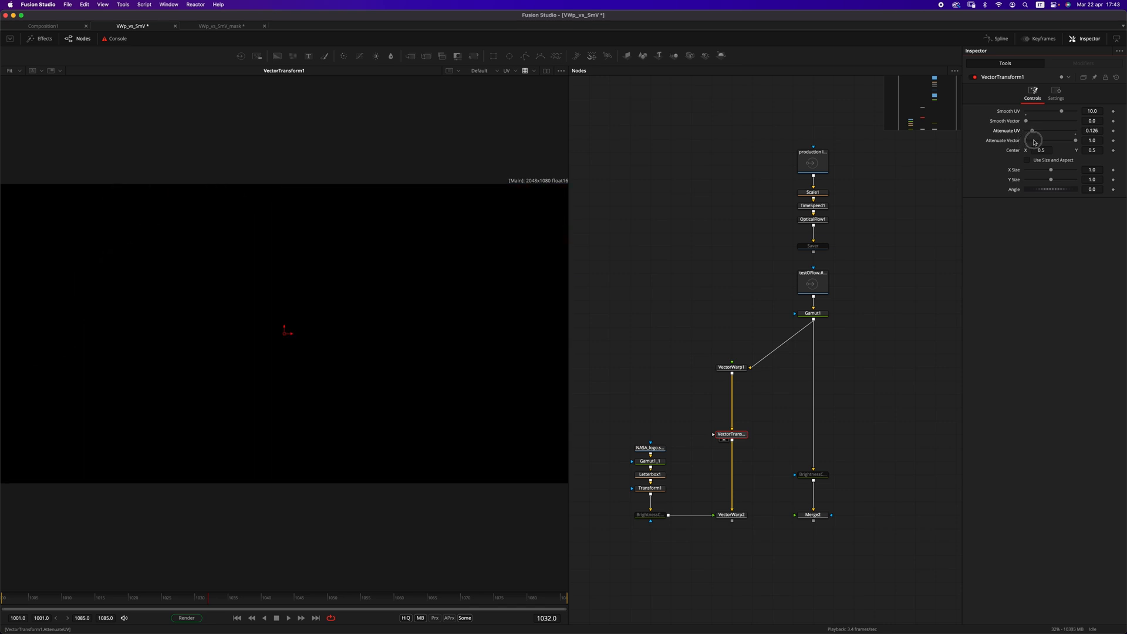
pyautogui.moveTo(1035, 139); pyautogui.dragTo(1042, 130)
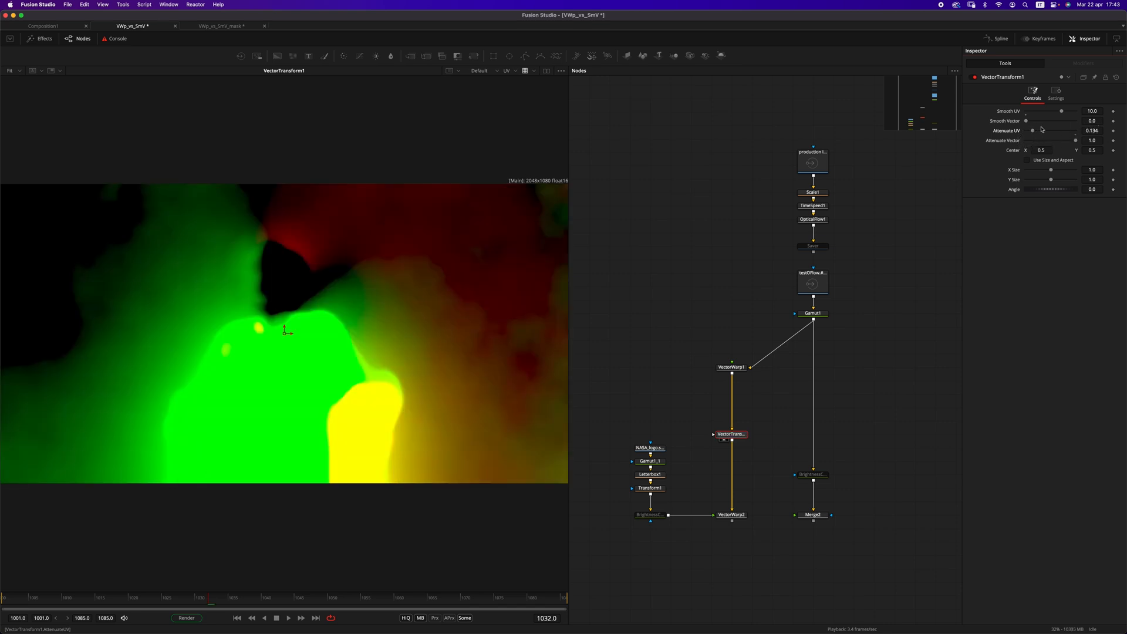
pyautogui.moveTo(1037, 133)
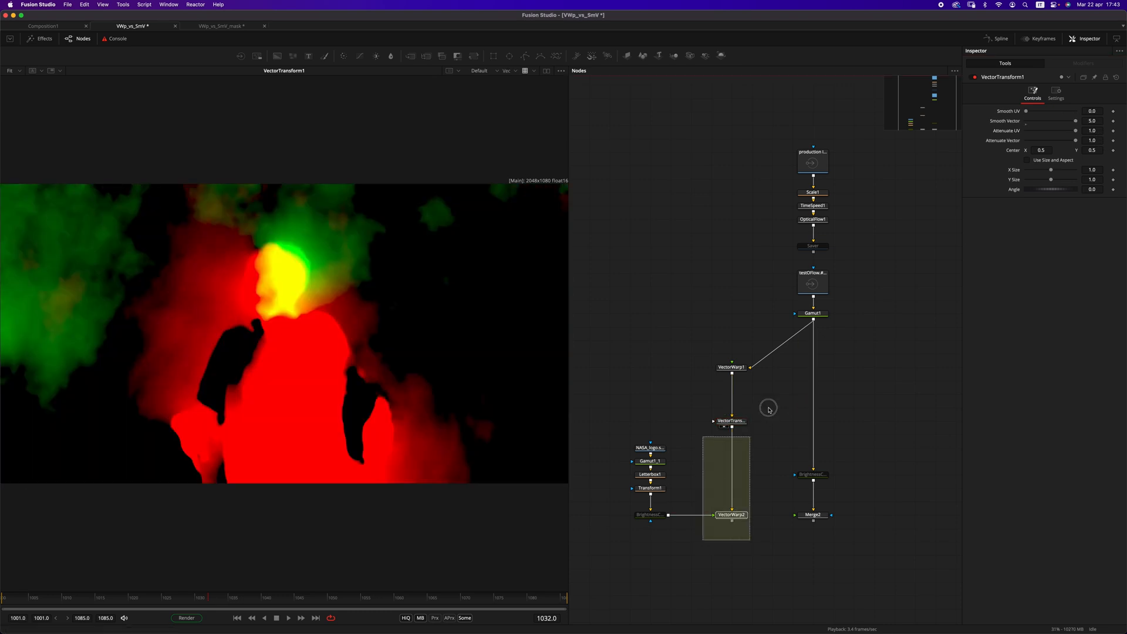
# Step: Set VectorWarp1 to Generate Warp + Map and insert it on the logo branch before Merge2
pyautogui.click(732, 367)
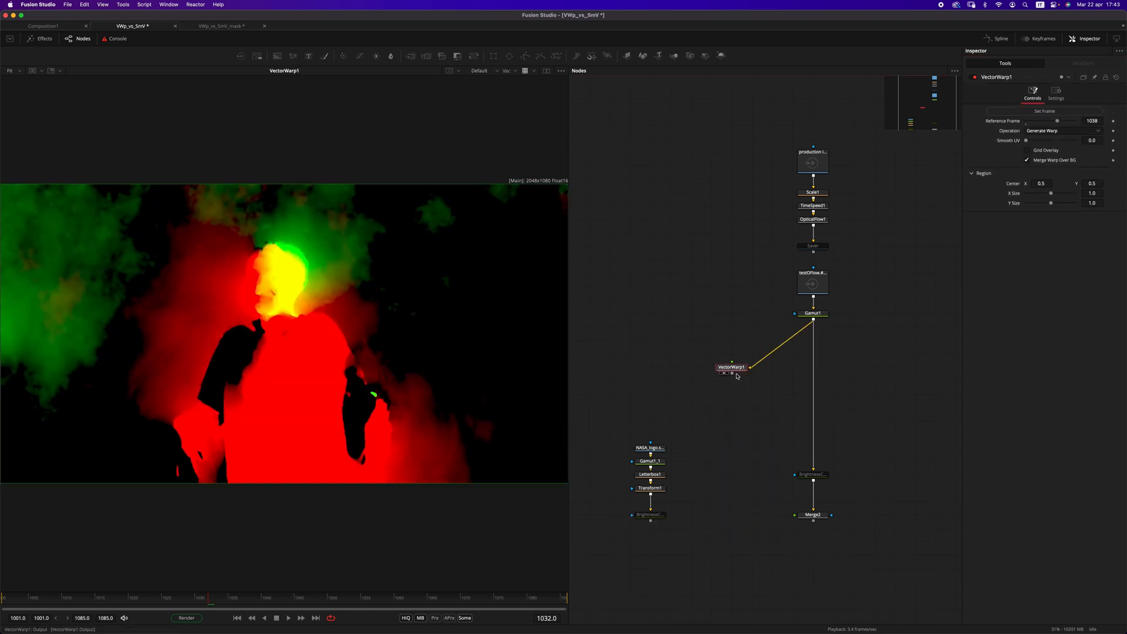
pyautogui.click(1089, 131)
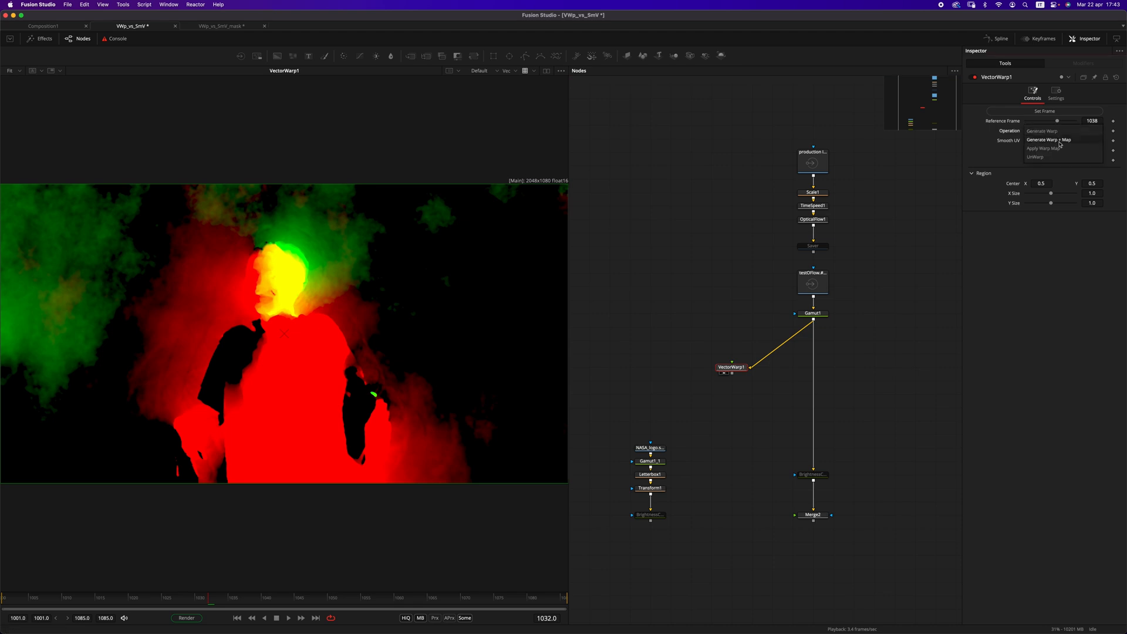
pyautogui.click(1046, 140)
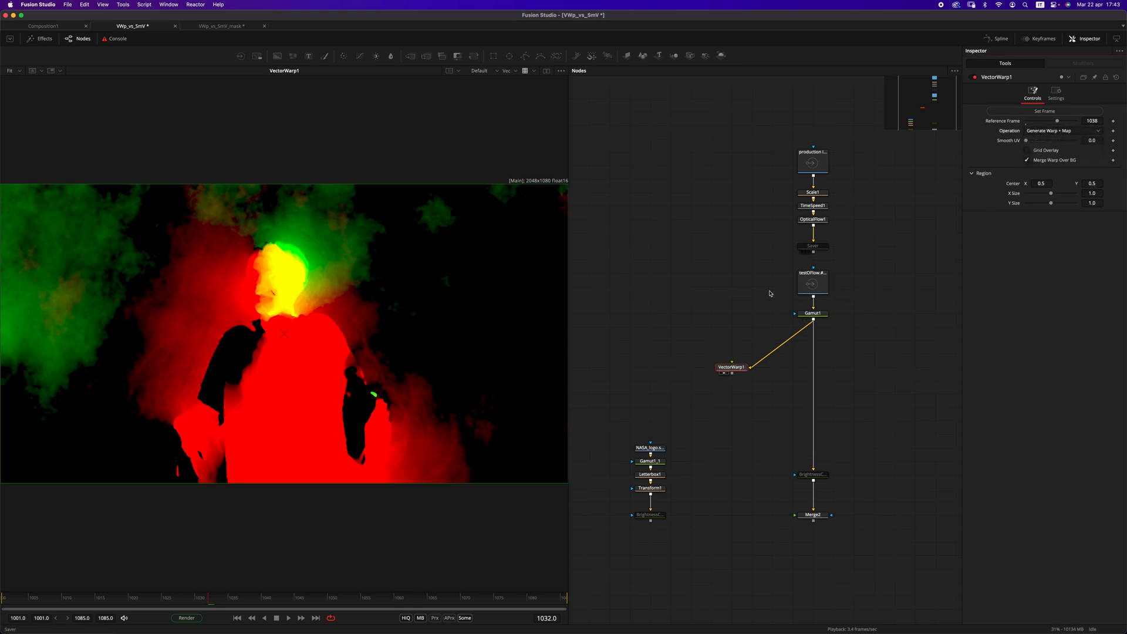
pyautogui.moveTo(731, 368); pyautogui.dragTo(731, 434)
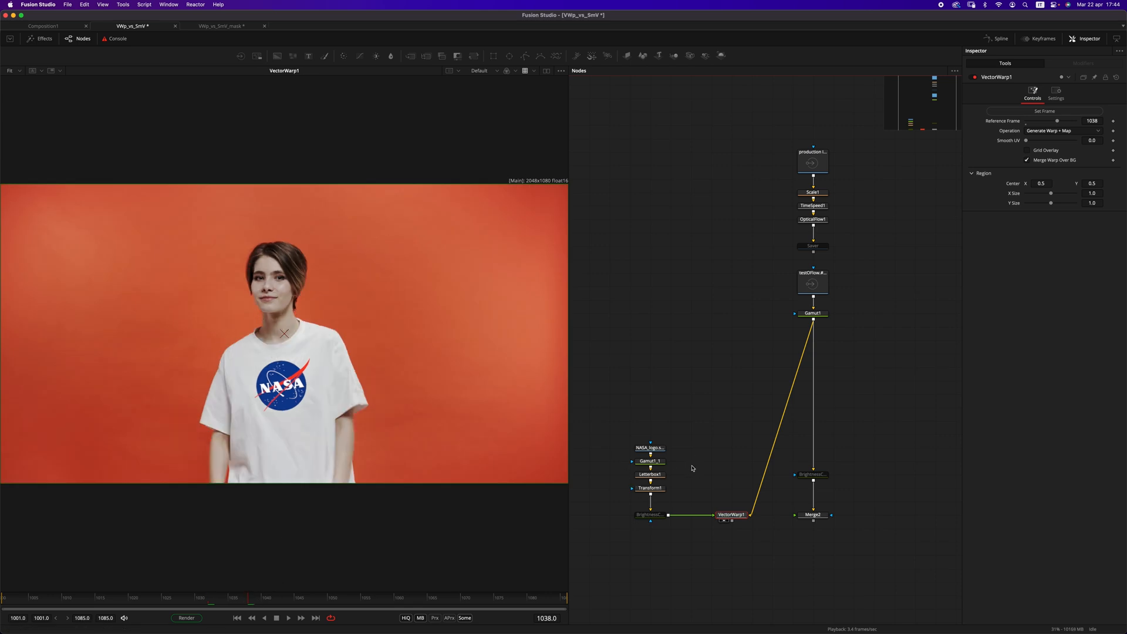
# Step: Play back the clip to check the warped NASA logo on the shirt
pyautogui.click(289, 618)
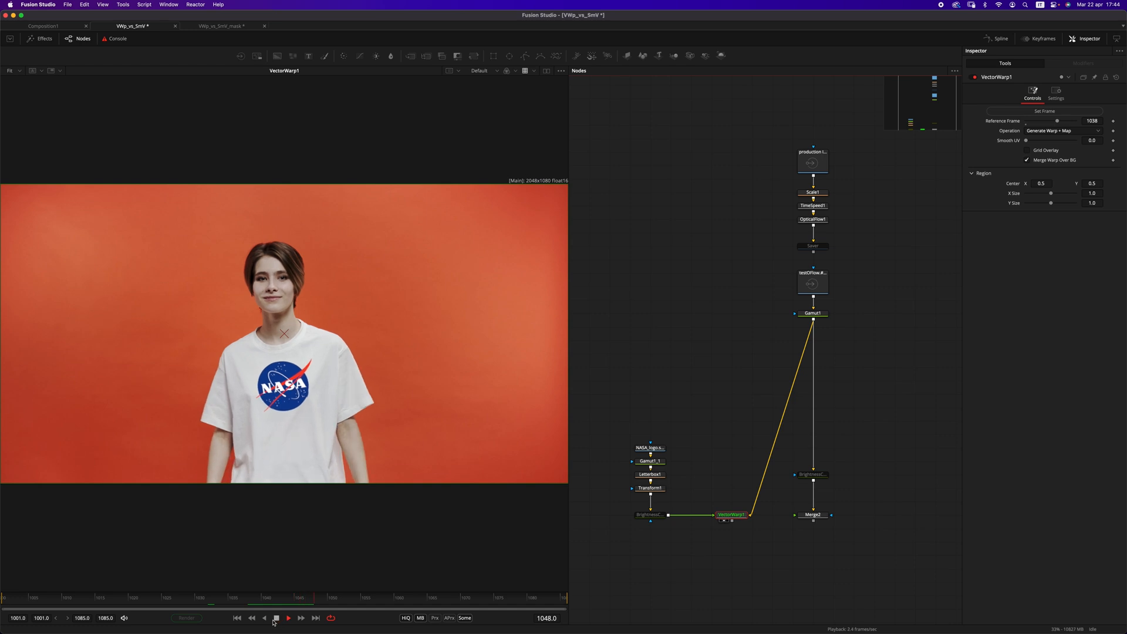
pyautogui.click(276, 617)
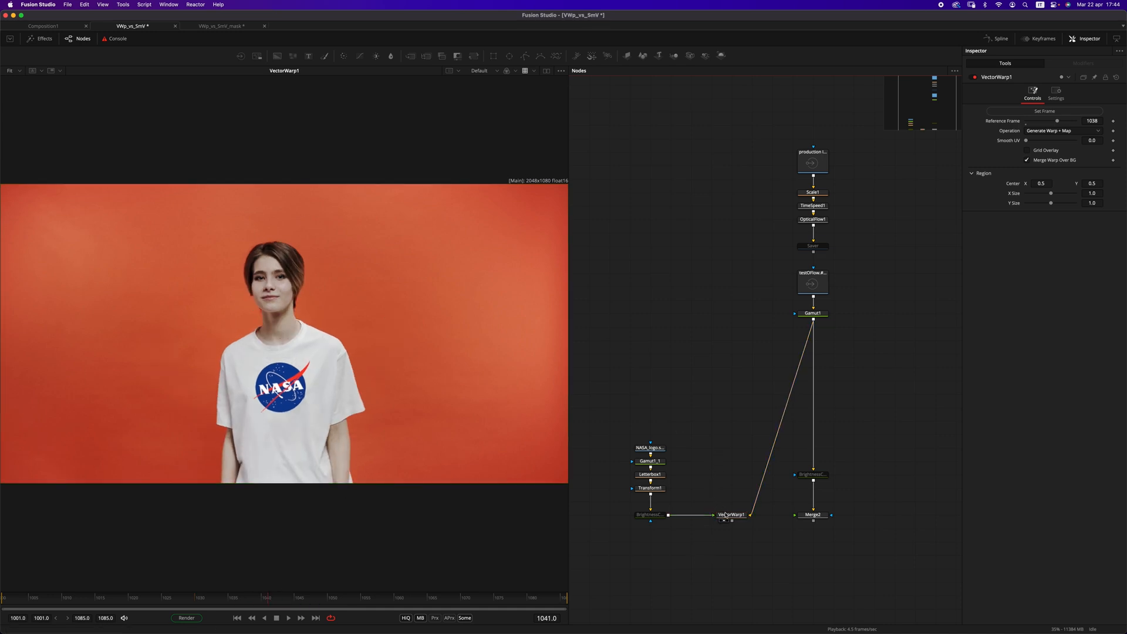
pyautogui.click(730, 514)
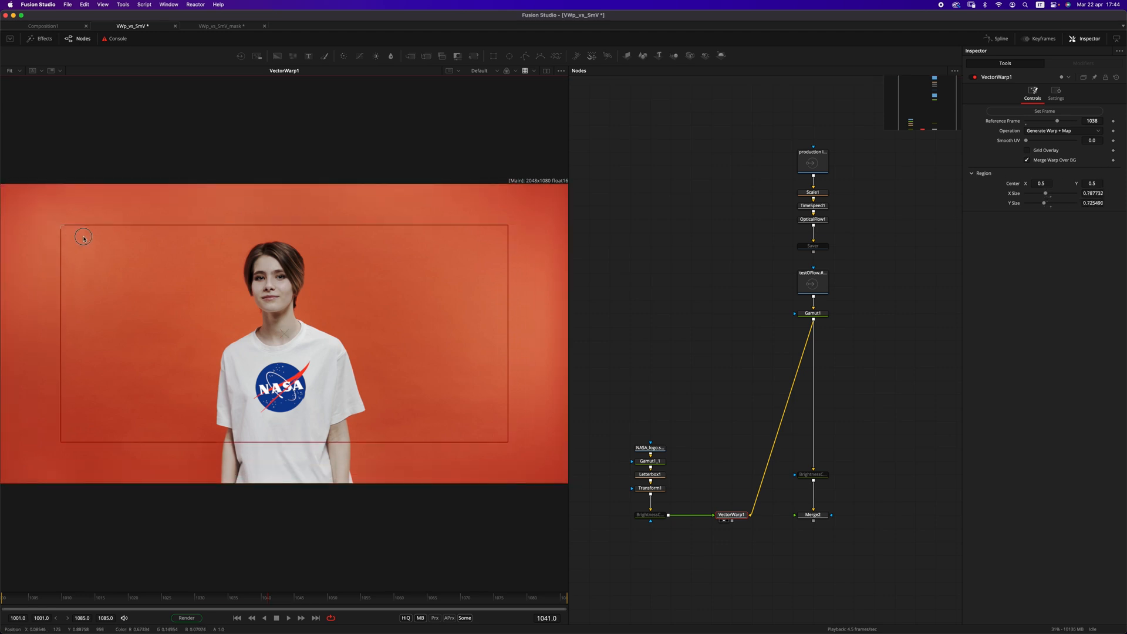
# Step: Resize the warp Region box to frame the shirt and preview the logo tracking
pyautogui.moveTo(83, 238); pyautogui.dragTo(204, 272)
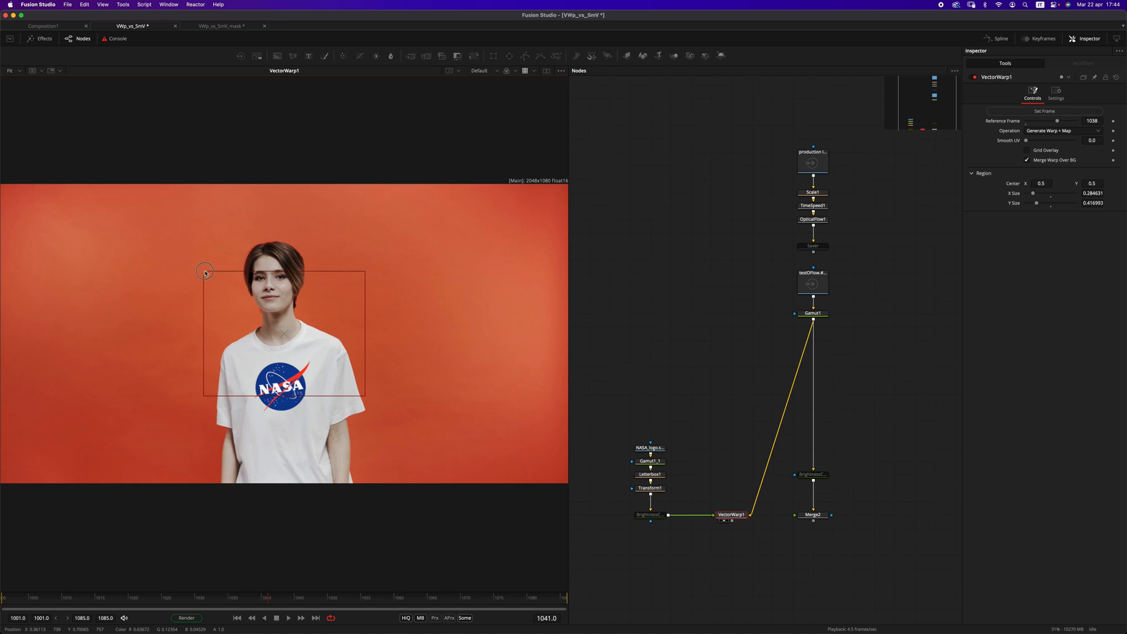
pyautogui.moveTo(204, 272); pyautogui.dragTo(283, 396)
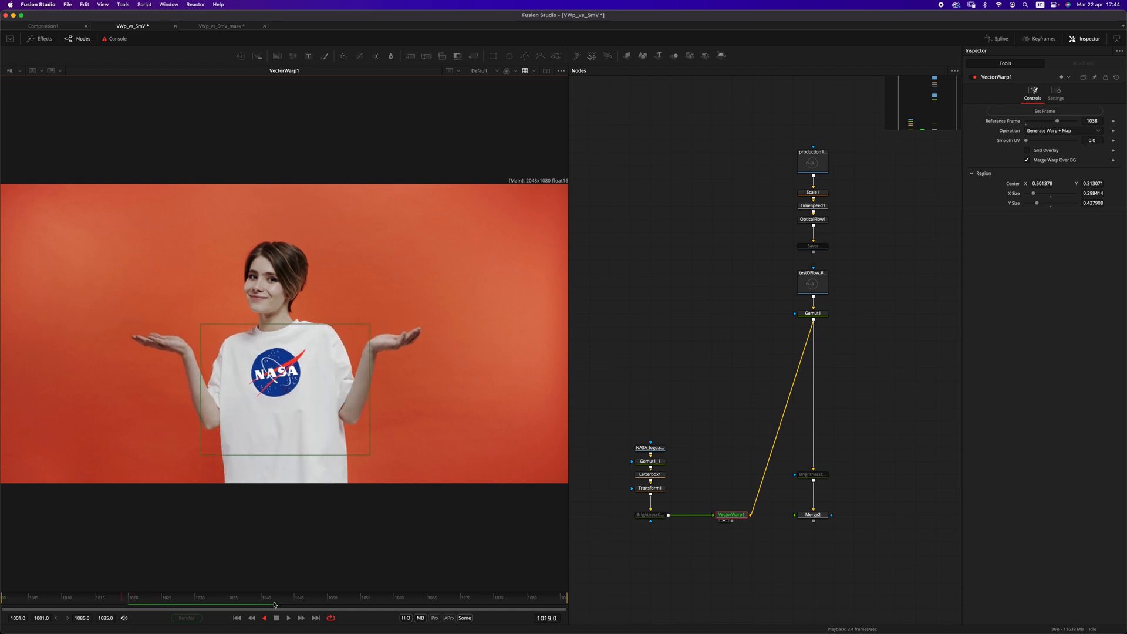
pyautogui.click(289, 617)
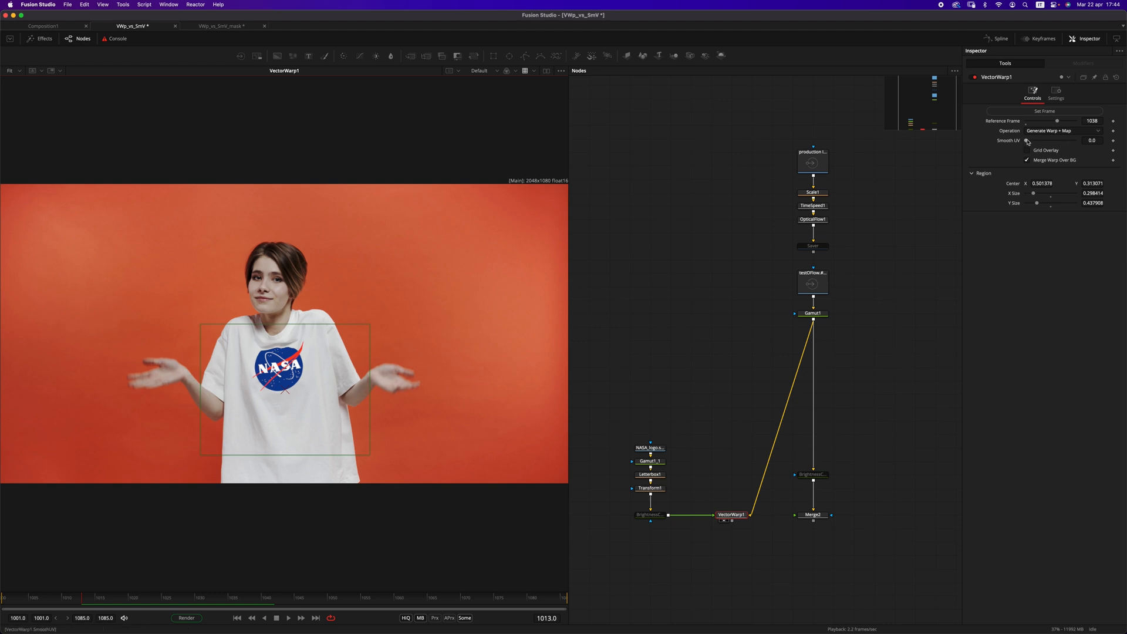
# Step: Set Smooth UV to 10 and replay to check the logo tracking
pyautogui.click(1092, 139)
pyautogui.write('10')
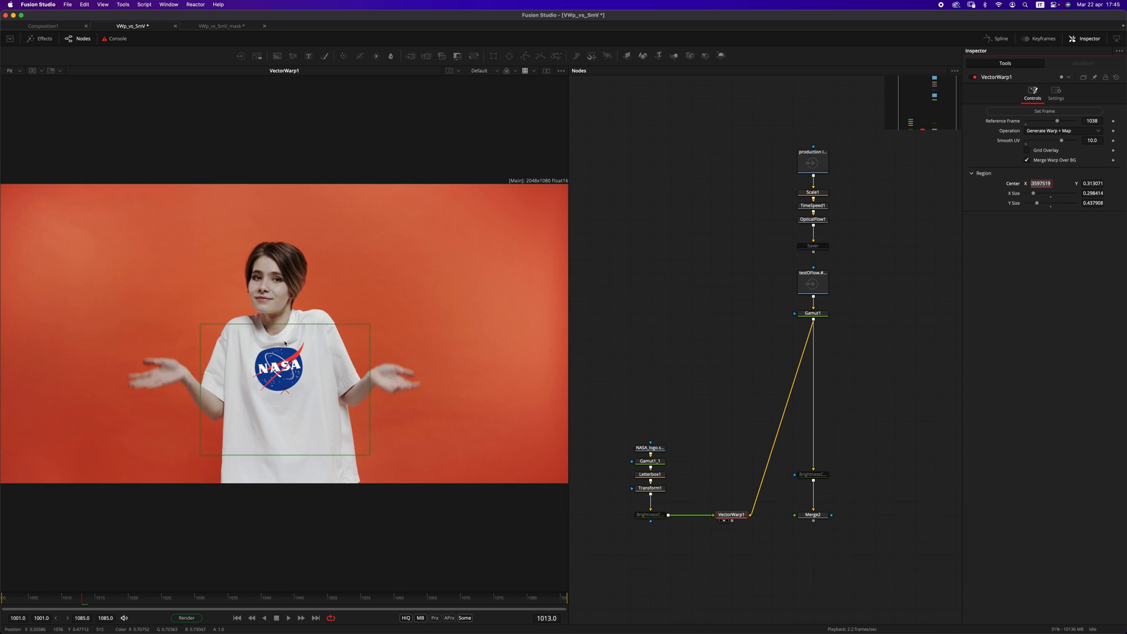
pyautogui.click(289, 618)
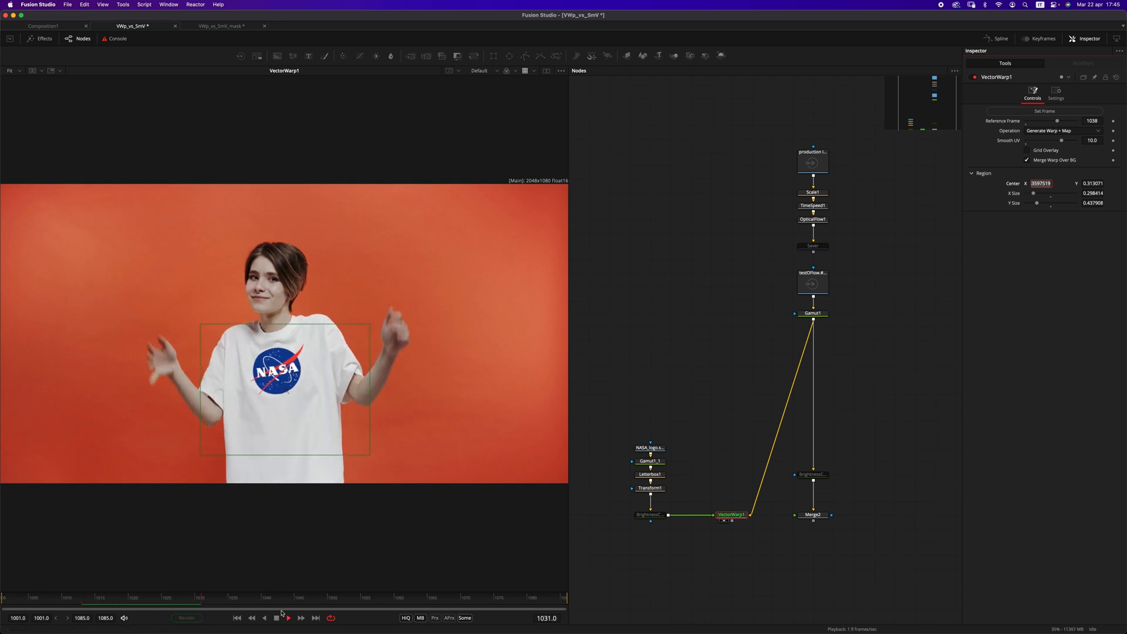
pyautogui.click(290, 619)
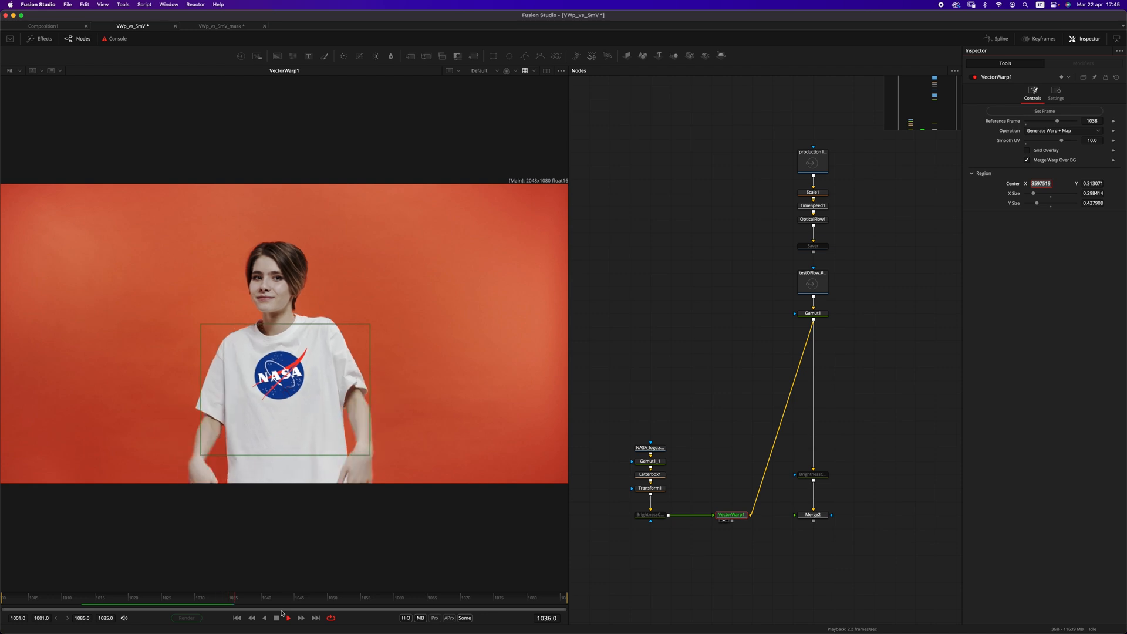
pyautogui.click(287, 618)
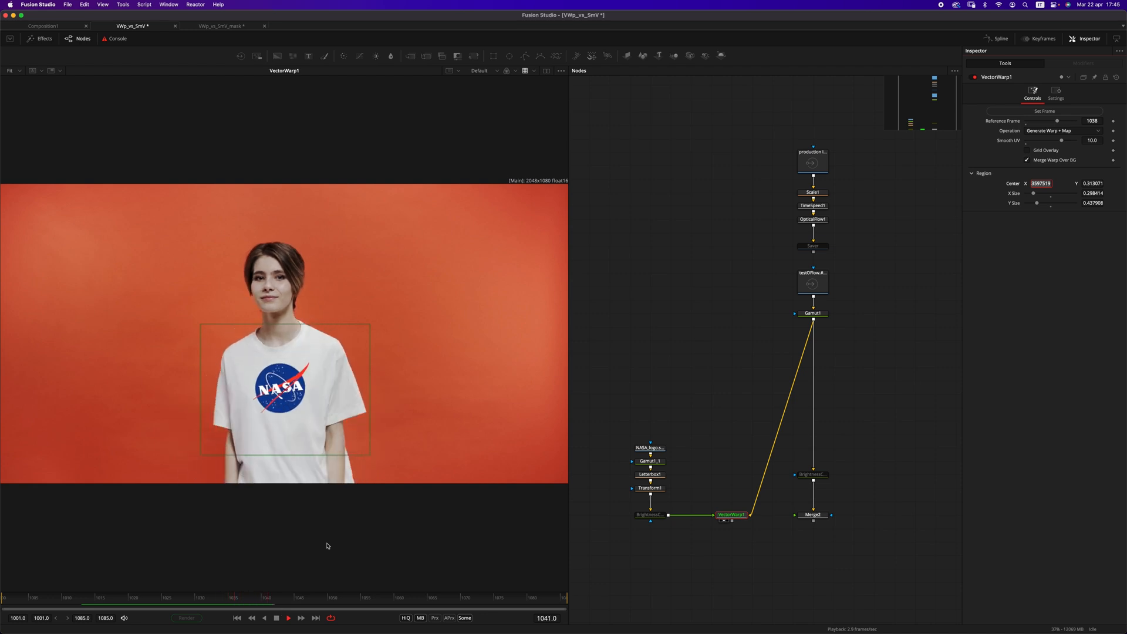
pyautogui.click(289, 618)
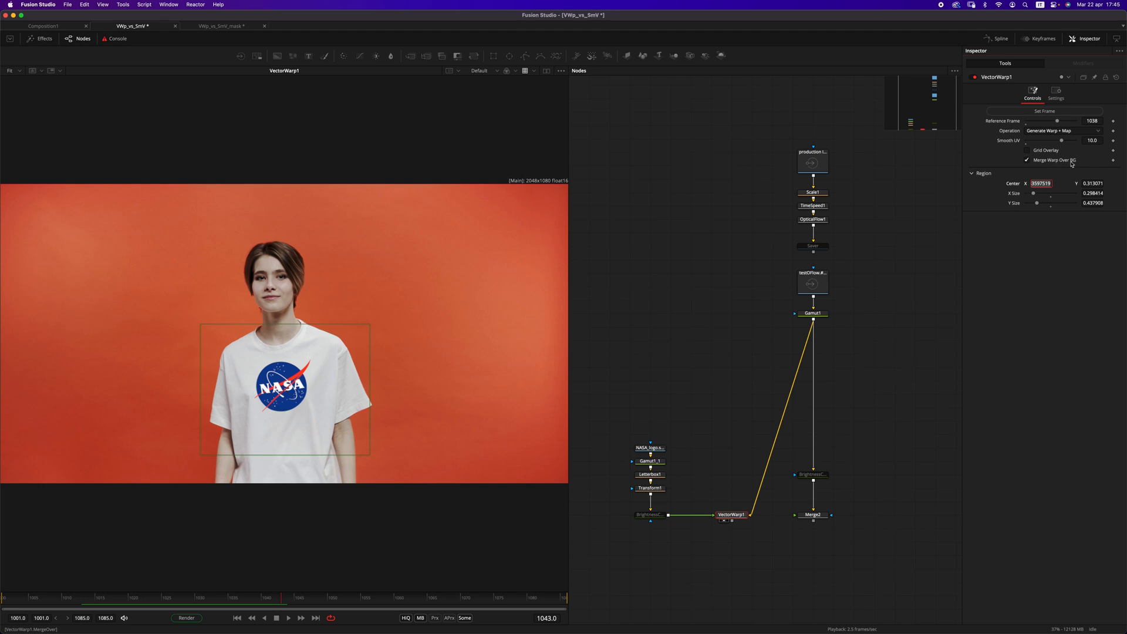
pyautogui.moveTo(1041, 163)
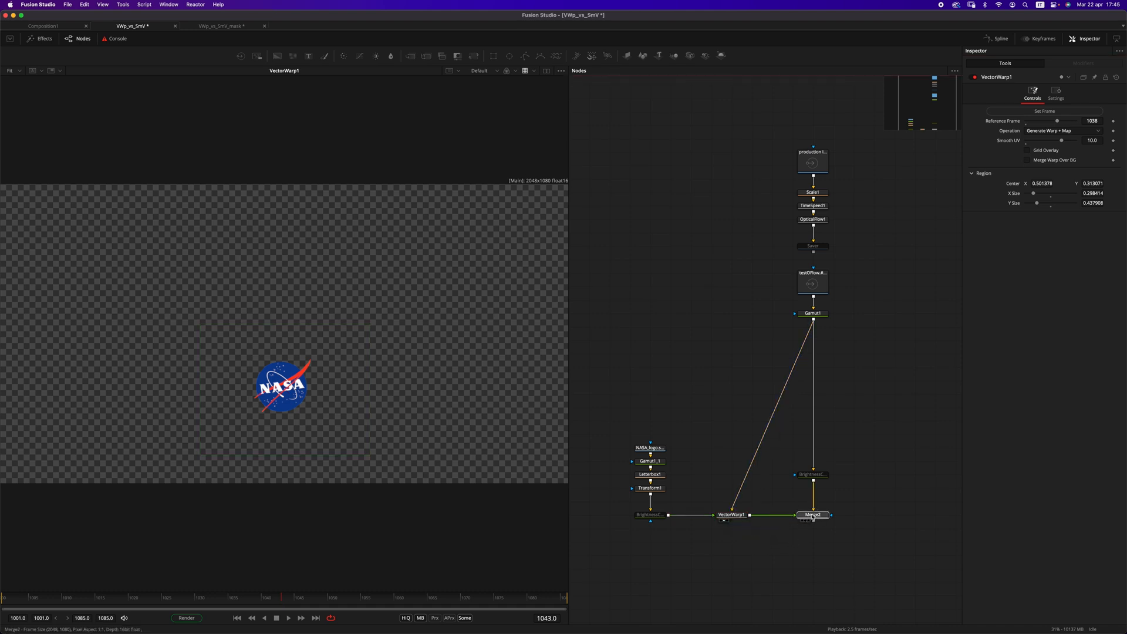
# Step: View Merge2's composite and play the clip from the first frame
pyautogui.click(812, 514)
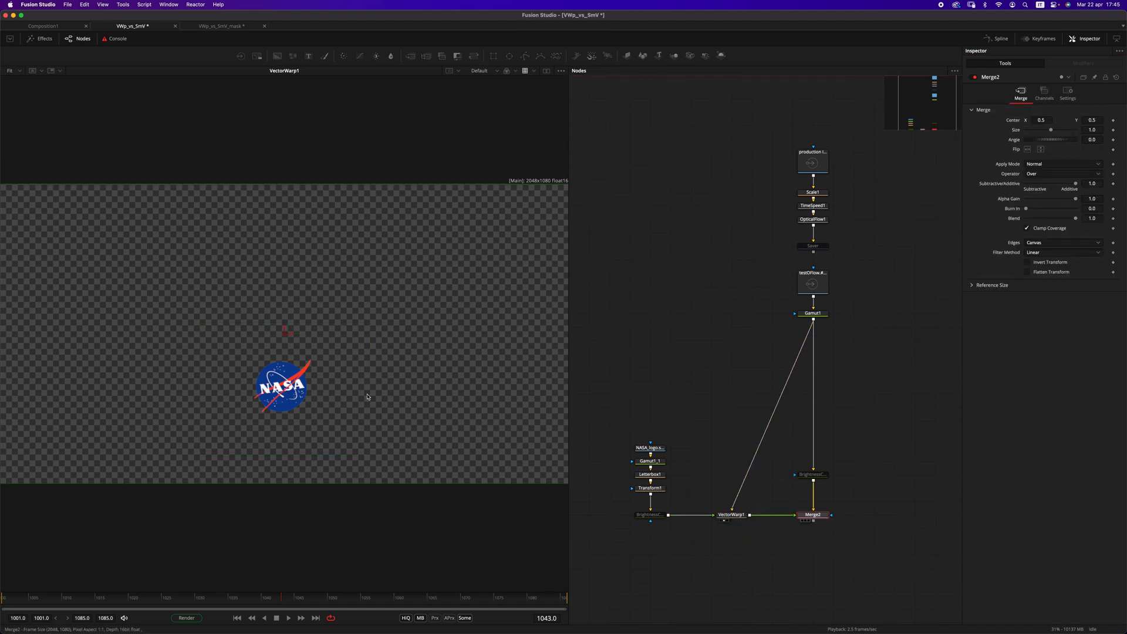
pyautogui.click(812, 514)
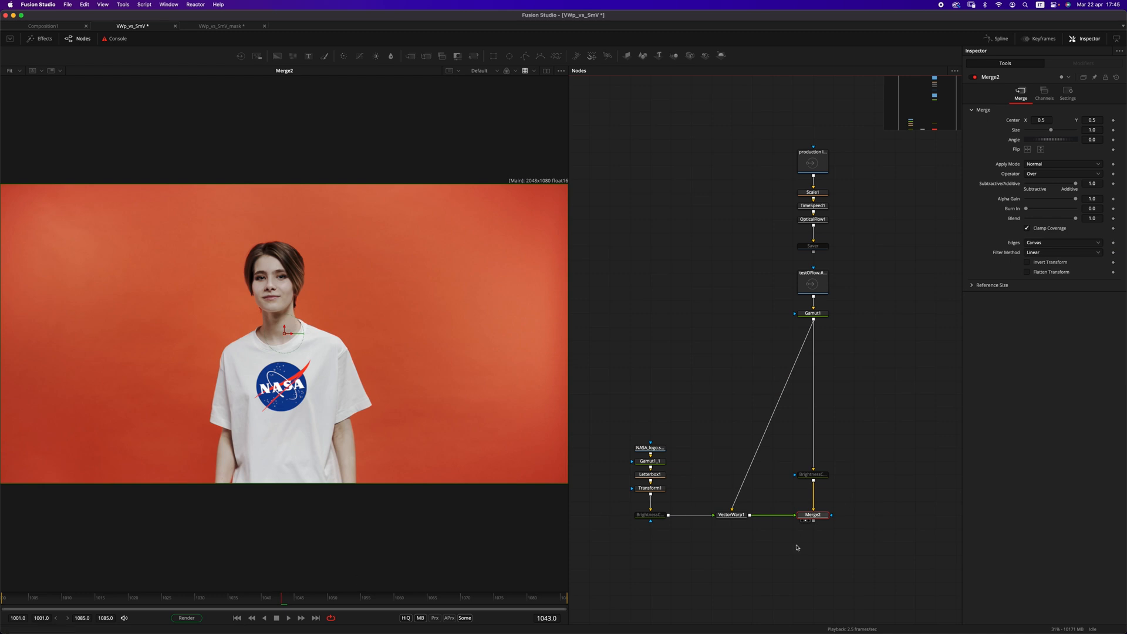
pyautogui.click(237, 617)
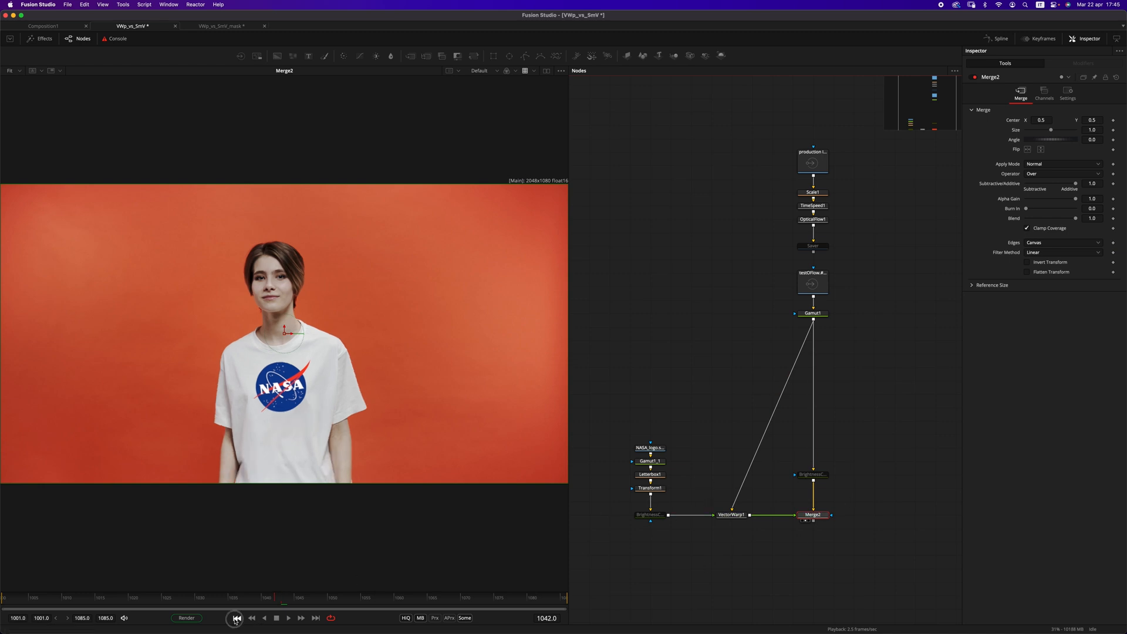
pyautogui.click(236, 617)
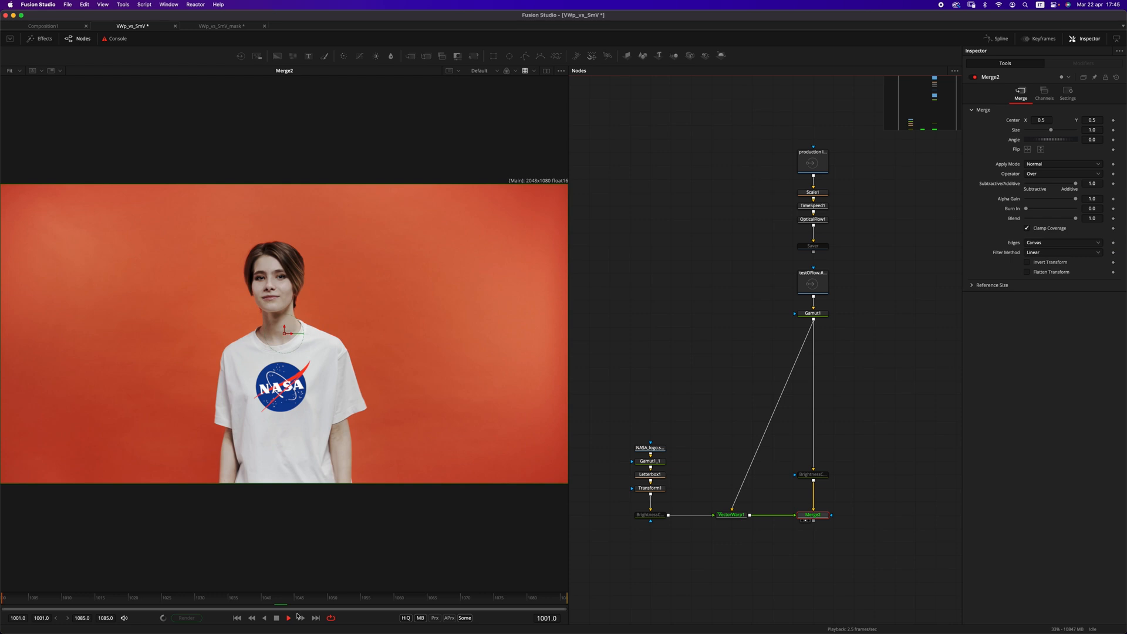
pyautogui.click(288, 618)
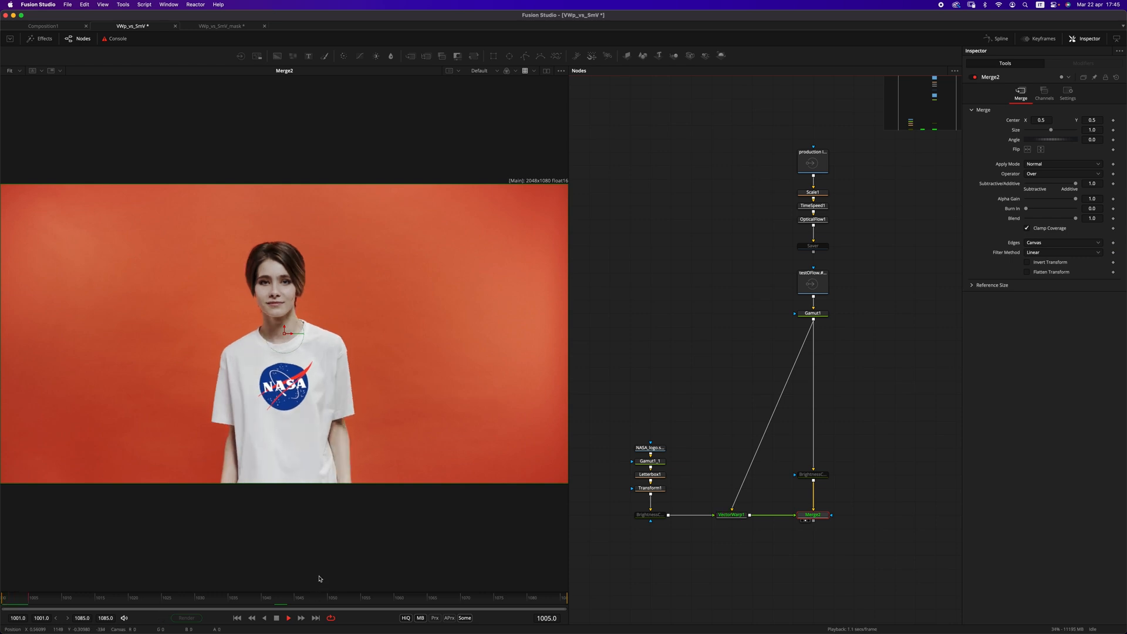
pyautogui.click(288, 617)
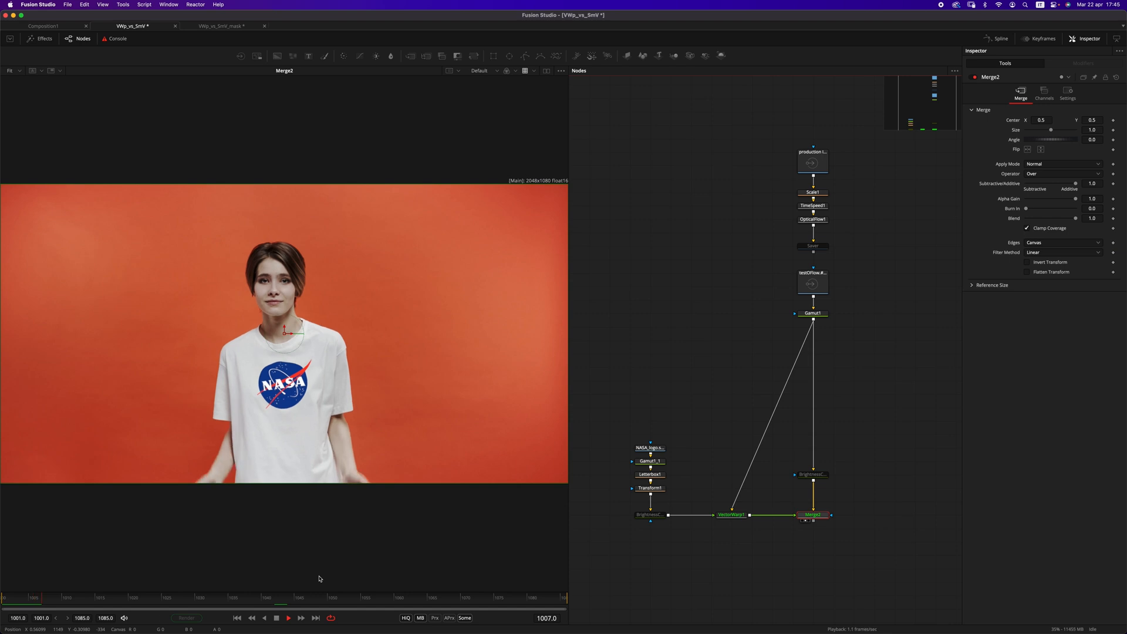
pyautogui.click(289, 618)
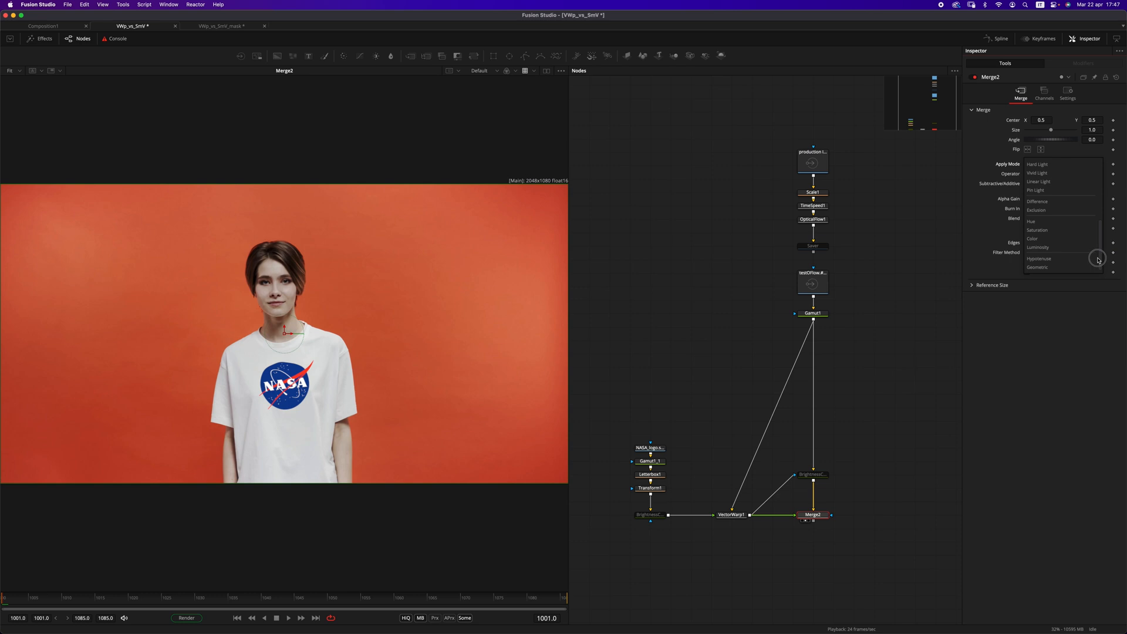
# Step: Set Merge2 to Overlay and tweak the logo's BrightnessContrast (Gain 0.804, Gamma 1.24, Saturation 0.92)
pyautogui.click(1037, 164)
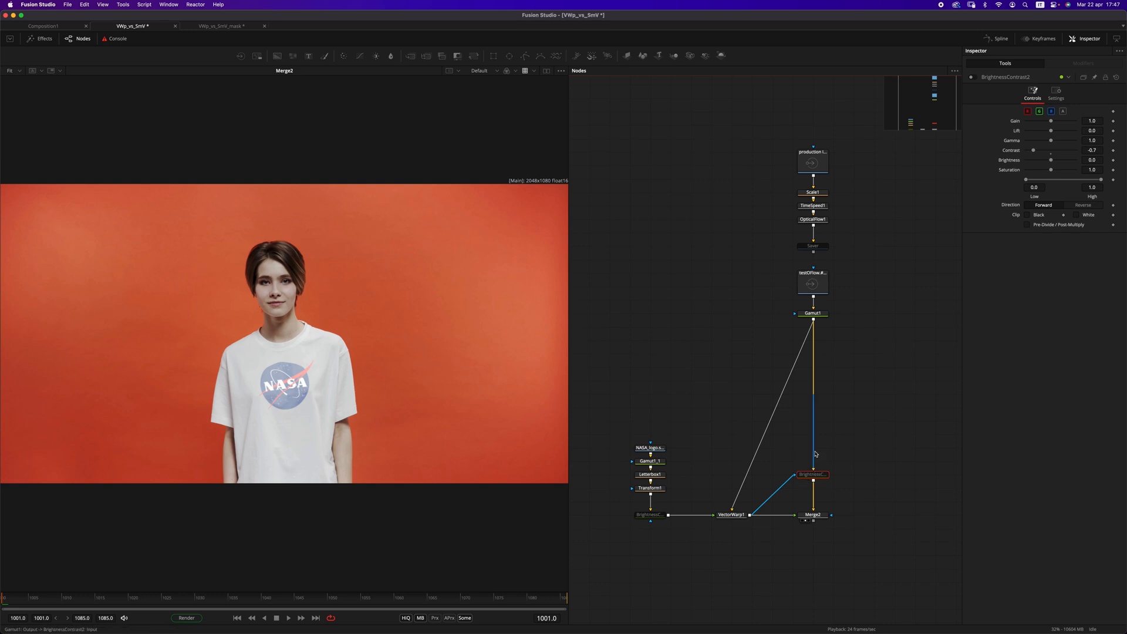
pyautogui.click(649, 514)
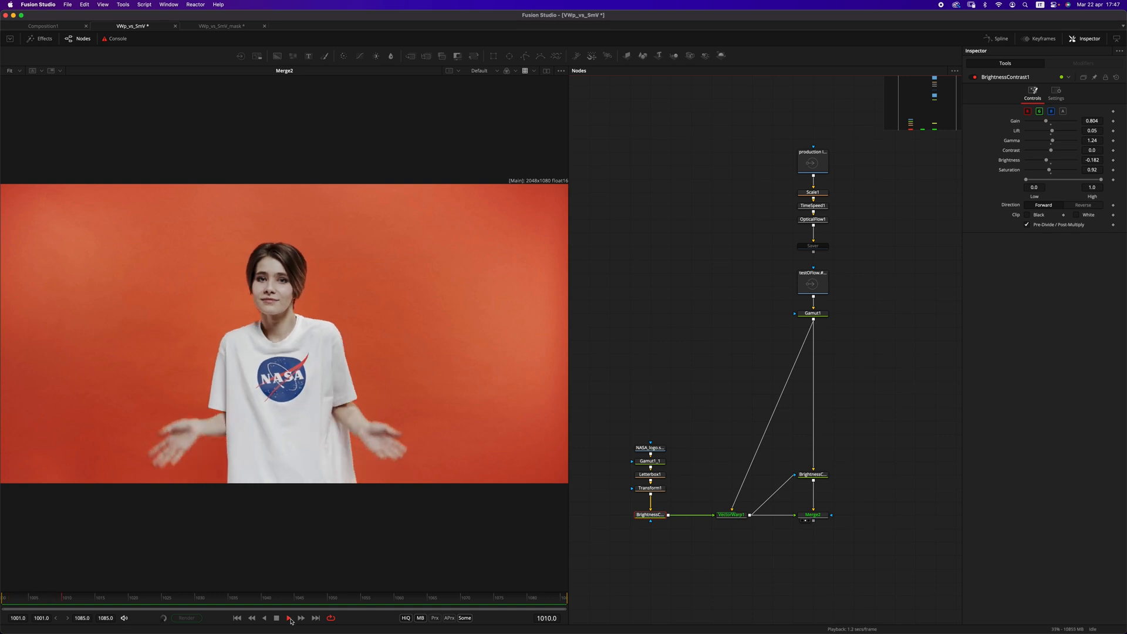
pyautogui.click(290, 617)
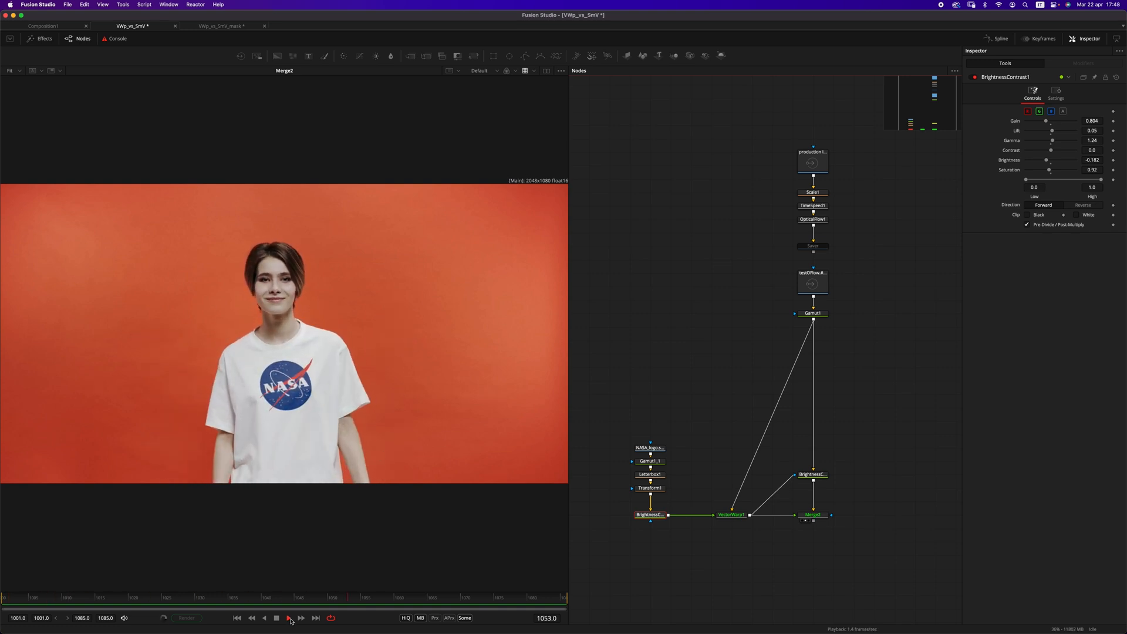
pyautogui.click(290, 617)
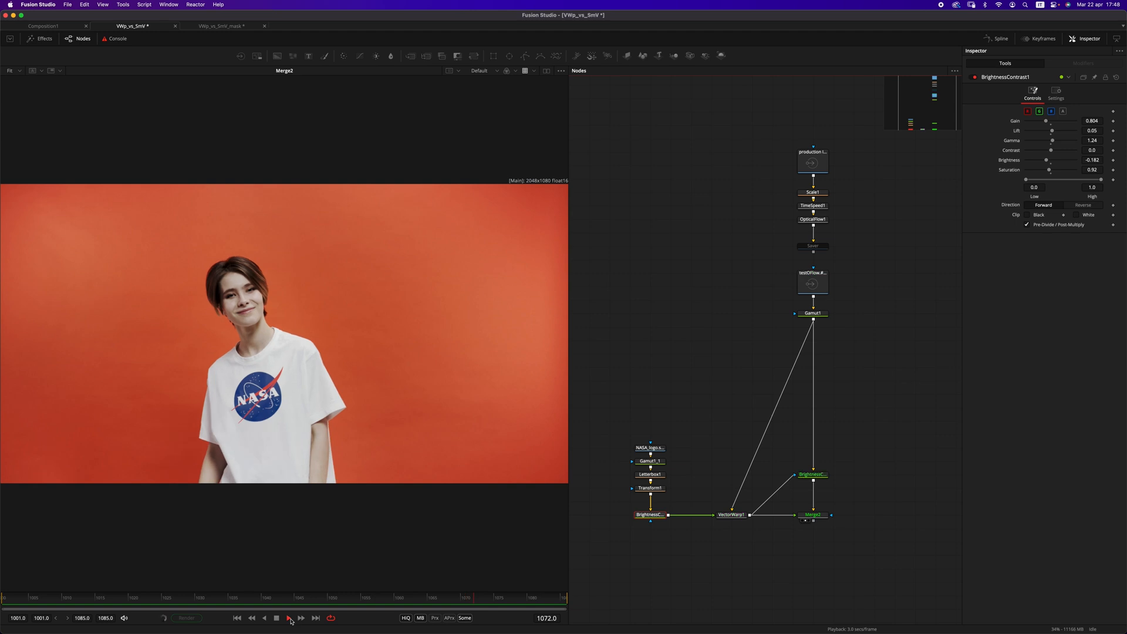
pyautogui.click(812, 515)
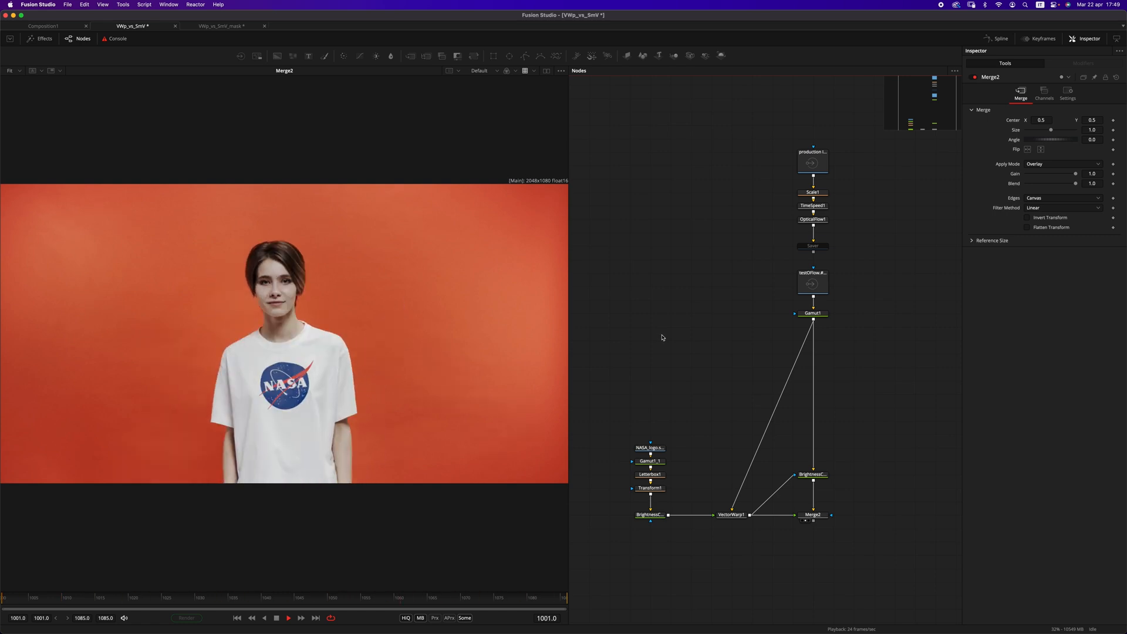
# Step: Add ml_VWtpToStmap and an STMapper to apply the warp to the logo as an ST map
pyautogui.click(813, 313)
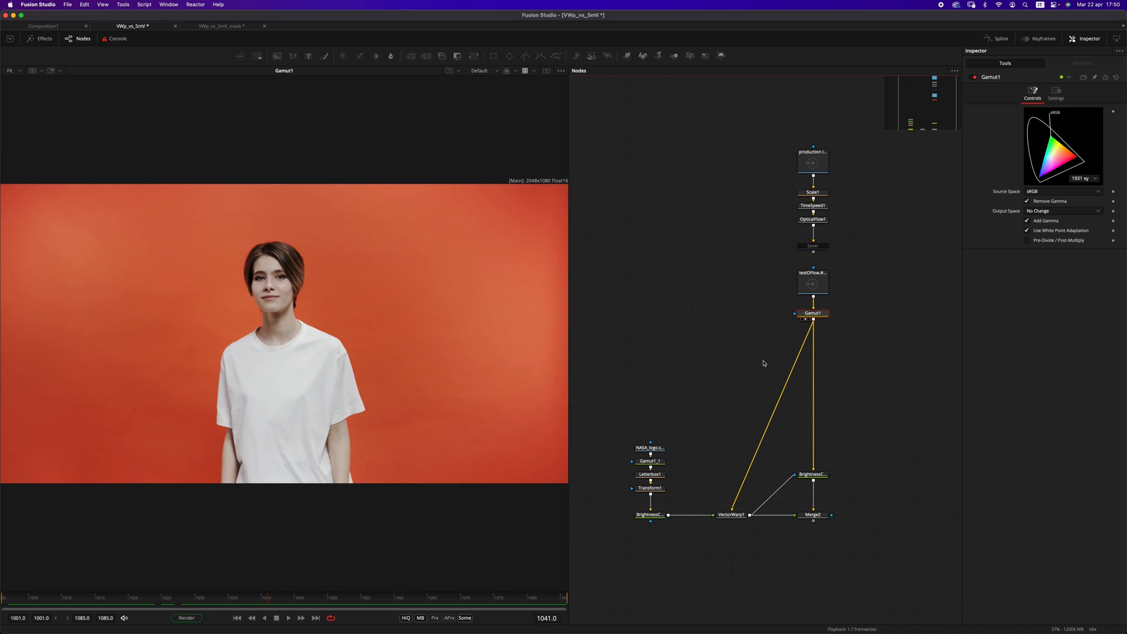
pyautogui.moveTo(732, 511)
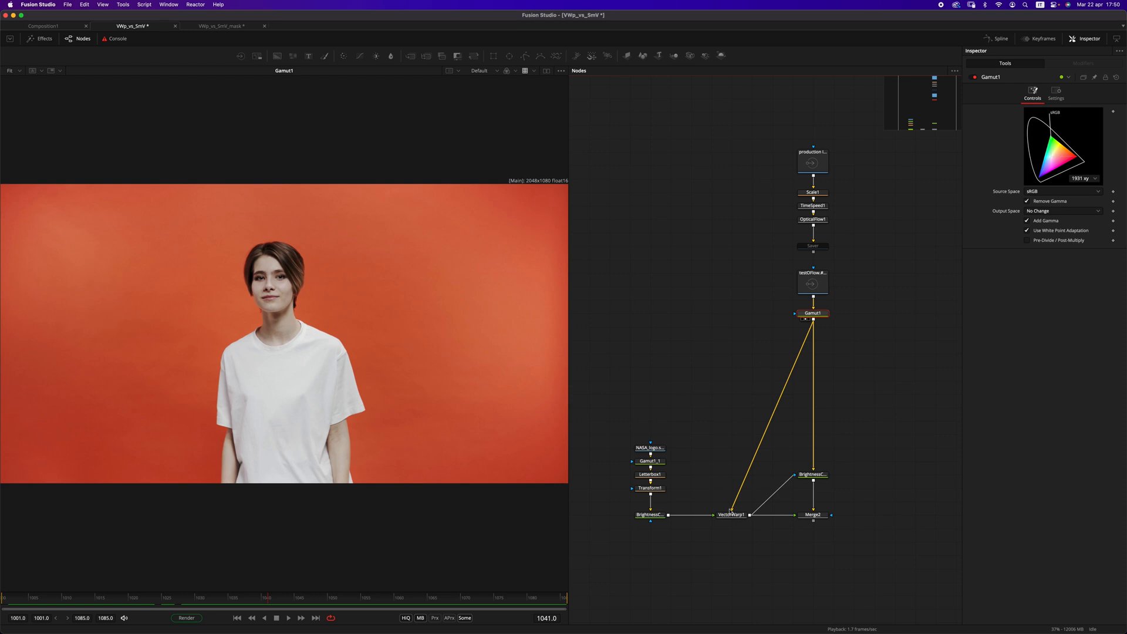
pyautogui.click(732, 514)
pyautogui.write('vw')
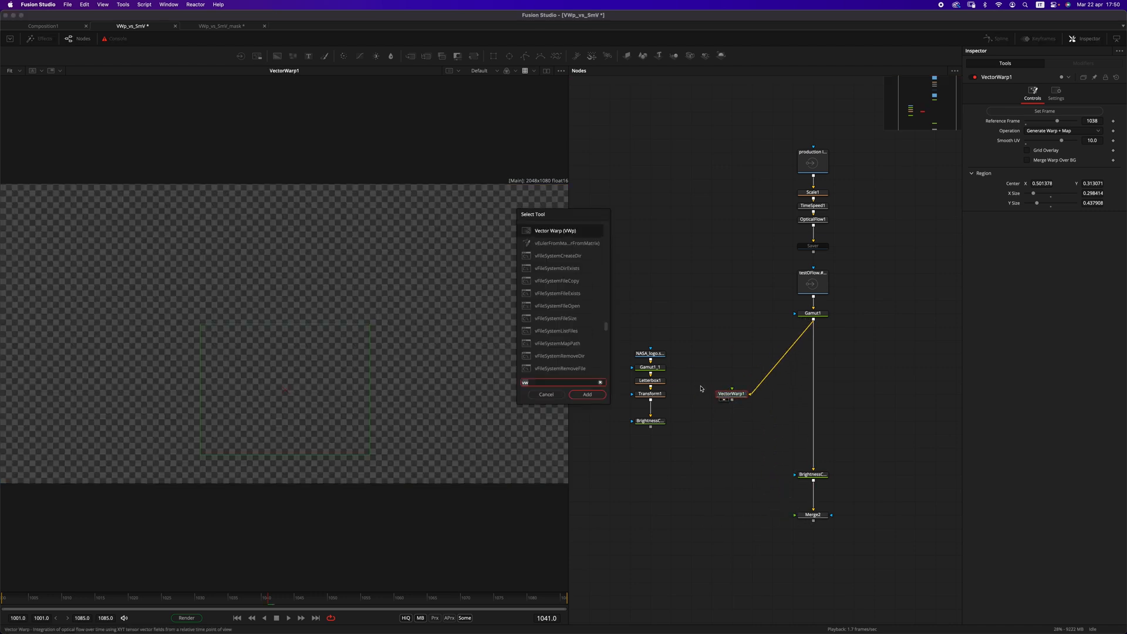
pyautogui.click(587, 395)
pyautogui.write('s')
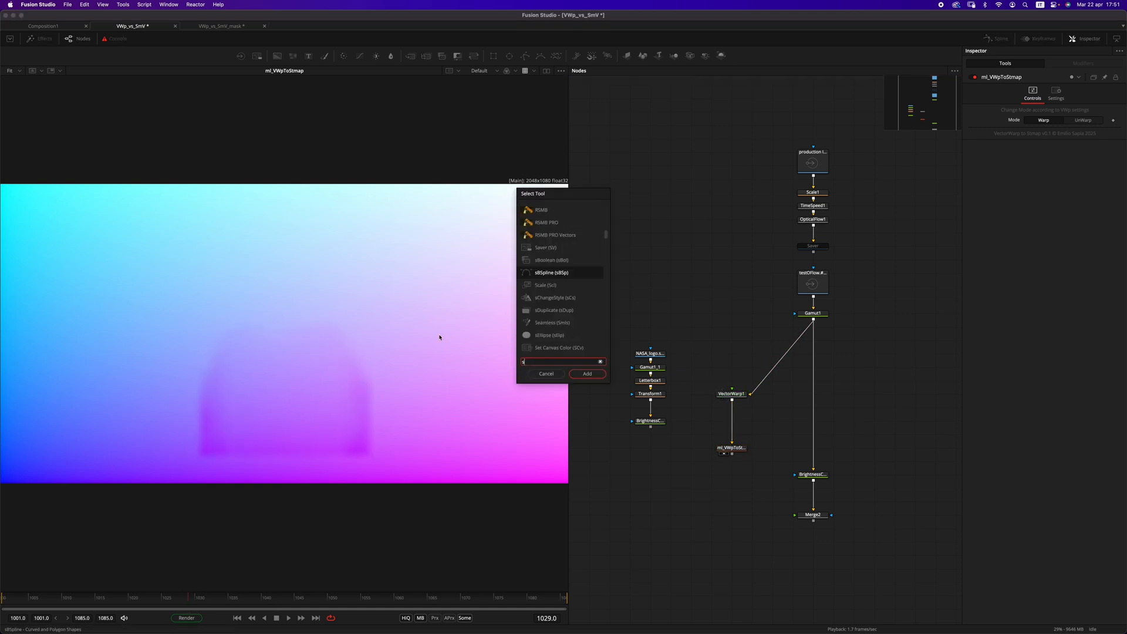
pyautogui.click(587, 373)
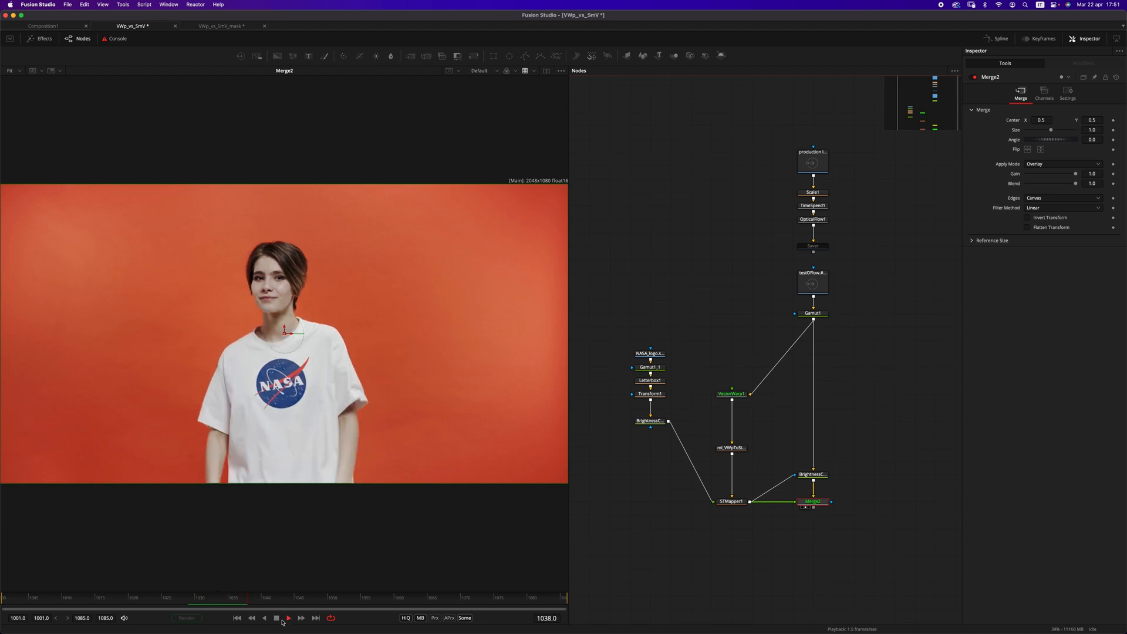
# Step: Shift the logo branch nodes left and view Gamut1's plain shirt footage
pyautogui.click(649, 501)
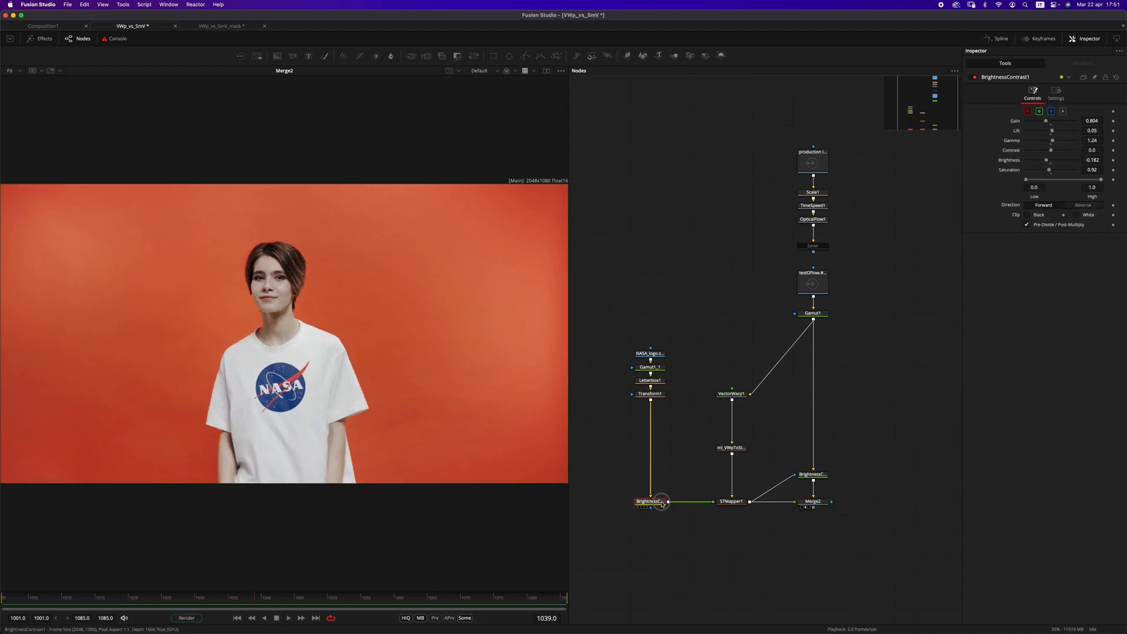
pyautogui.click(732, 502)
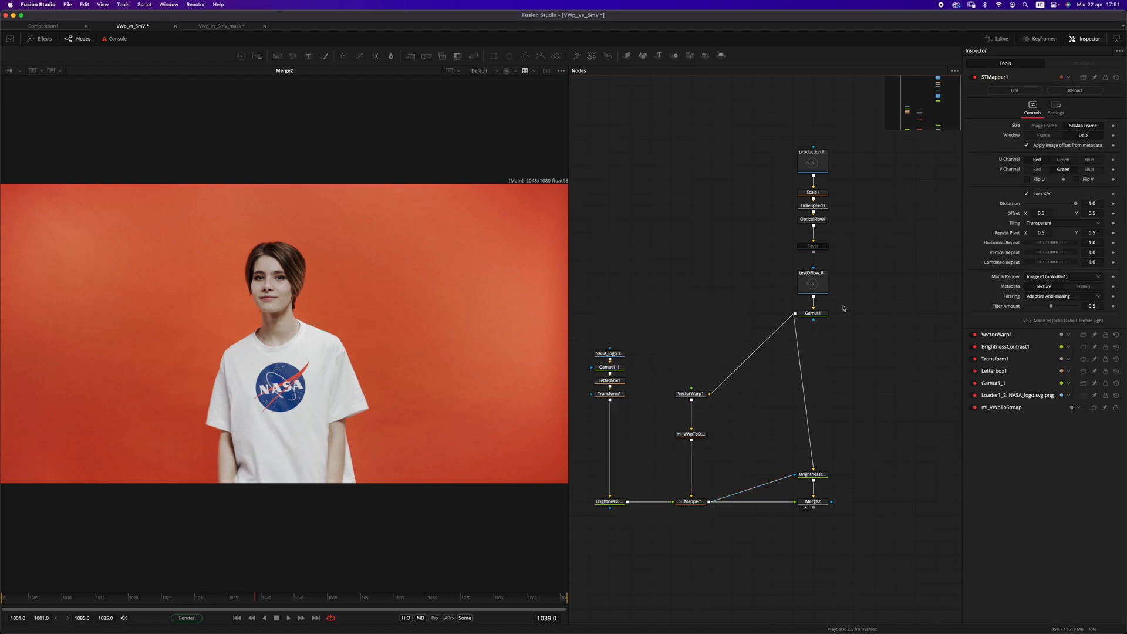
pyautogui.click(812, 287)
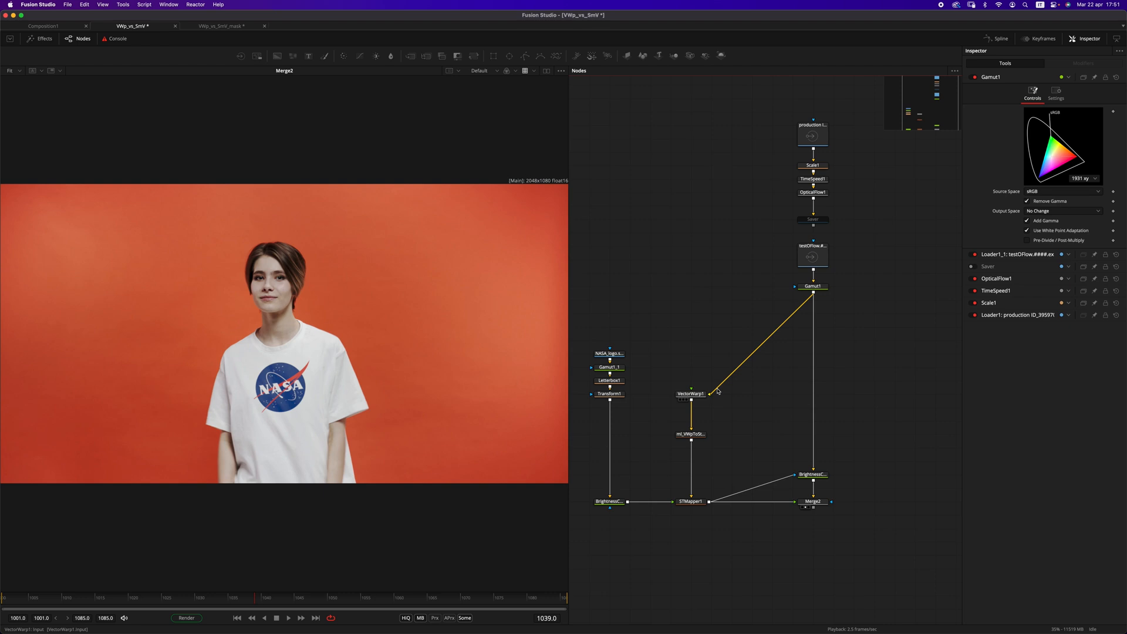
pyautogui.write('stma')
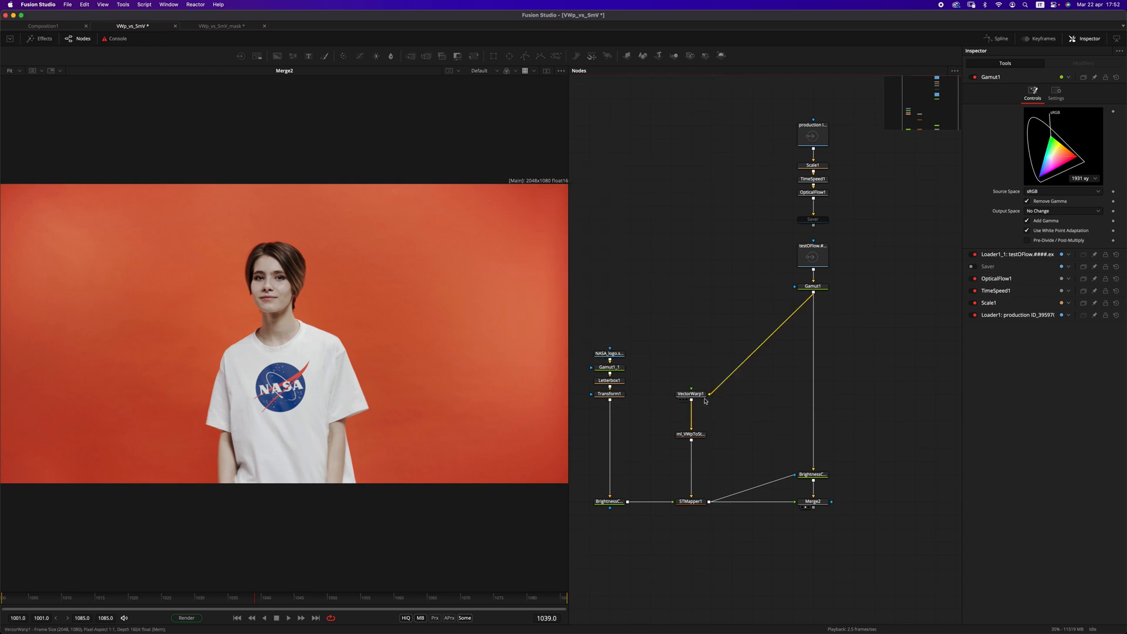
pyautogui.click(812, 286)
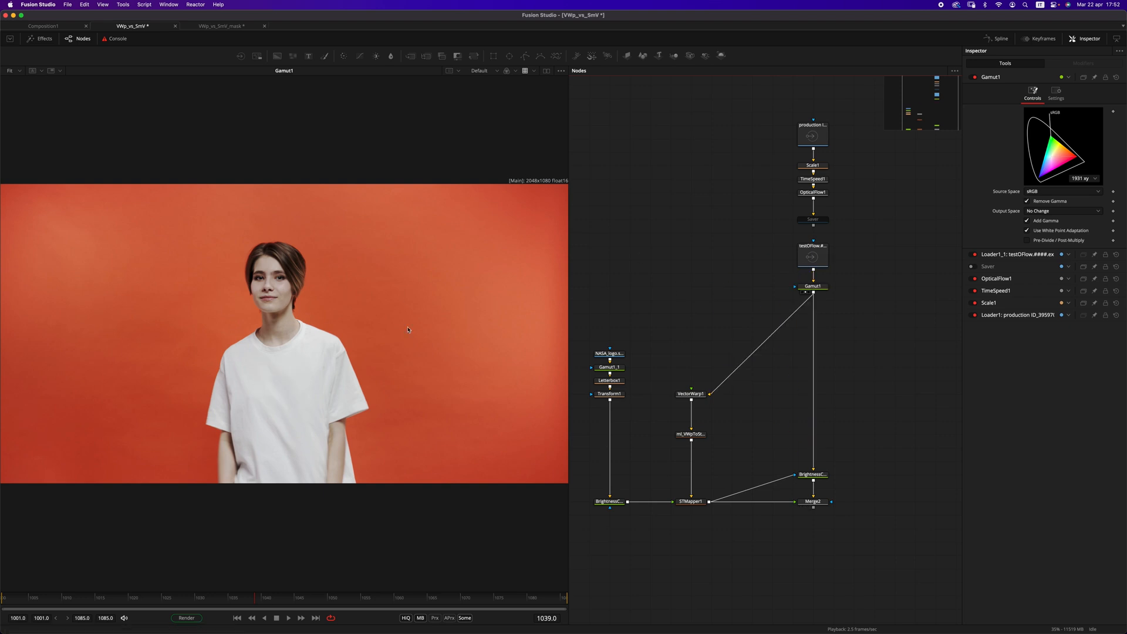
pyautogui.click(507, 71)
pyautogui.write('stma')
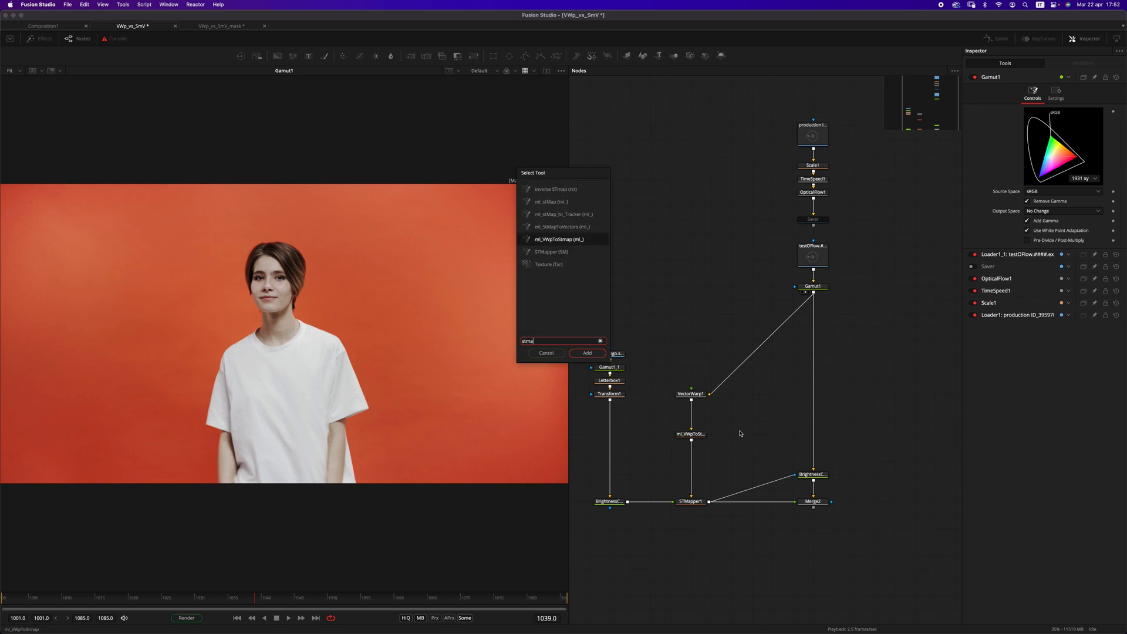
# Step: Add ml_STMaptoVectors feeding a VectorMotionBlur, copying the data to the Vector aux channel
pyautogui.click(587, 354)
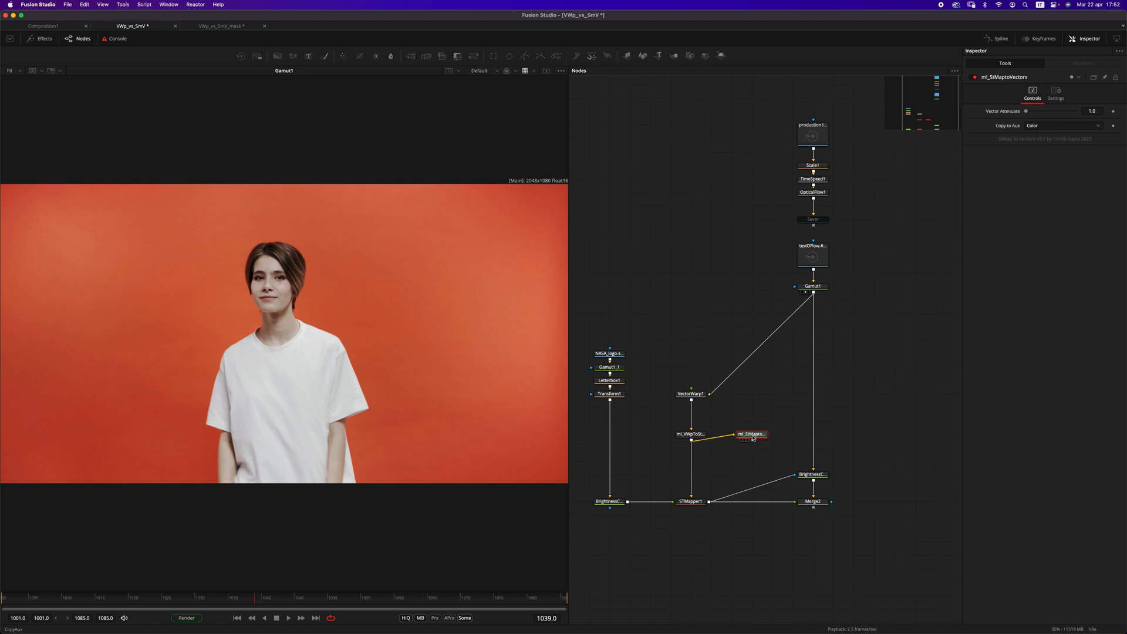
pyautogui.click(750, 433)
pyautogui.write('stma')
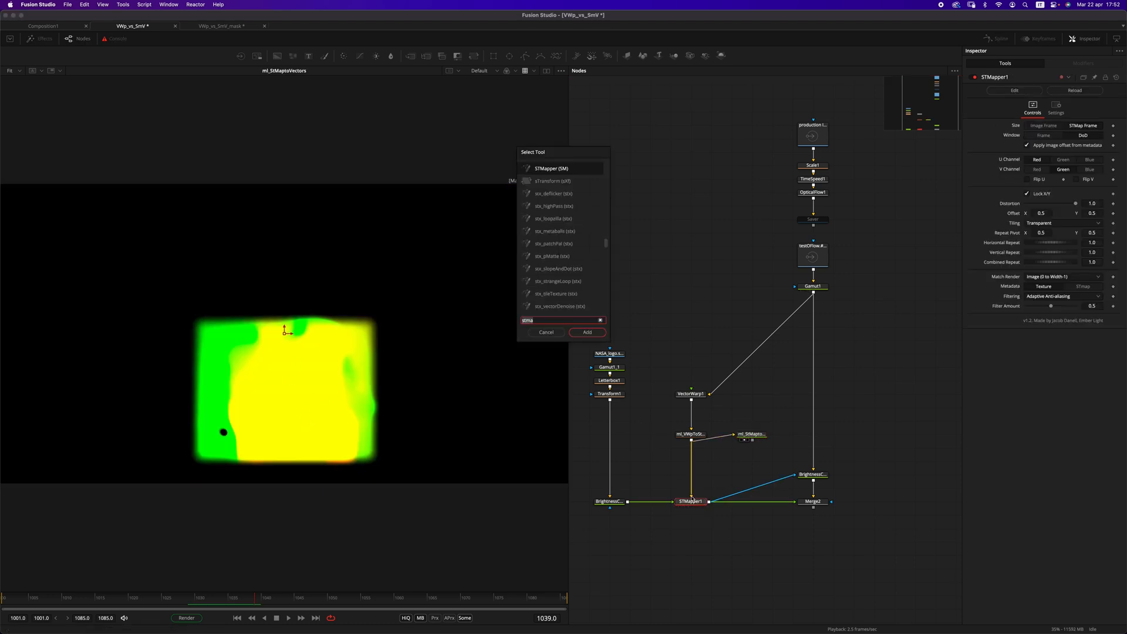
pyautogui.write('vec')
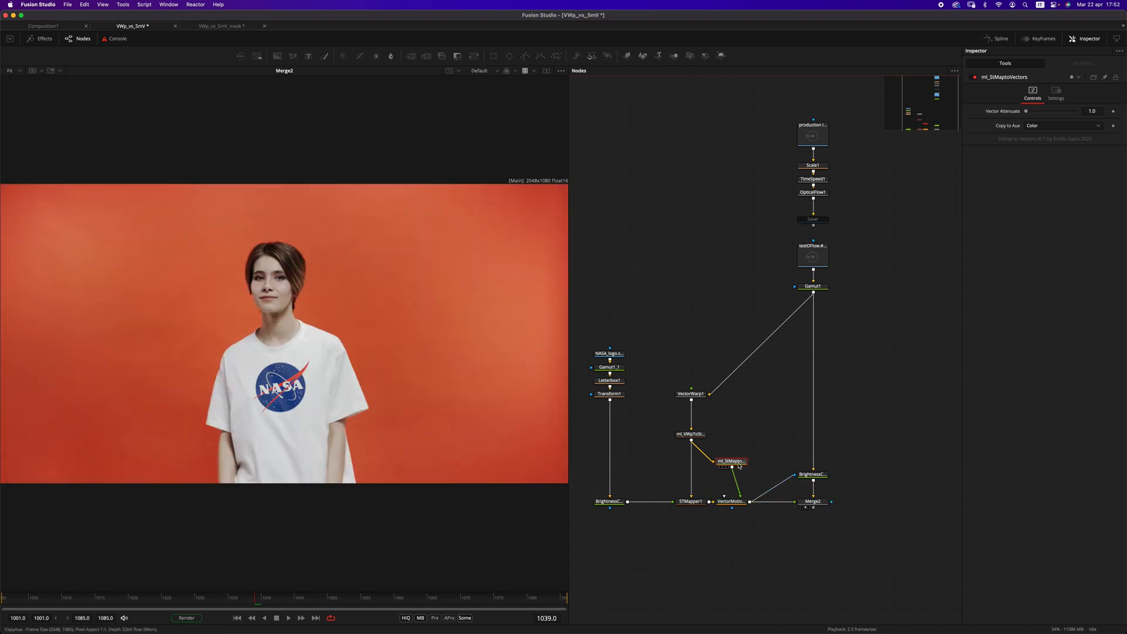
pyautogui.click(732, 501)
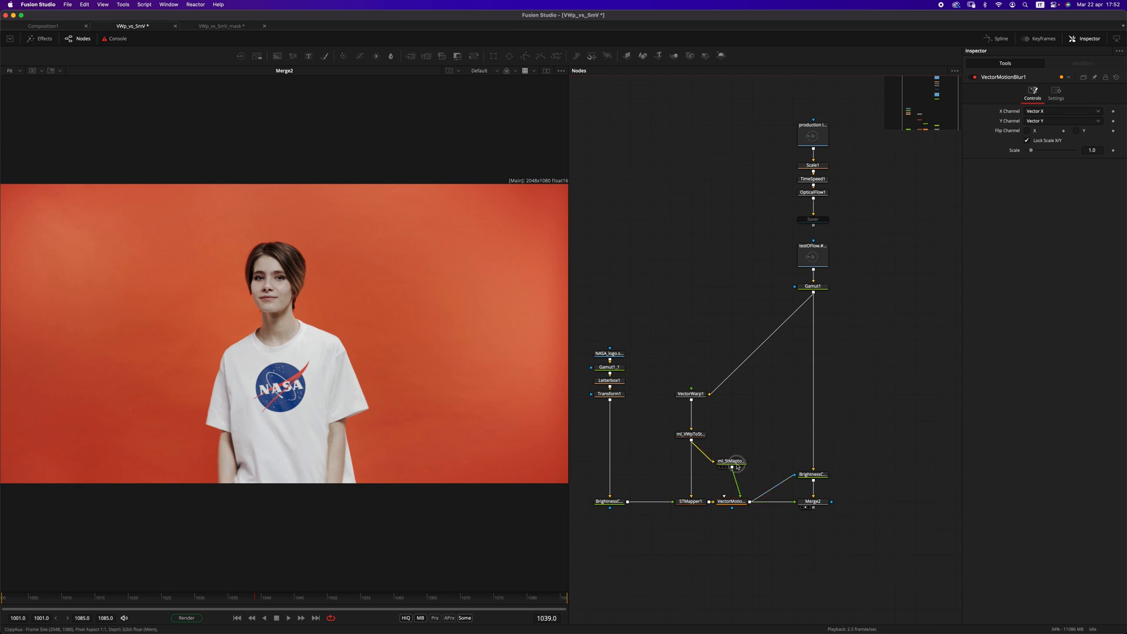
pyautogui.click(731, 460)
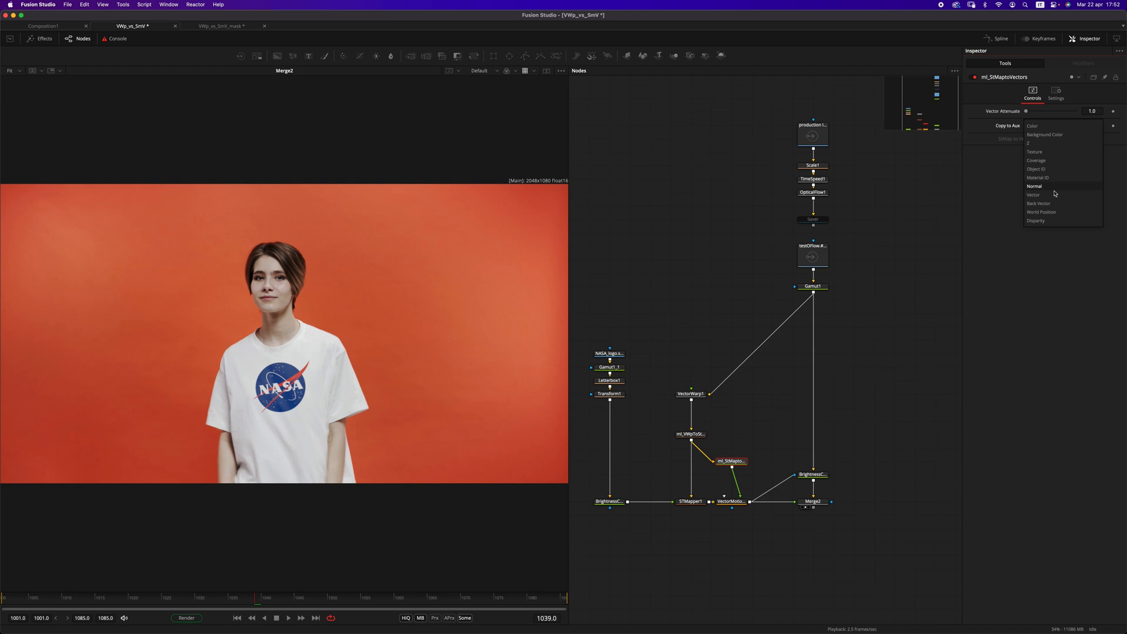
pyautogui.click(1033, 194)
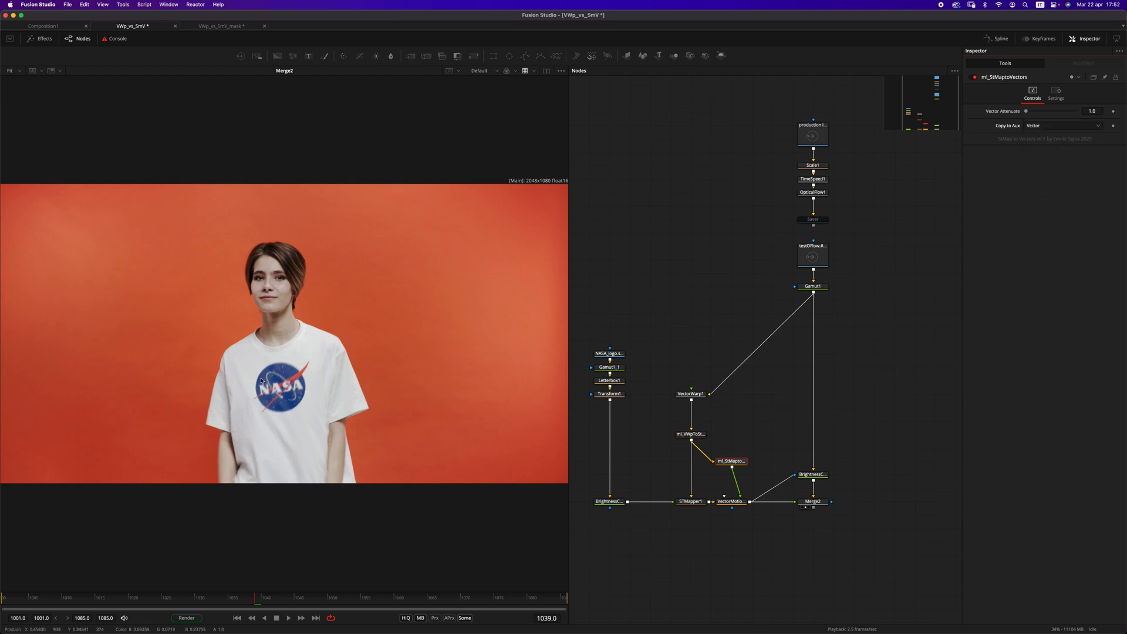
pyautogui.moveTo(358, 392)
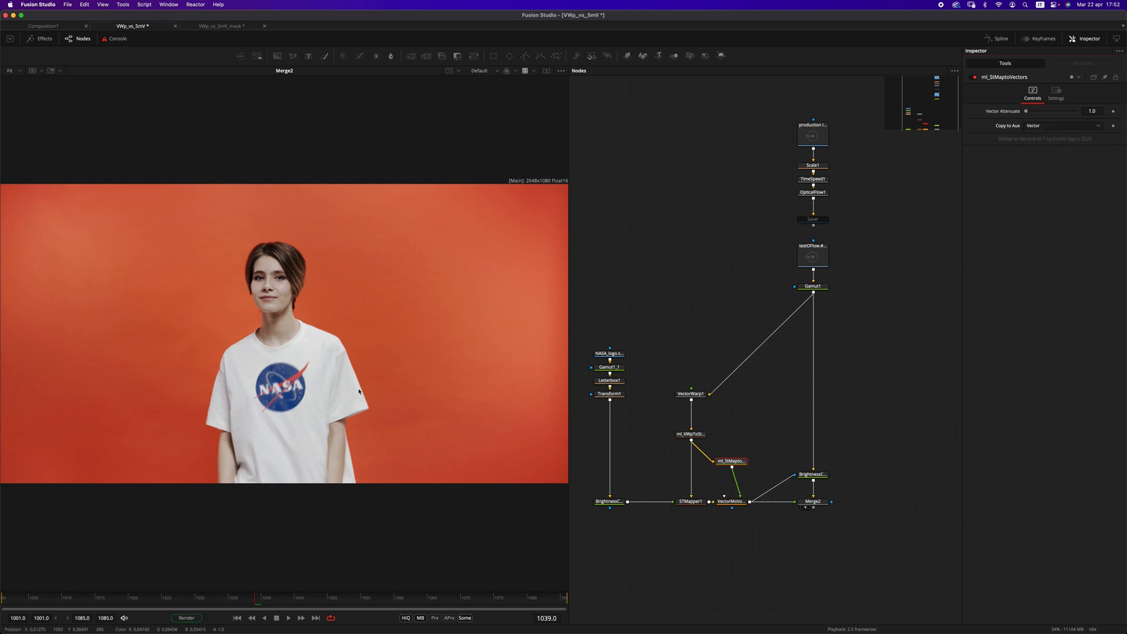
# Step: Set Vector Attenuate to 60 and play back the motion-blurred logo
pyautogui.click(731, 502)
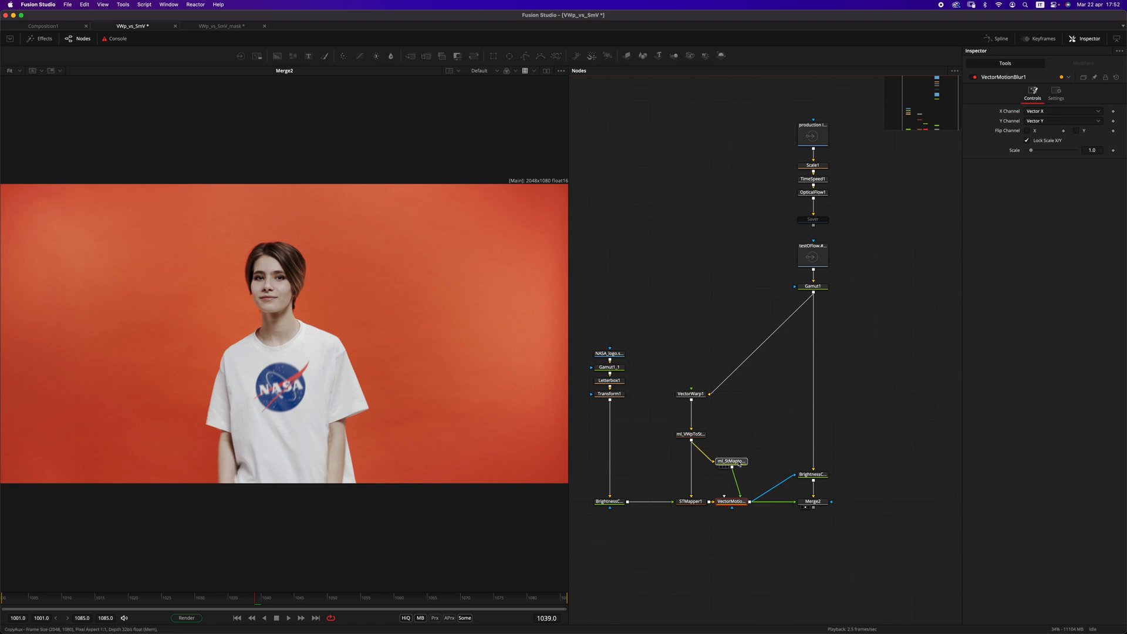
pyautogui.click(731, 460)
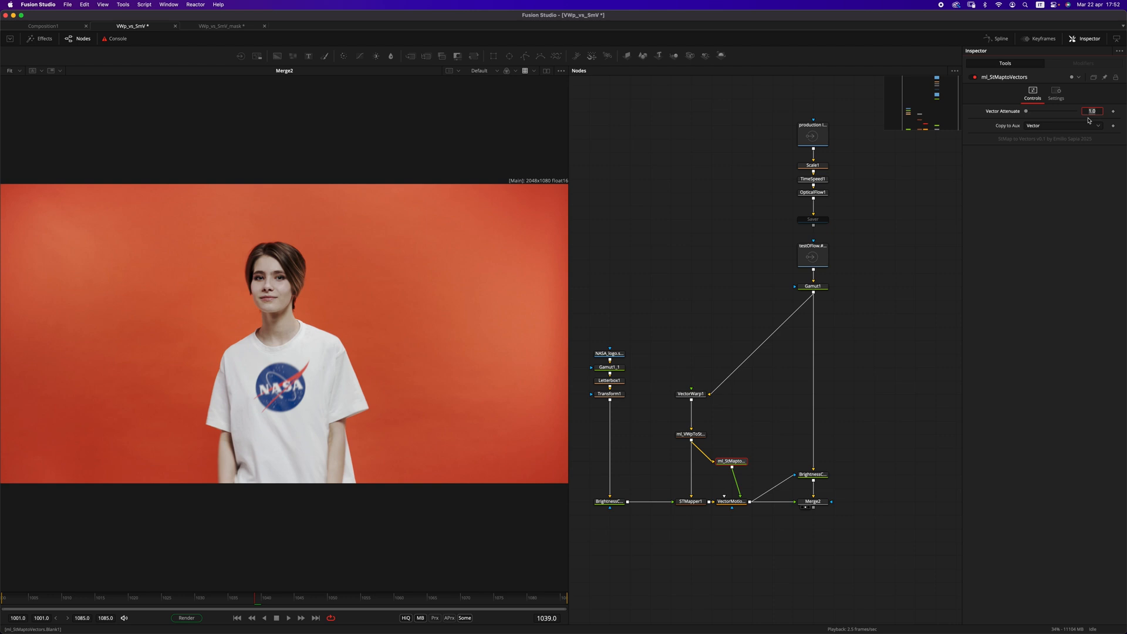
pyautogui.click(812, 179)
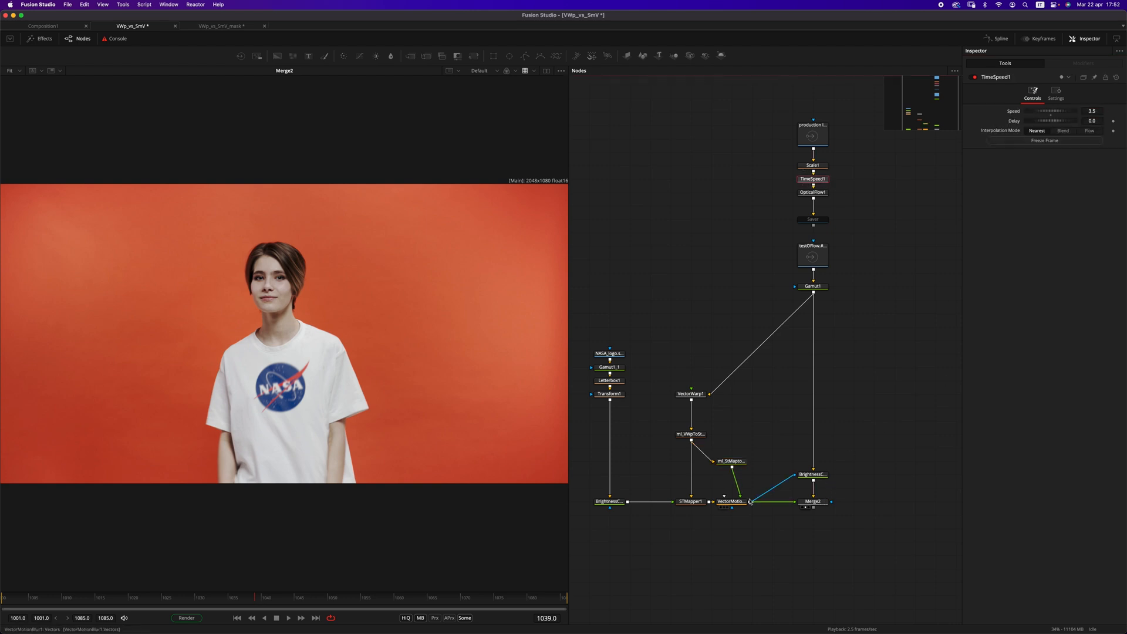
pyautogui.click(729, 460)
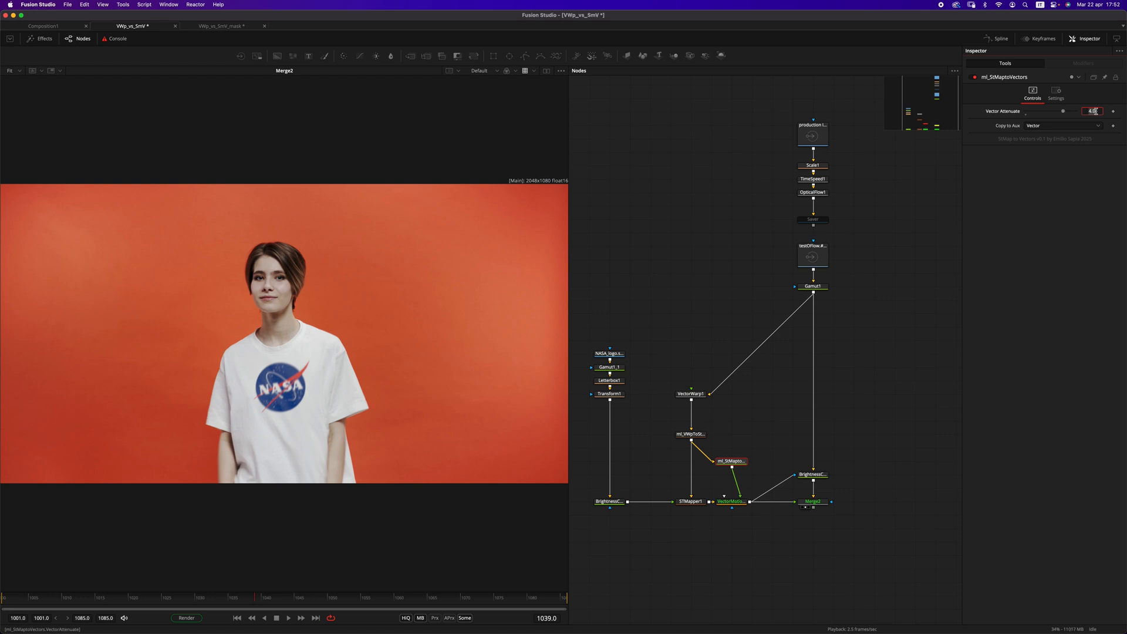
pyautogui.click(288, 617)
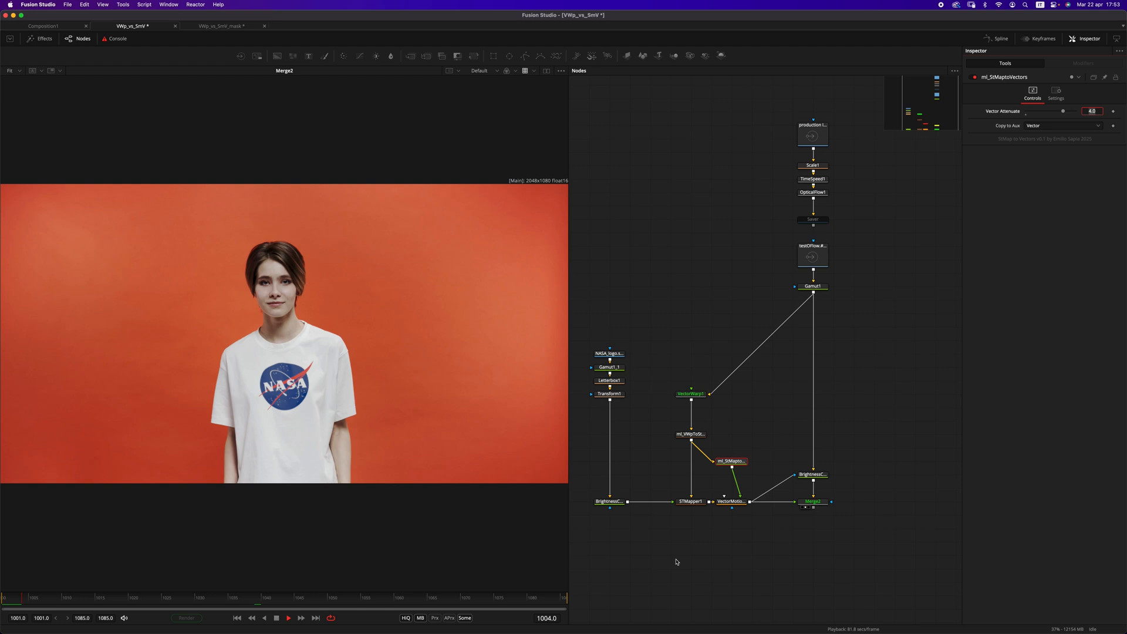
pyautogui.click(301, 617)
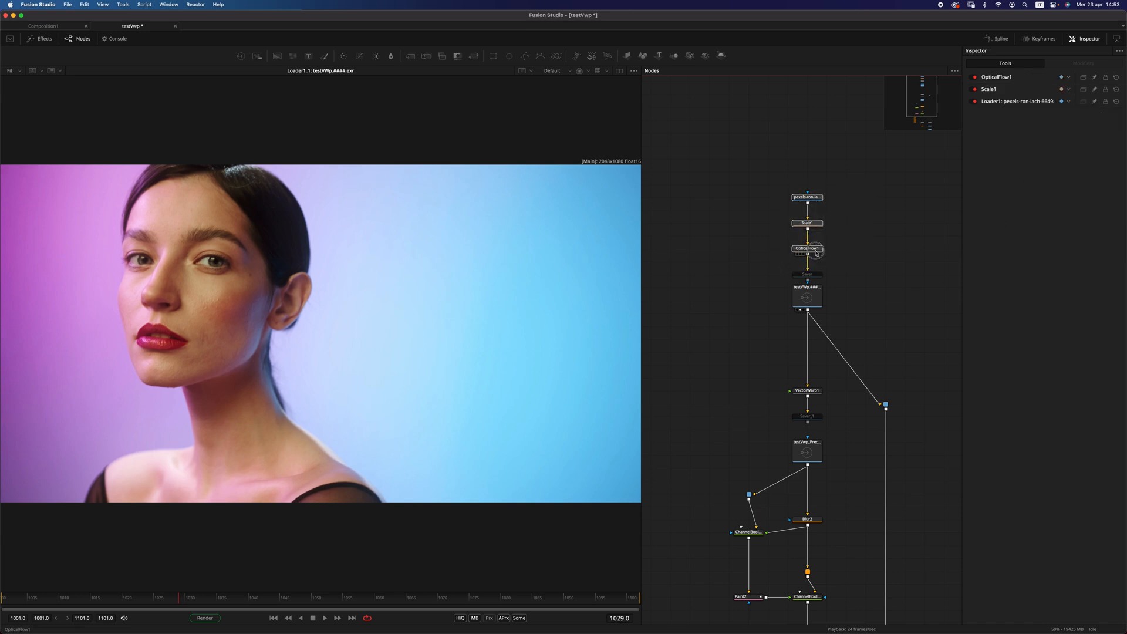
pyautogui.click(807, 249)
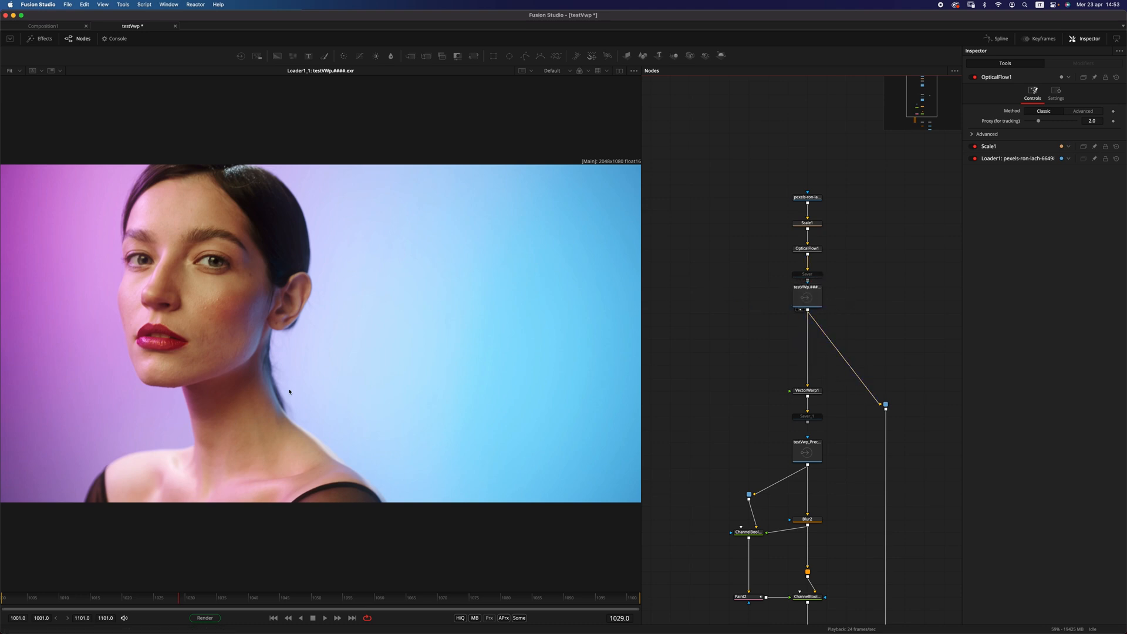
pyautogui.click(568, 71)
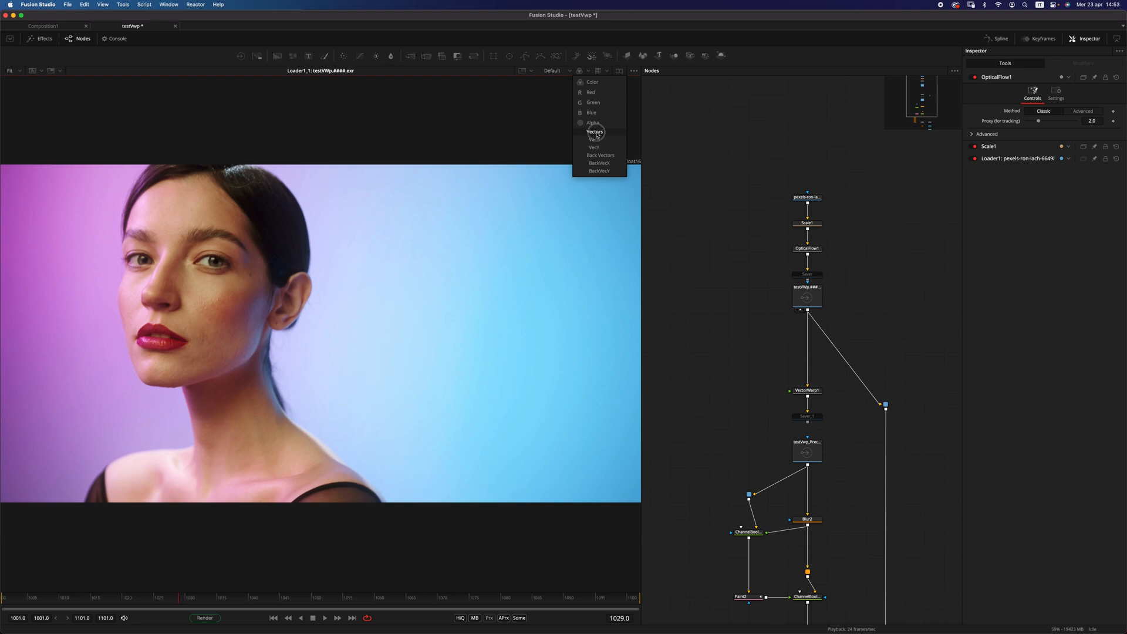
pyautogui.click(596, 133)
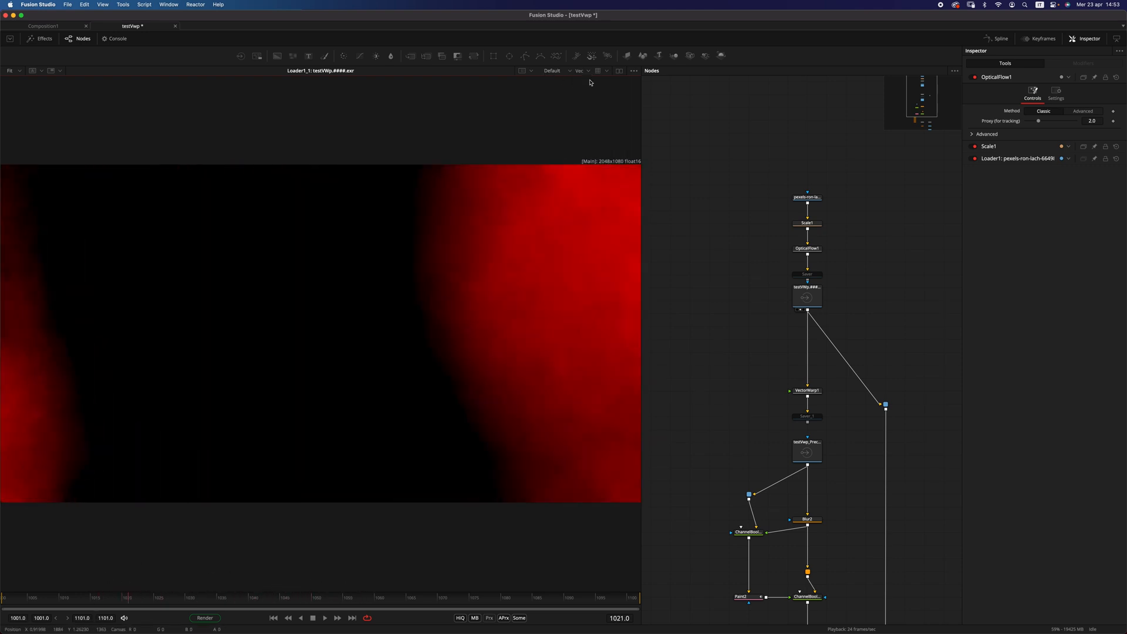
pyautogui.click(807, 389)
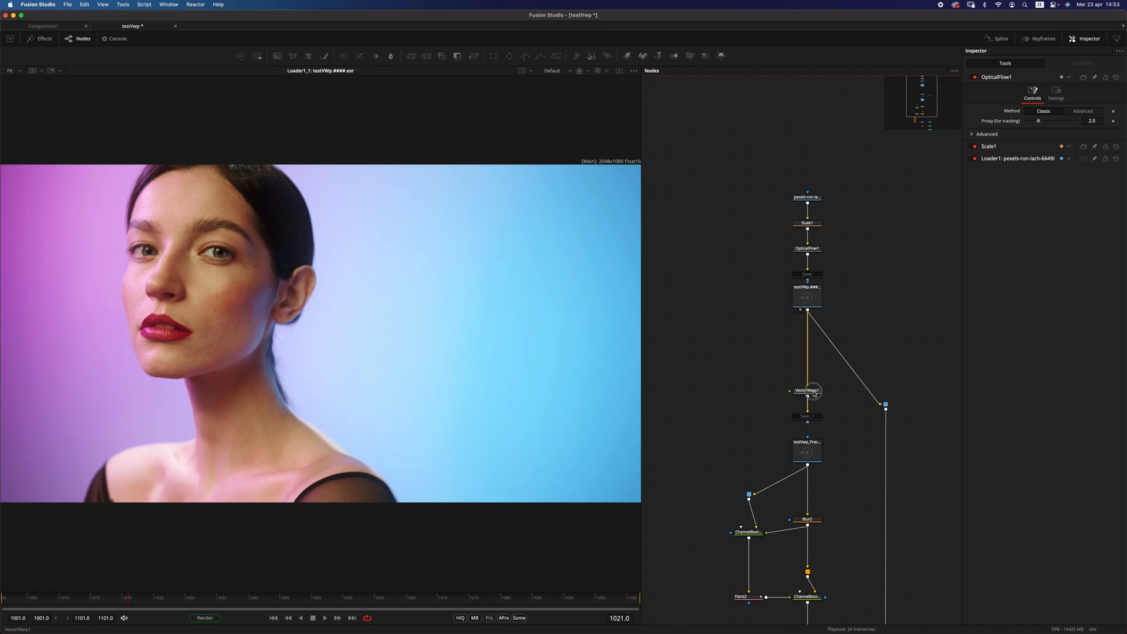
pyautogui.click(806, 390)
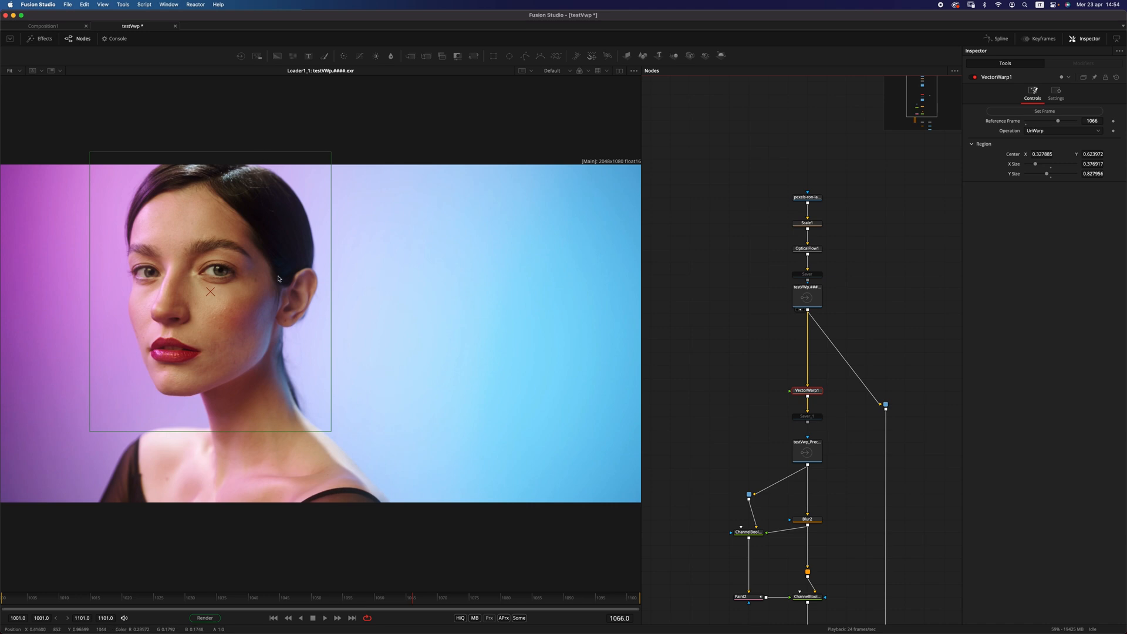
pyautogui.moveTo(870, 372)
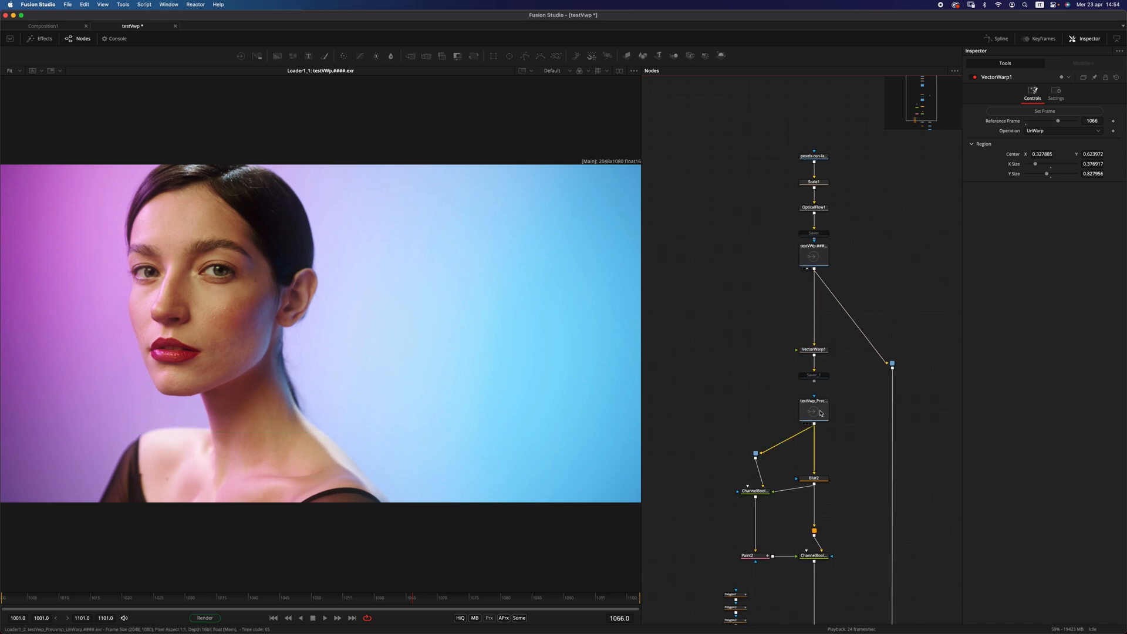
# Step: Load the unwarped precomp render and reveal the ml_Beauty, VectorWarp and Saver_2 nodes below
pyautogui.click(812, 411)
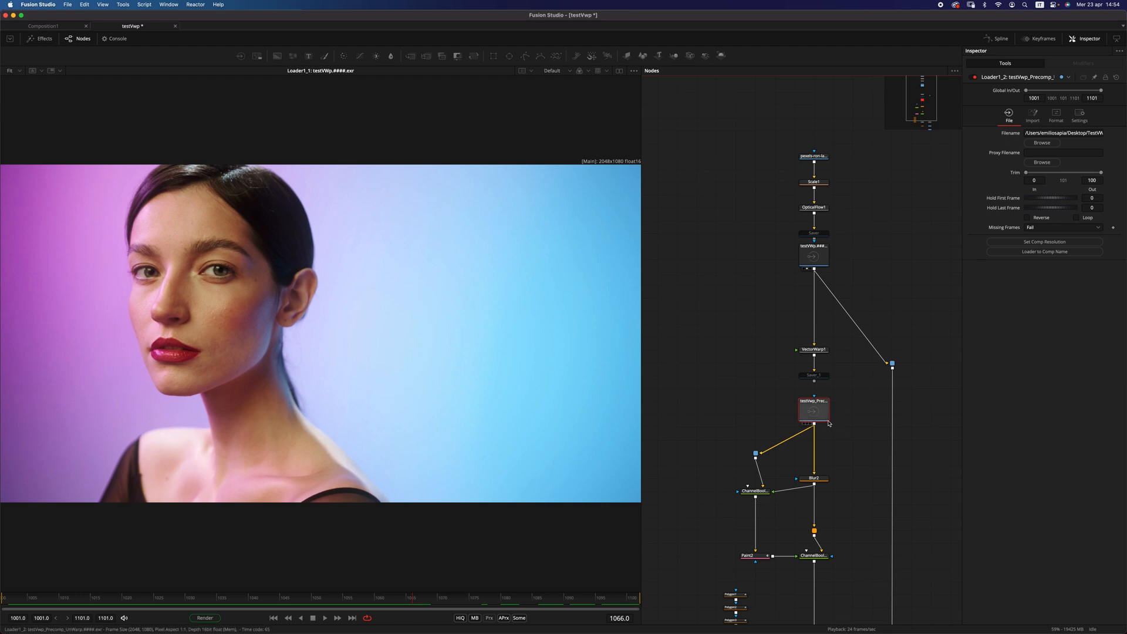
pyautogui.moveTo(824, 408)
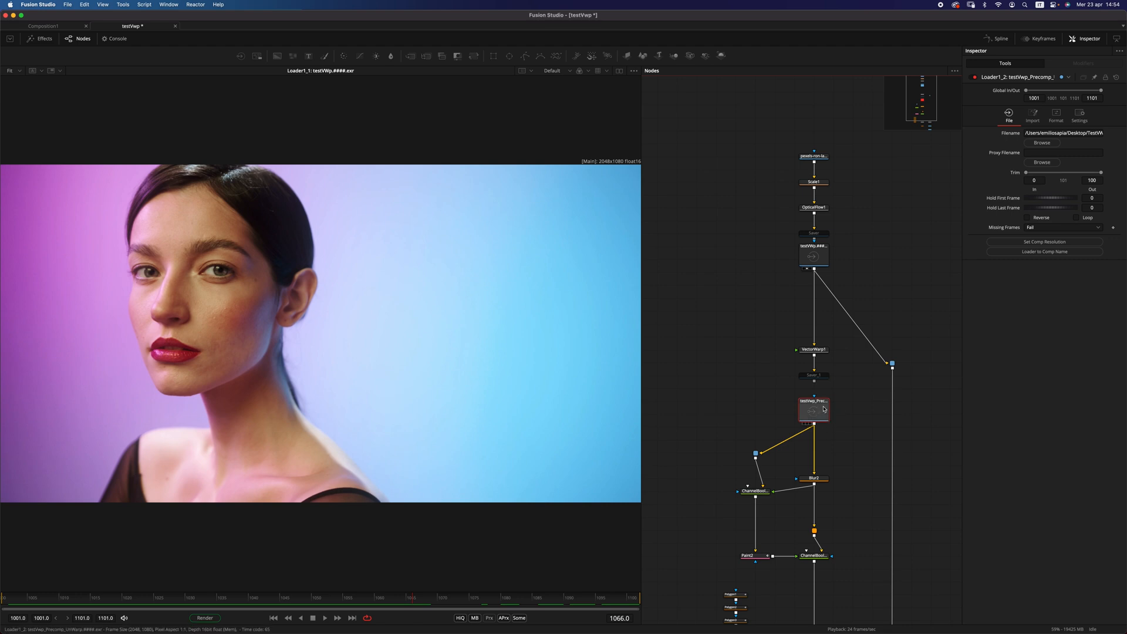
pyautogui.click(813, 410)
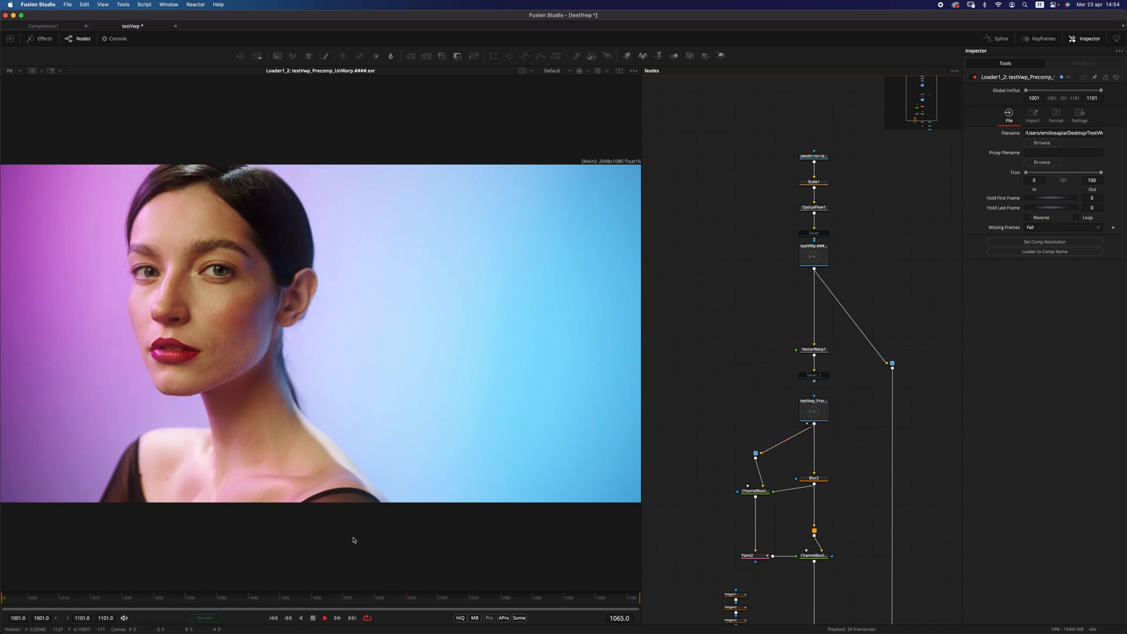
pyautogui.click(324, 617)
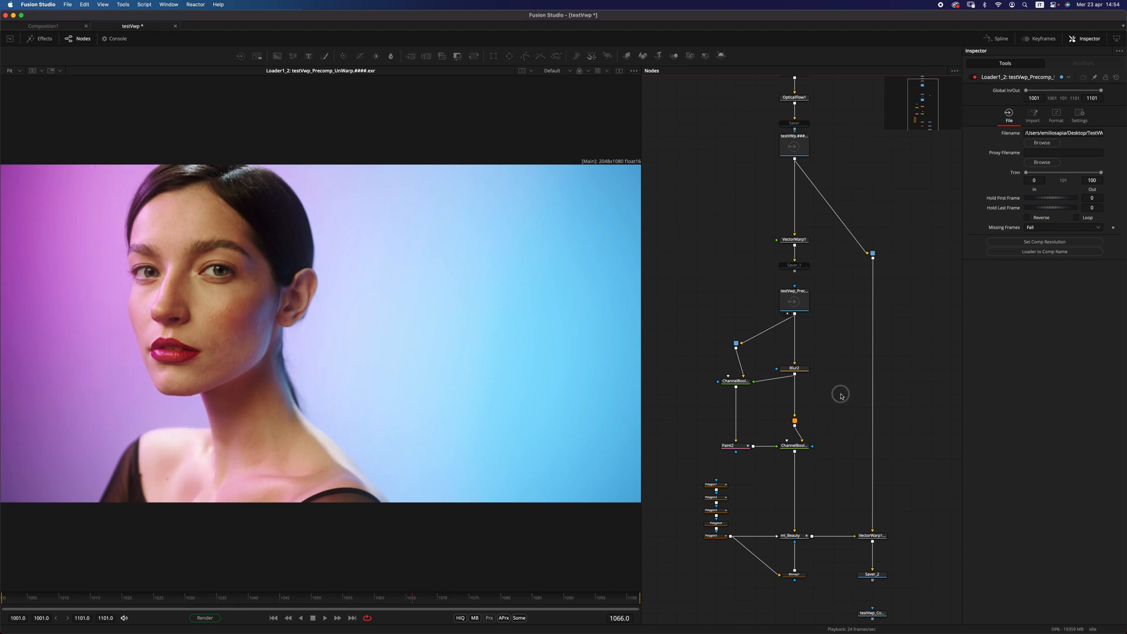
# Step: Inspect the ChannelBooleans1 edges and VectorWarp1_1 result, then tidy the long connection's routing point
pyautogui.click(735, 381)
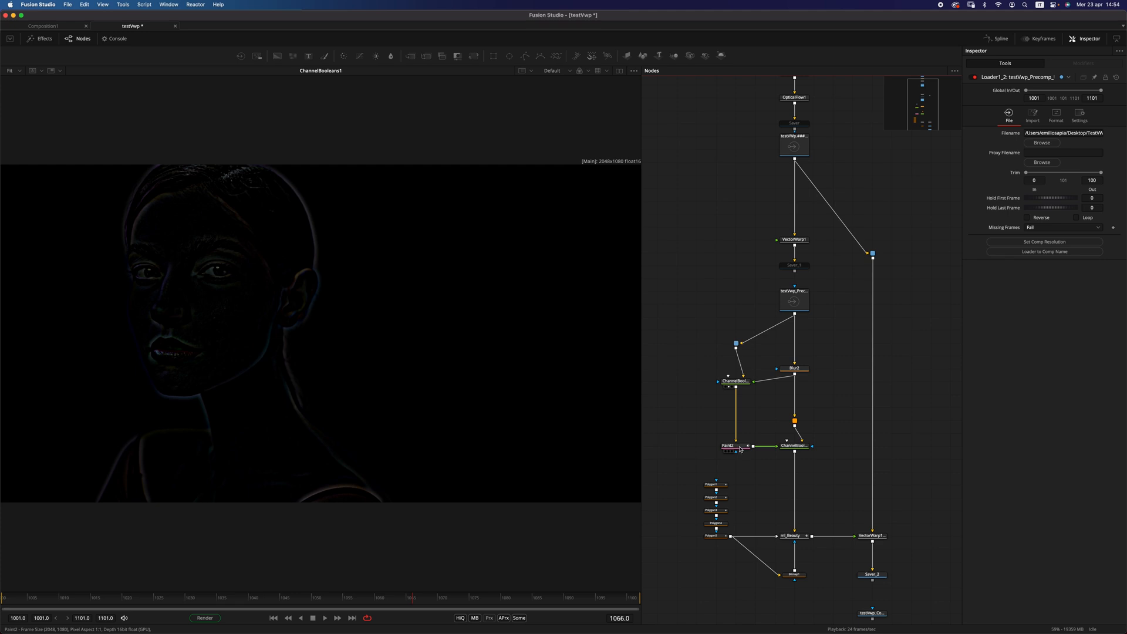
pyautogui.click(730, 446)
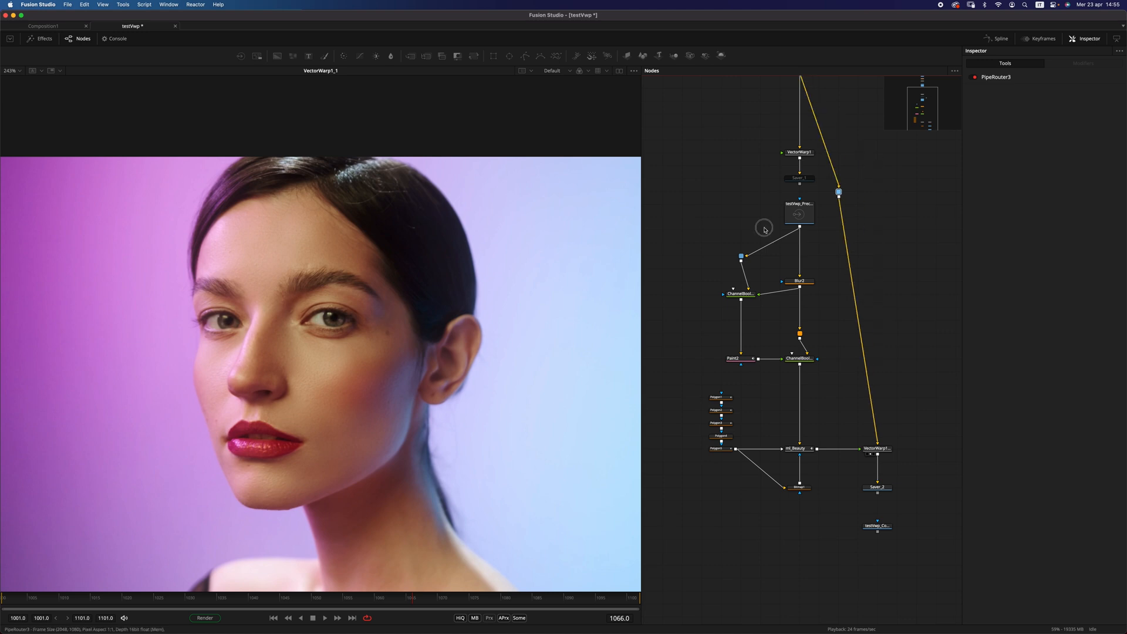
pyautogui.moveTo(838, 192); pyautogui.dragTo(878, 165)
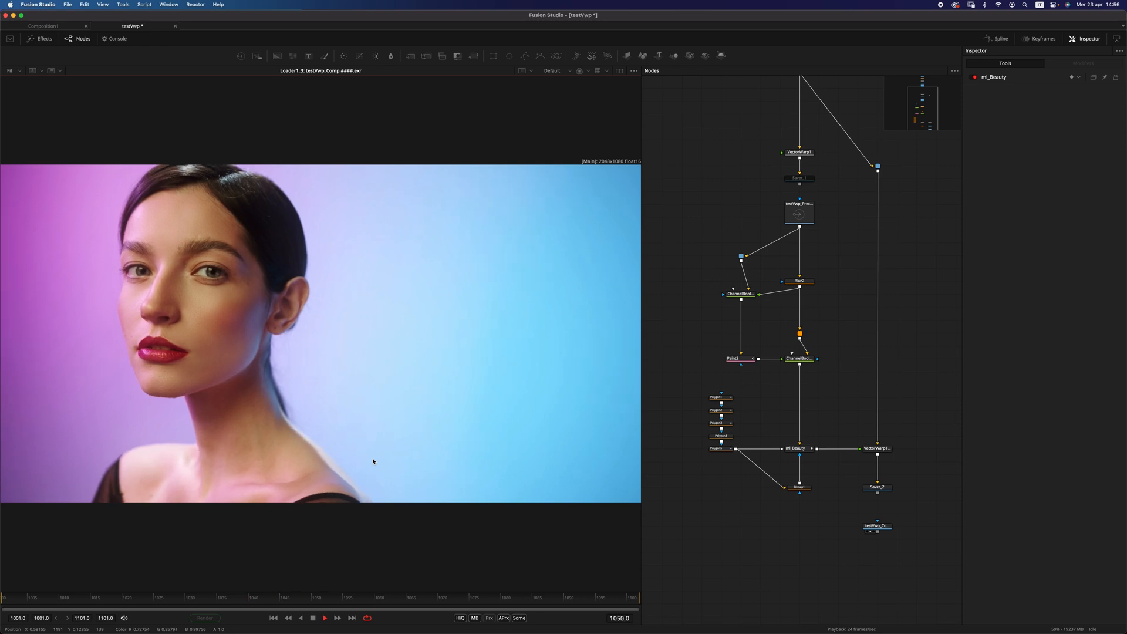
# Step: Switch to the VWp_vs_SmV_mask comp and play the VectorWarp1 output with MASK TEST on the ground
pyautogui.click(222, 26)
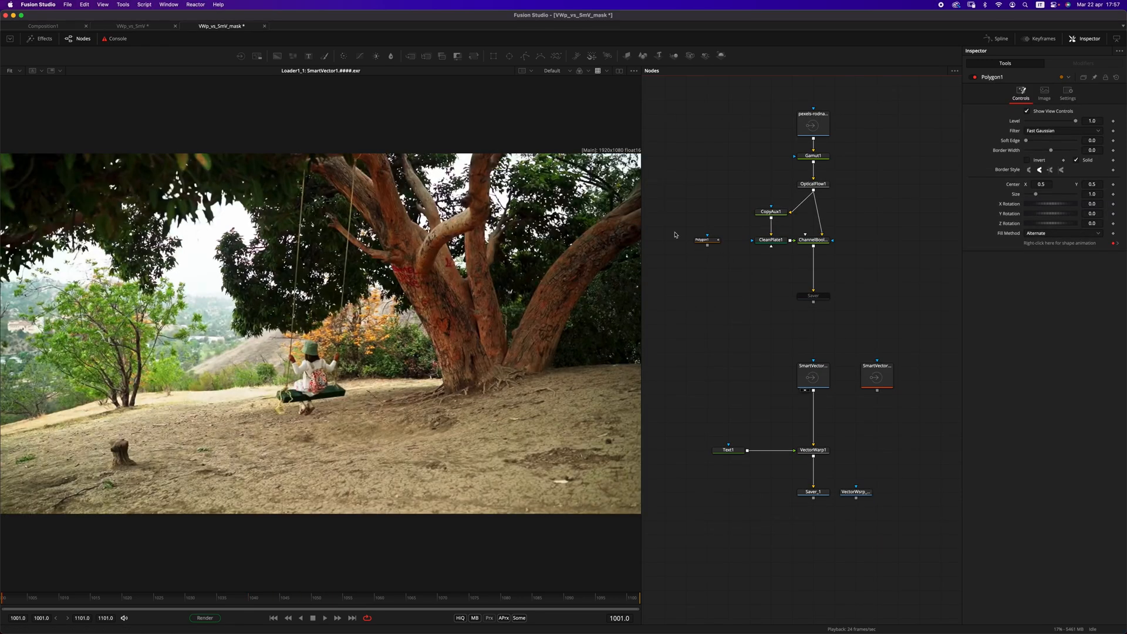
pyautogui.moveTo(747, 366)
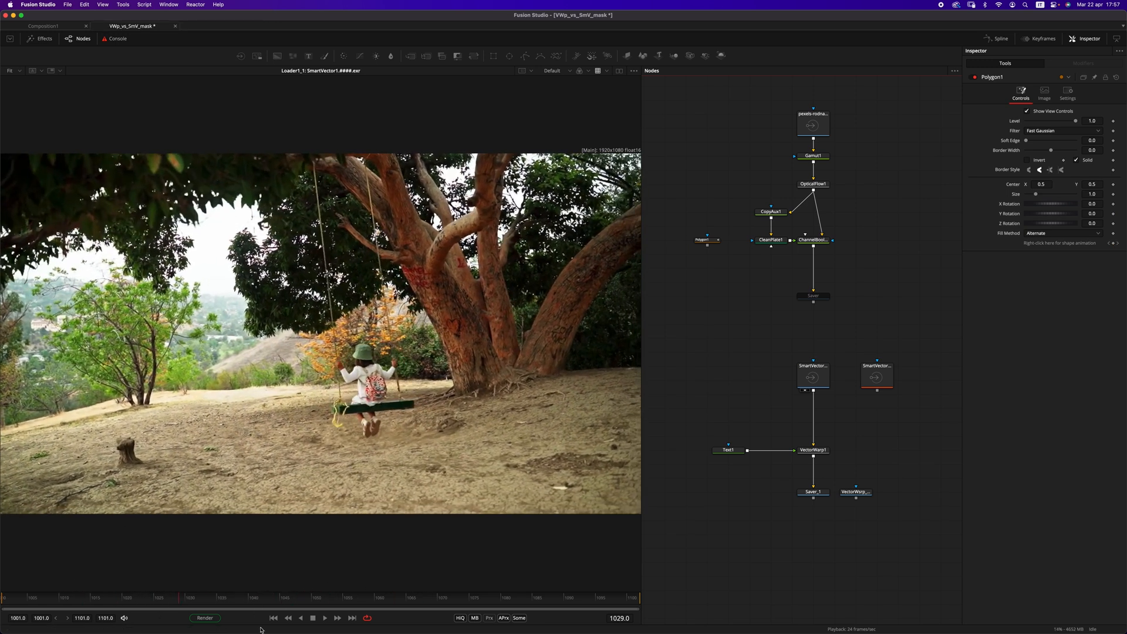
pyautogui.click(812, 450)
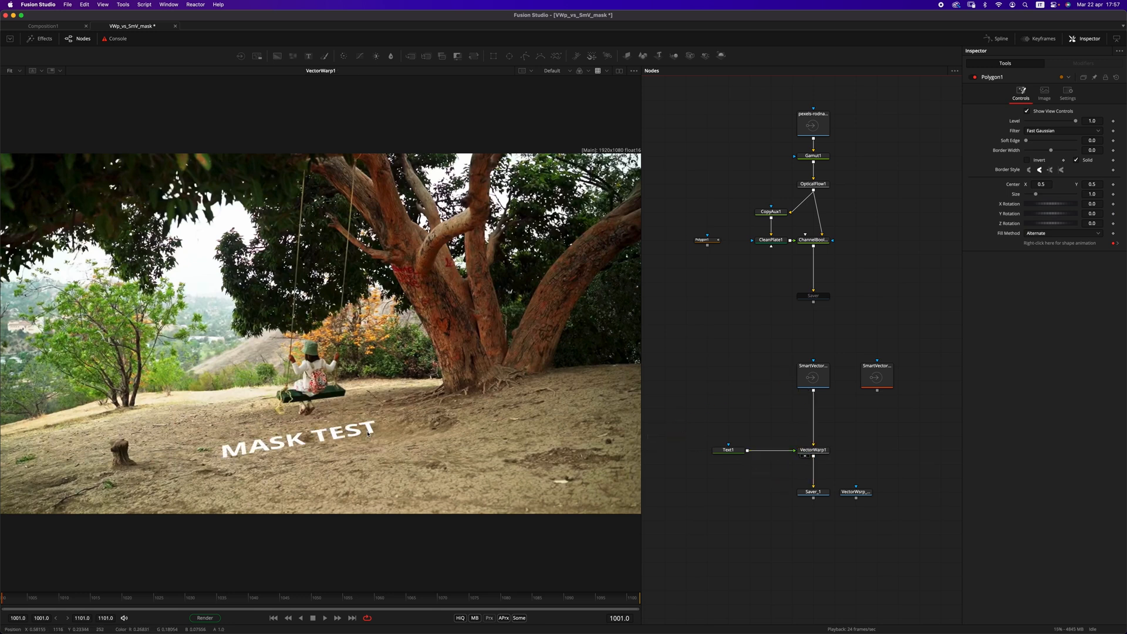
pyautogui.click(324, 618)
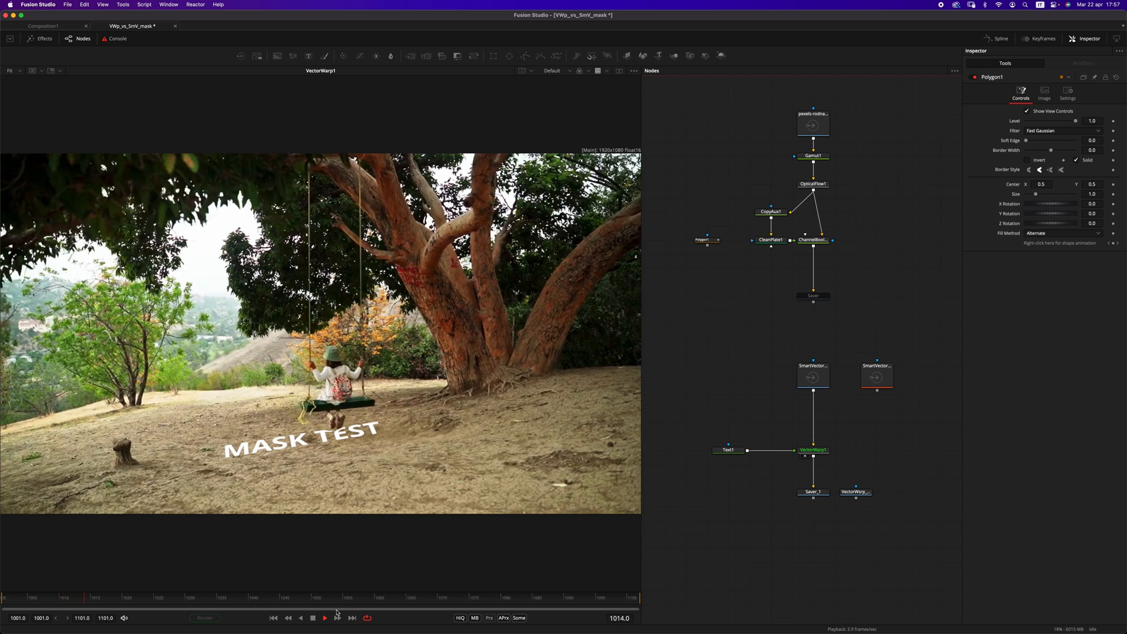
# Step: Play the rendered VectorWarp_result clip and stop back at the first frame
pyautogui.click(324, 618)
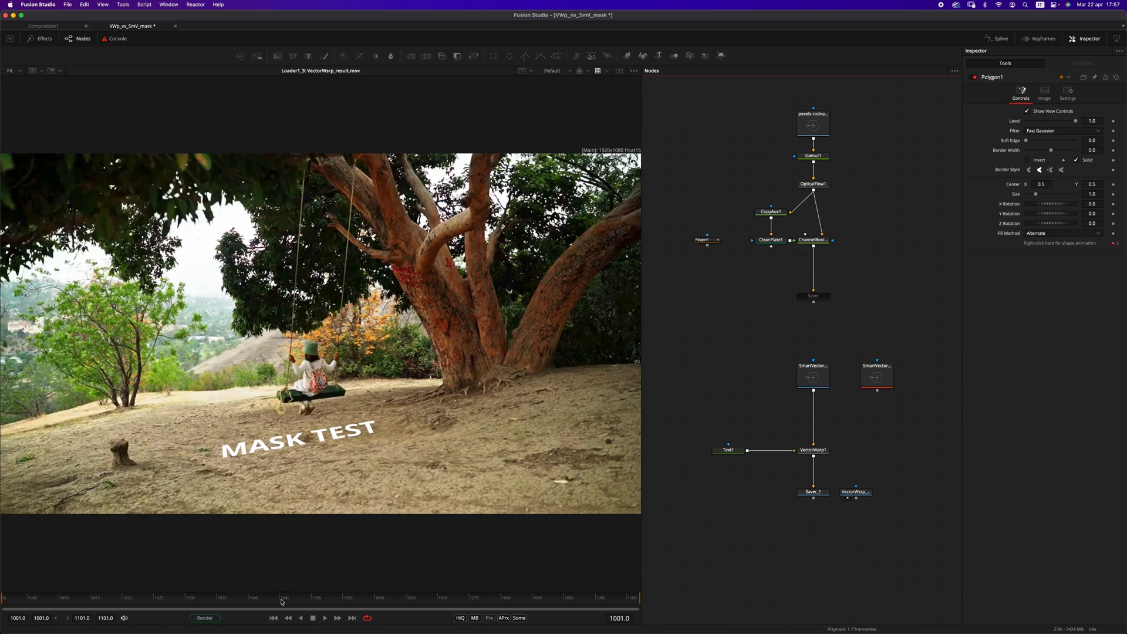
pyautogui.click(324, 617)
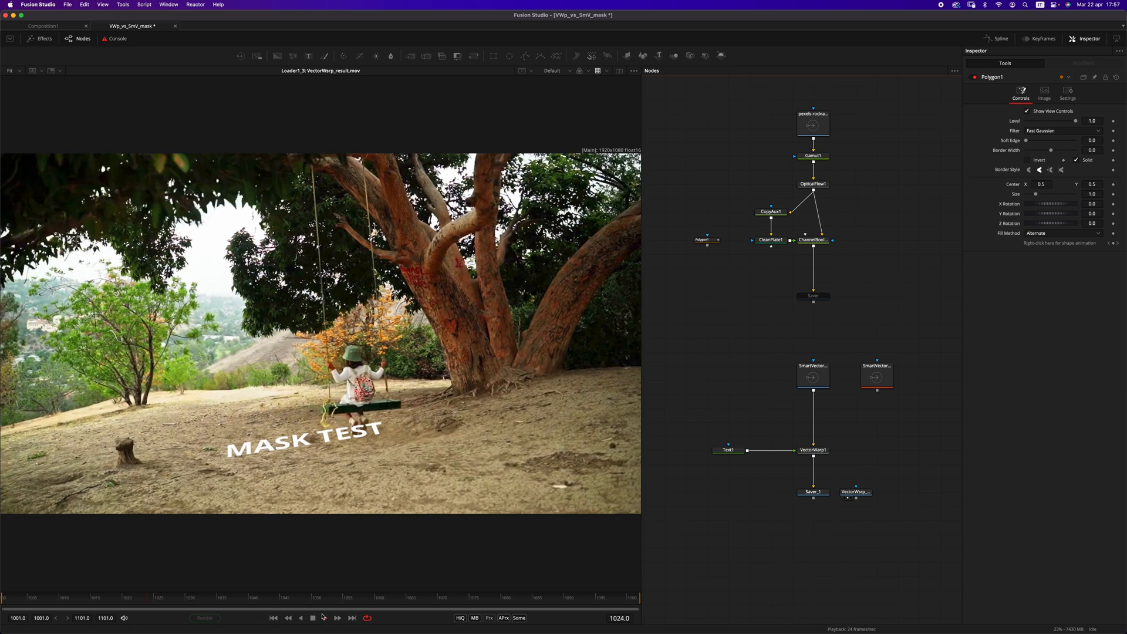
pyautogui.click(312, 617)
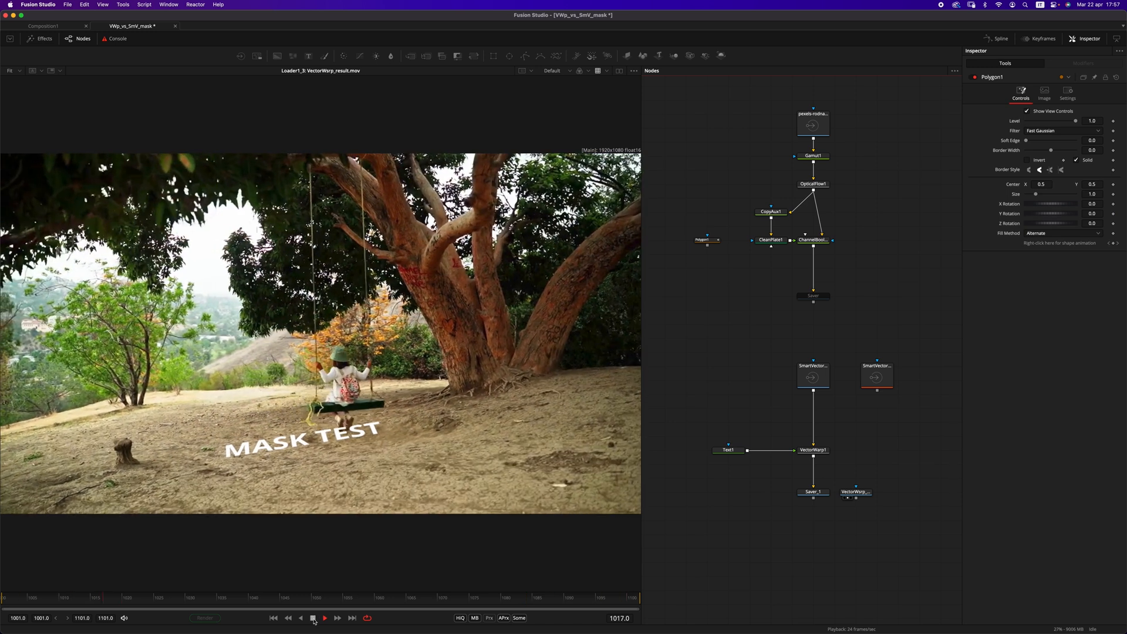
pyautogui.click(813, 450)
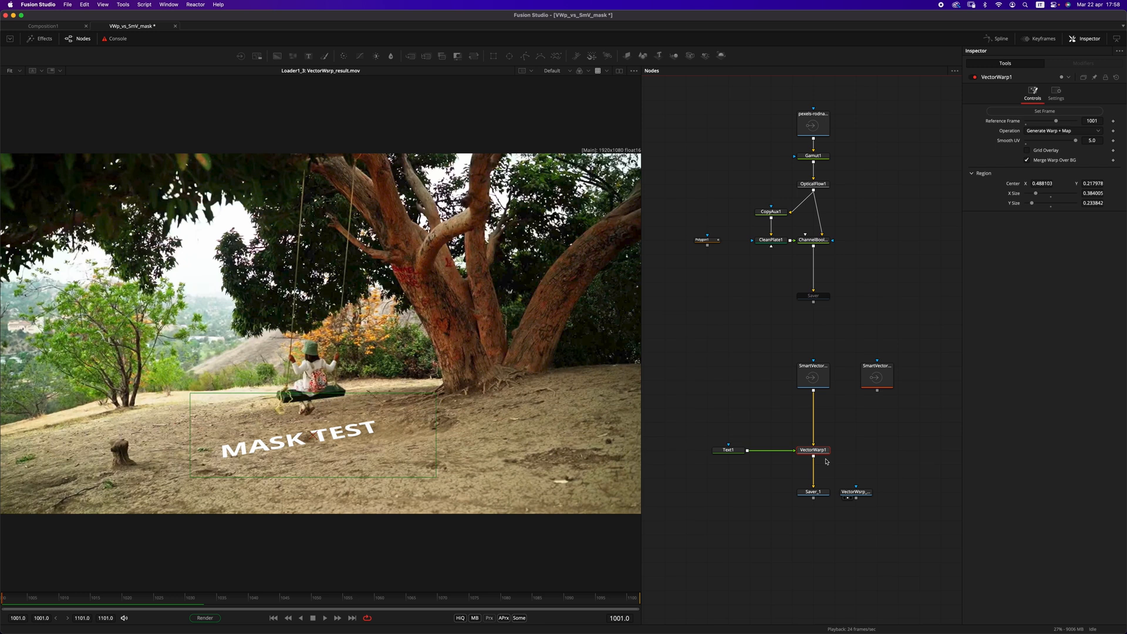
# Step: Inspect the Gamut1 and OpticalFlow1 outputs with the viewer showing the Vectors channel
pyautogui.click(813, 156)
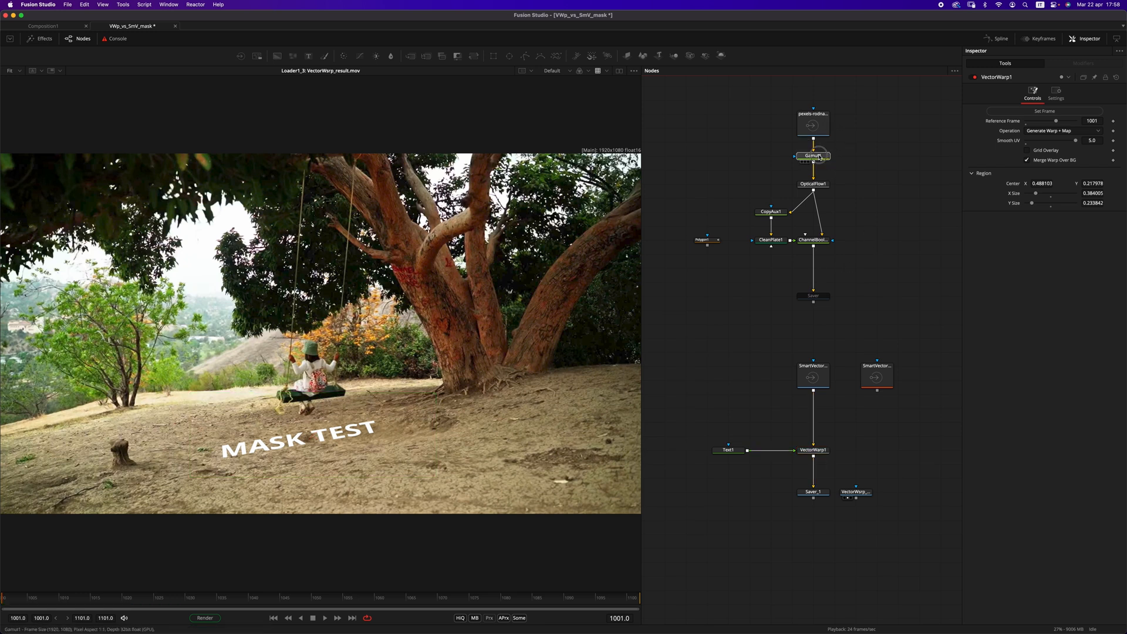
pyautogui.click(813, 155)
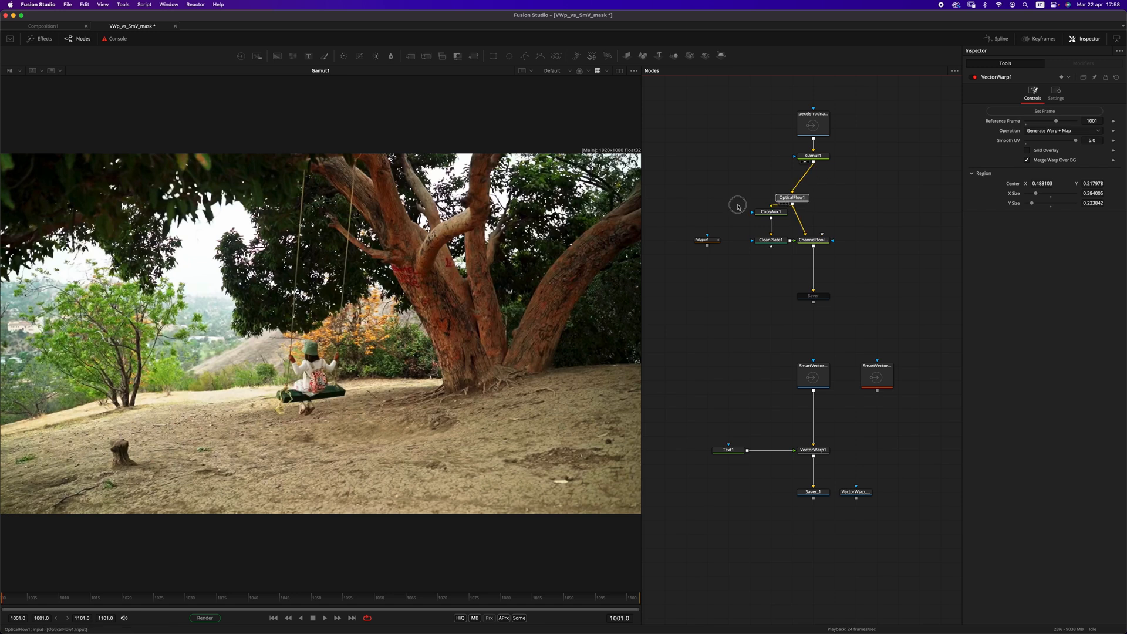
pyautogui.click(588, 71)
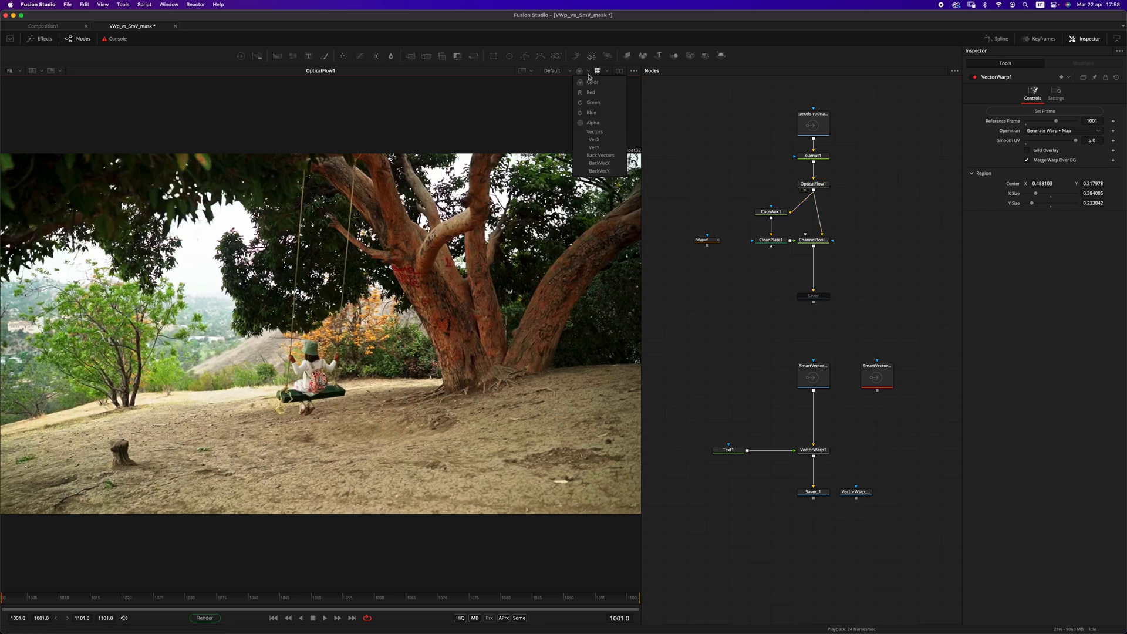
pyautogui.click(594, 131)
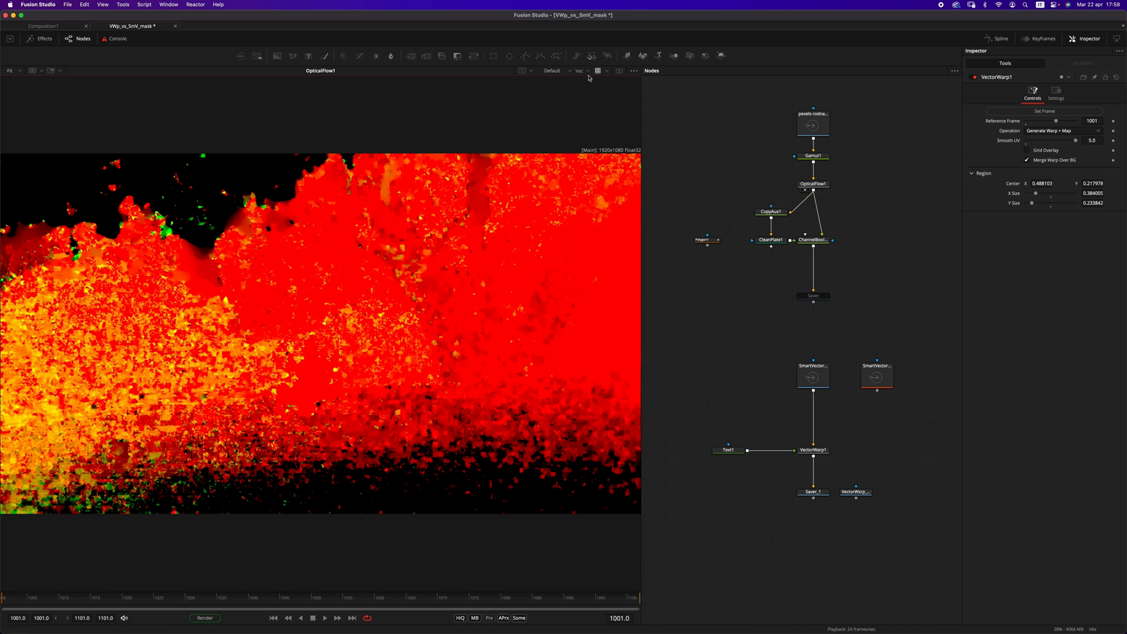
# Step: View CopyAux1's vectors copied into colour and select the CleanPlate1 and Polygon1 nodes
pyautogui.click(769, 212)
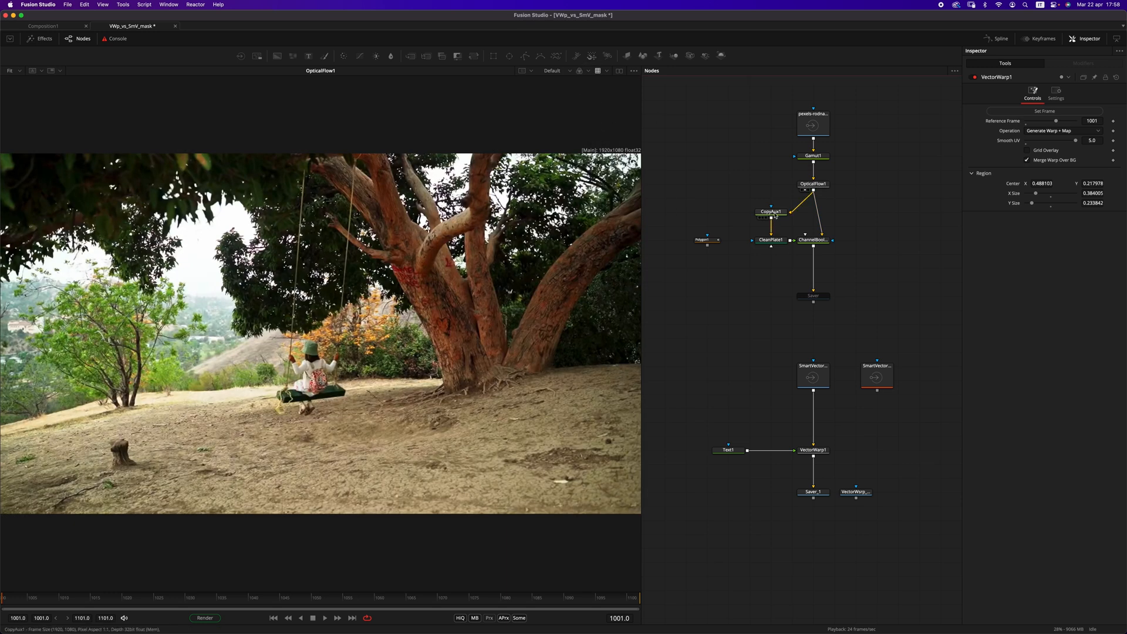
pyautogui.click(772, 211)
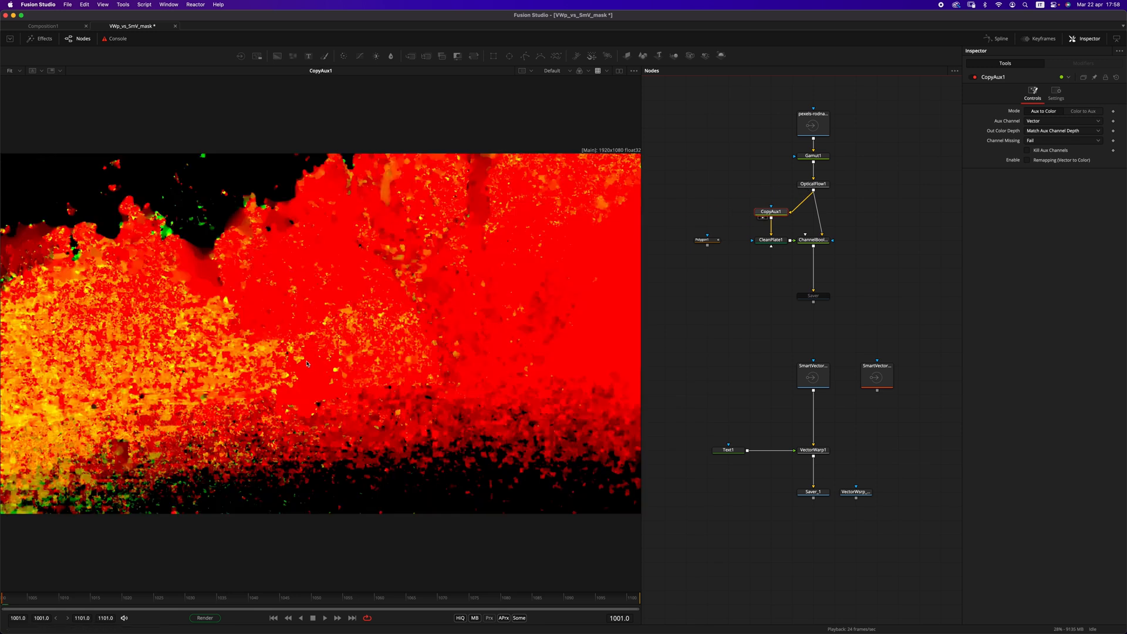
pyautogui.moveTo(1030, 127)
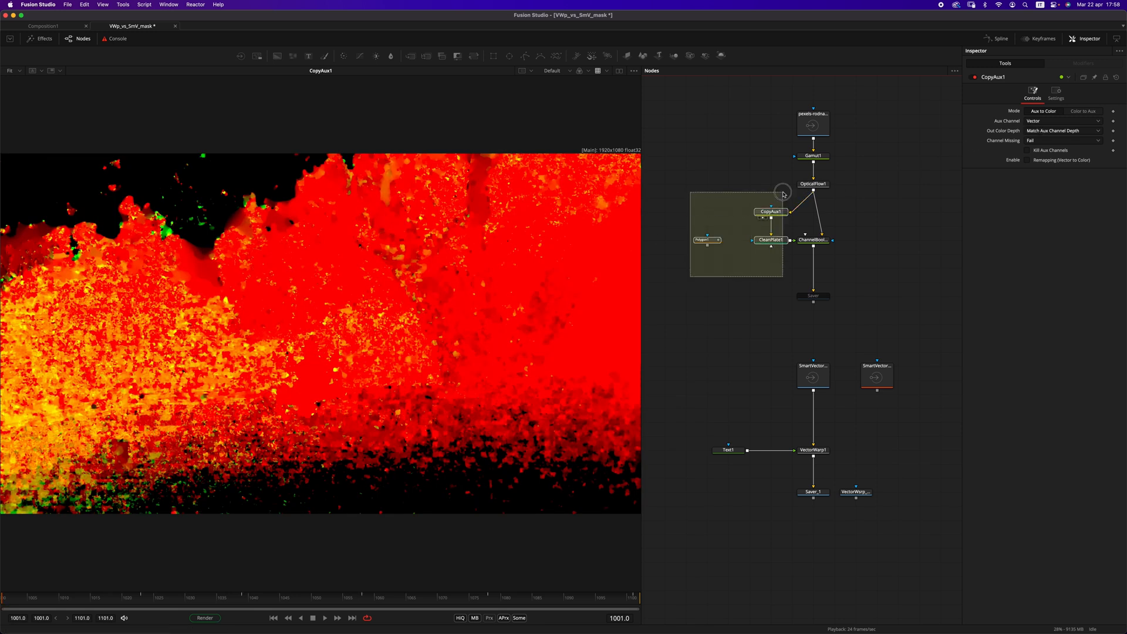
pyautogui.click(769, 240)
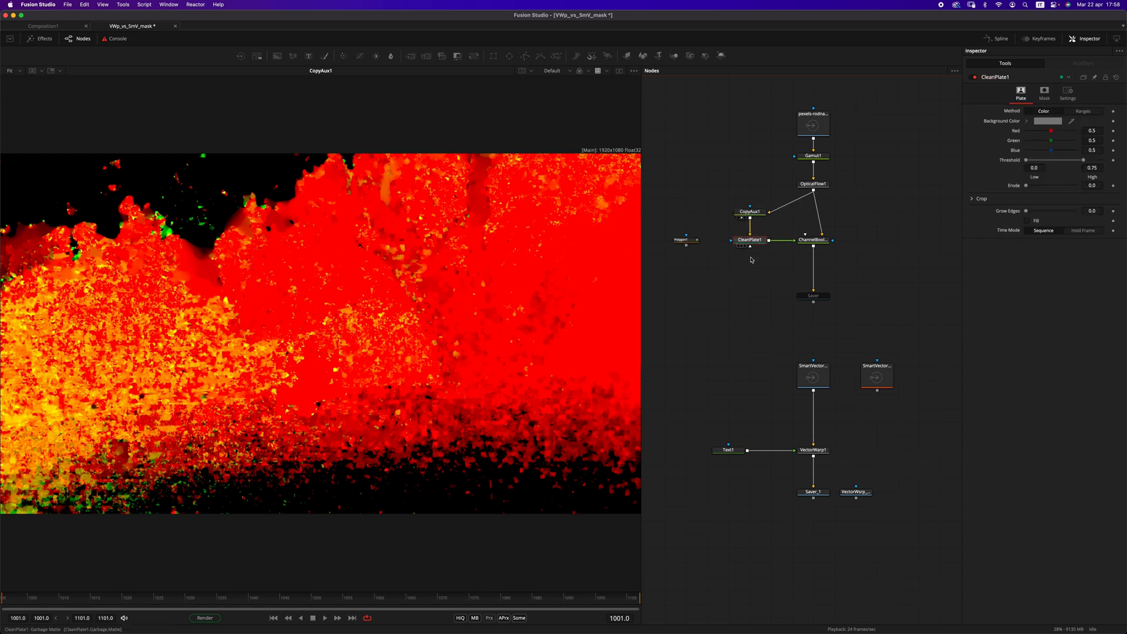
pyautogui.click(750, 240)
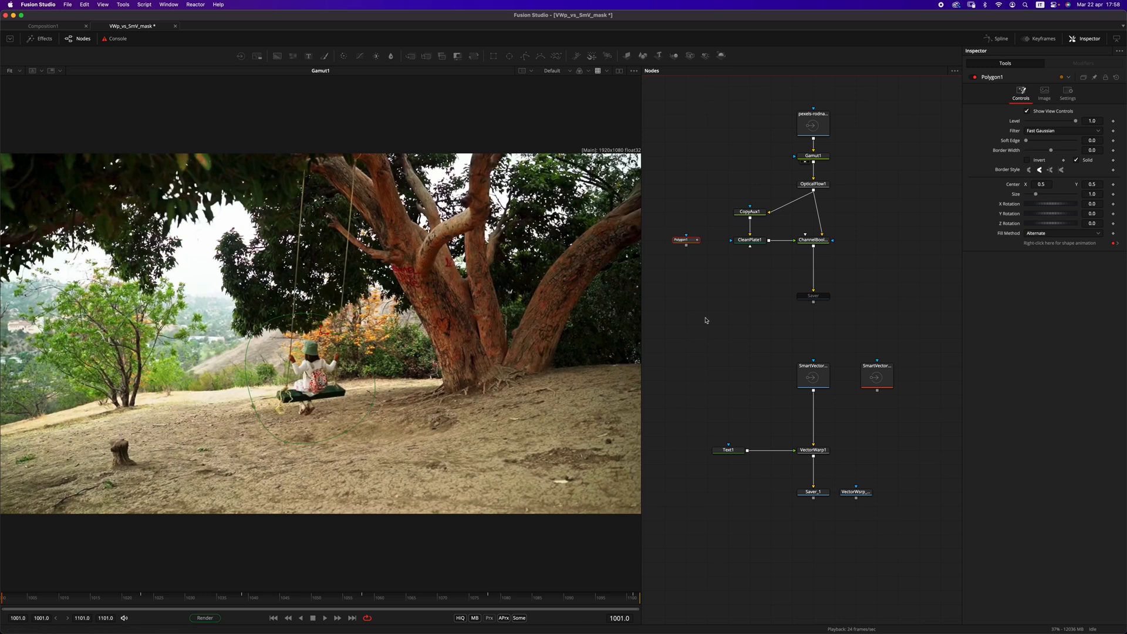
# Step: Connect Polygon1 as CleanPlate1's mask and enable Fill so the round hole is filled in
pyautogui.click(748, 240)
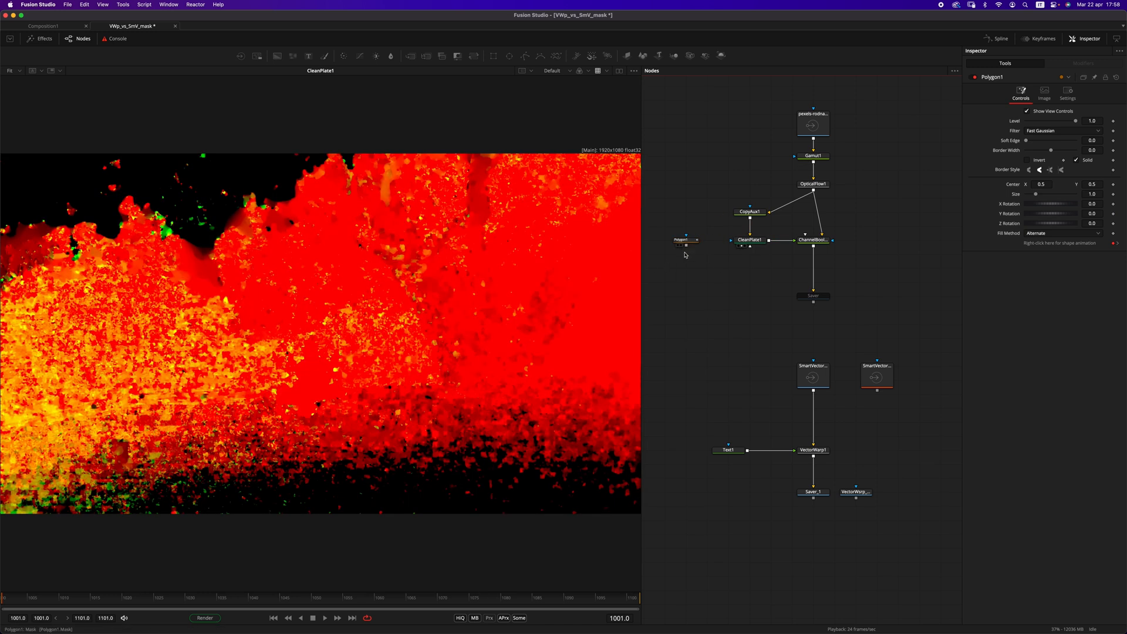
pyautogui.moveTo(693, 244); pyautogui.dragTo(749, 244)
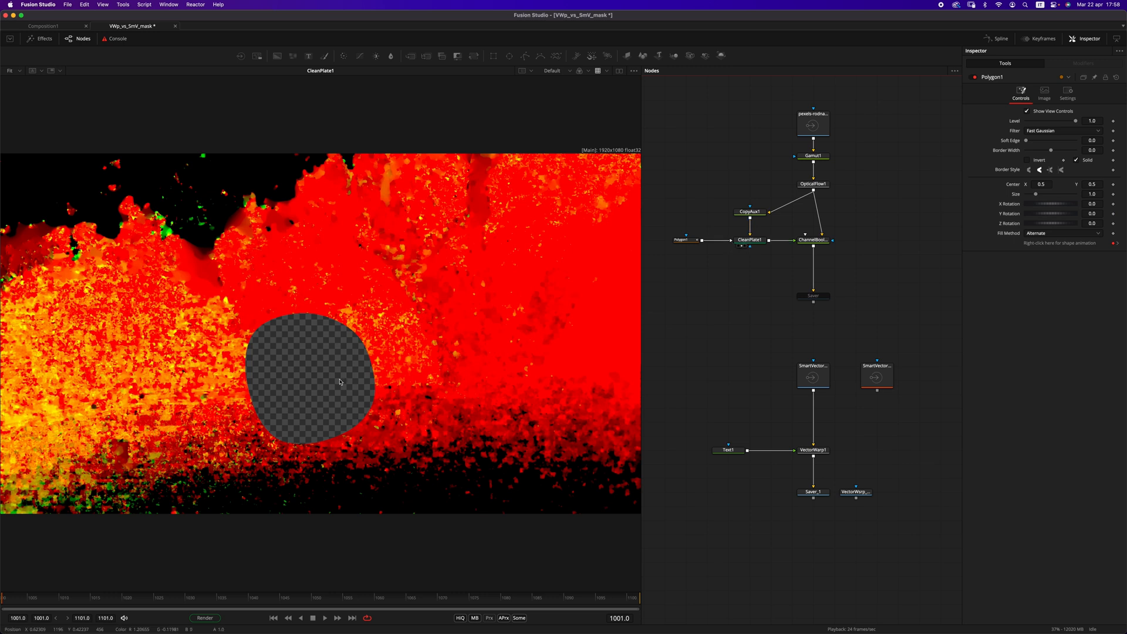
pyautogui.moveTo(447, 270)
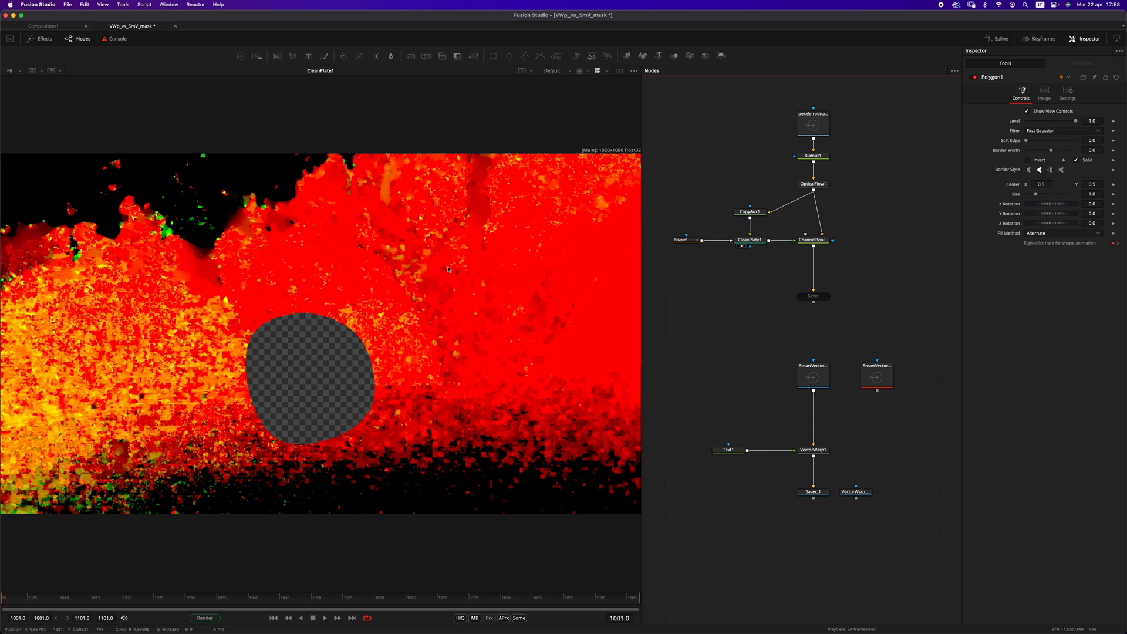
pyautogui.click(750, 240)
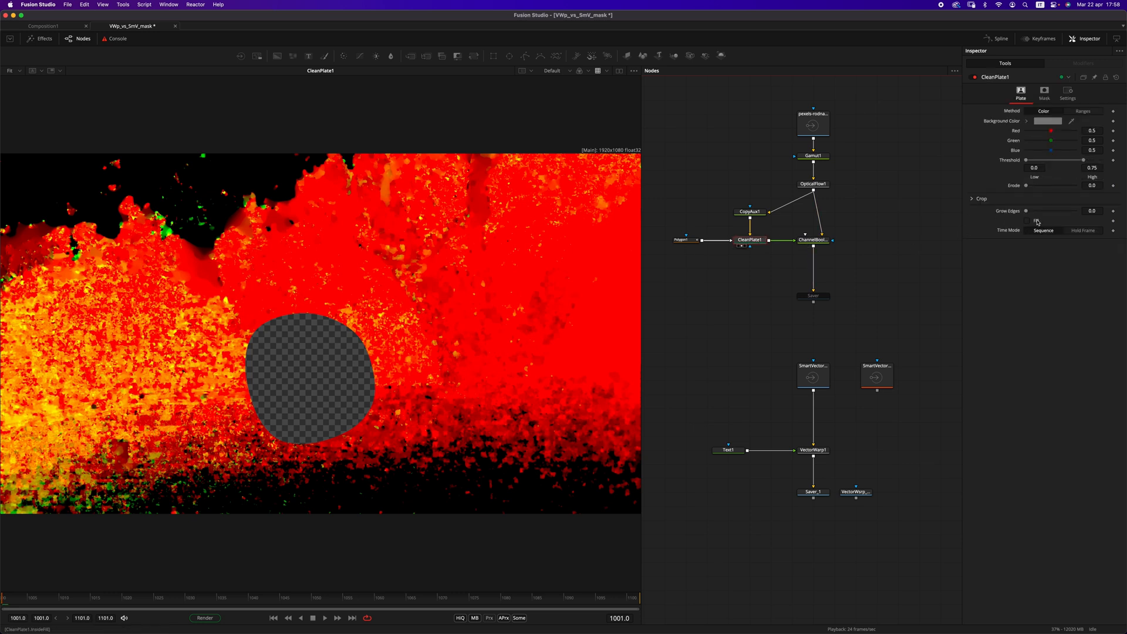
pyautogui.click(1026, 221)
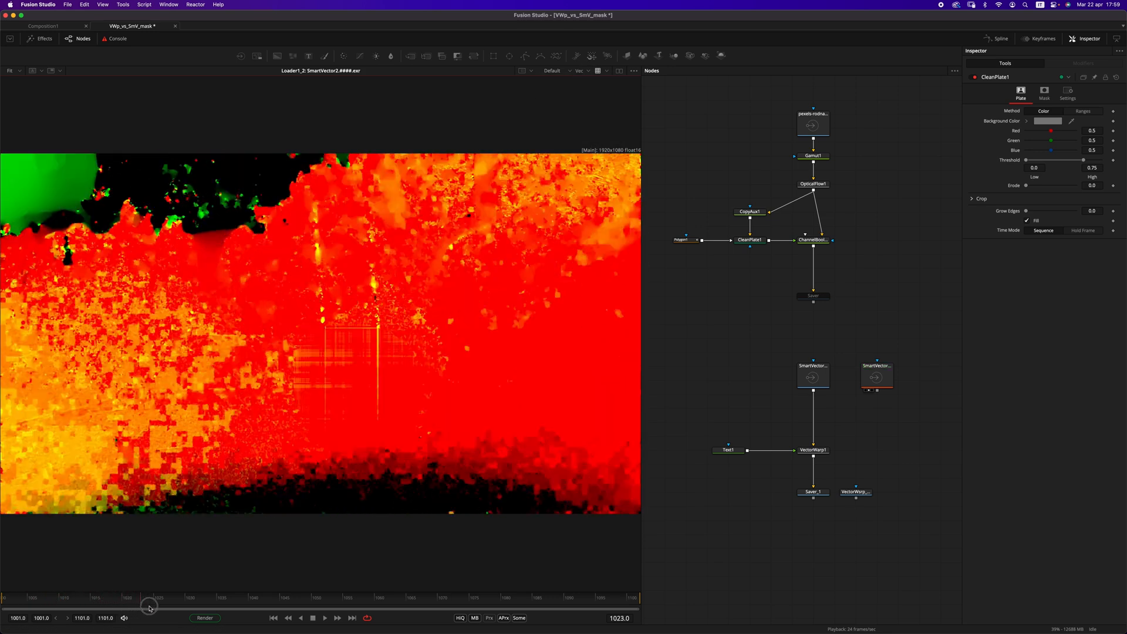
# Step: Scrub the shot and play the Loader1_3 VectorWarp_result.mov render
pyautogui.moveTo(149, 607); pyautogui.dragTo(327, 599)
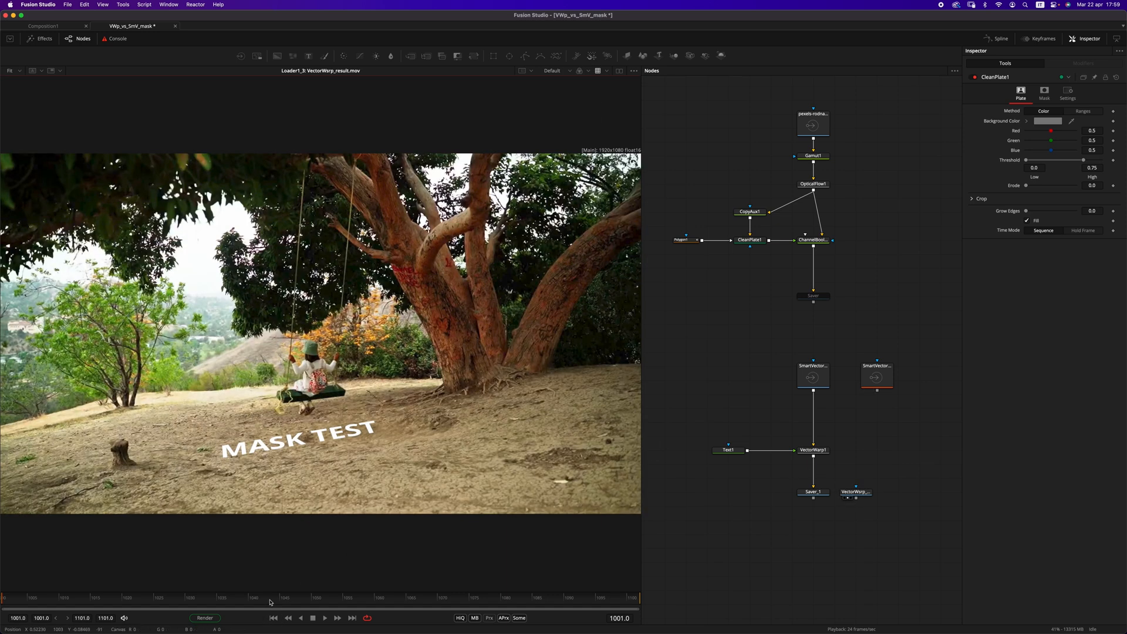
pyautogui.click(324, 617)
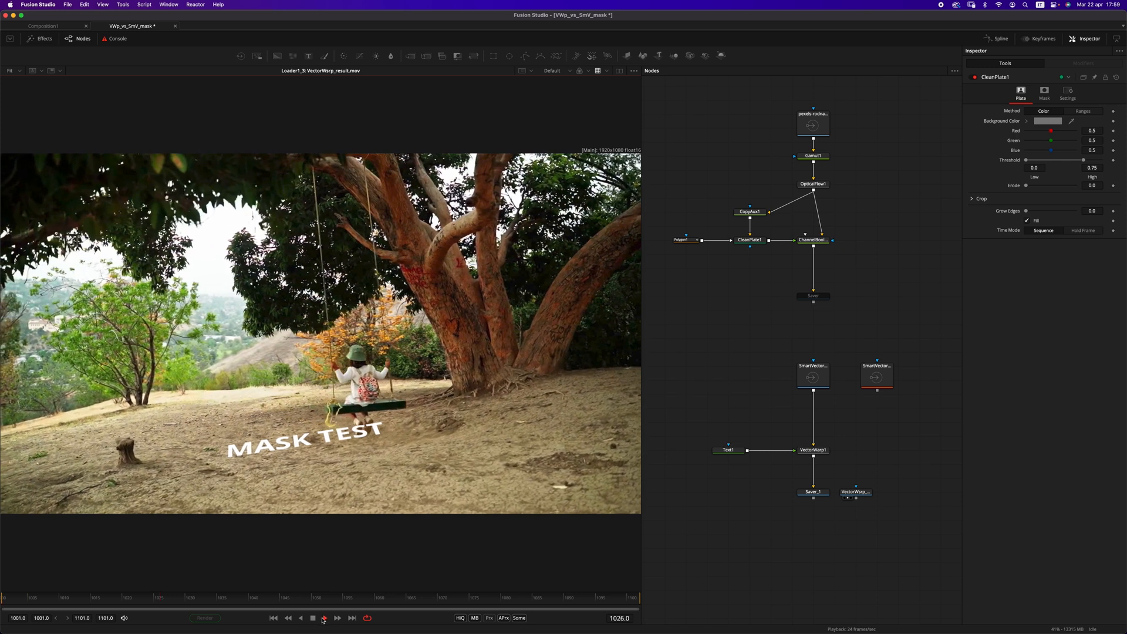